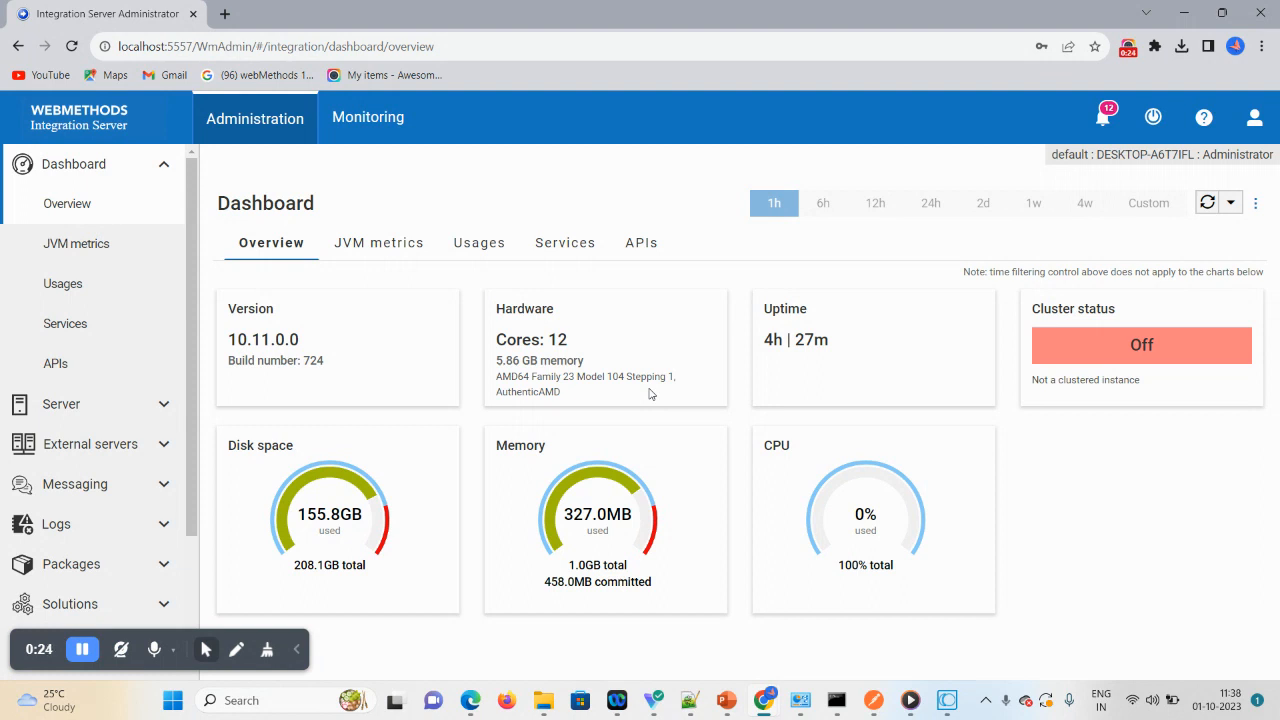
mouse_move(882, 600)
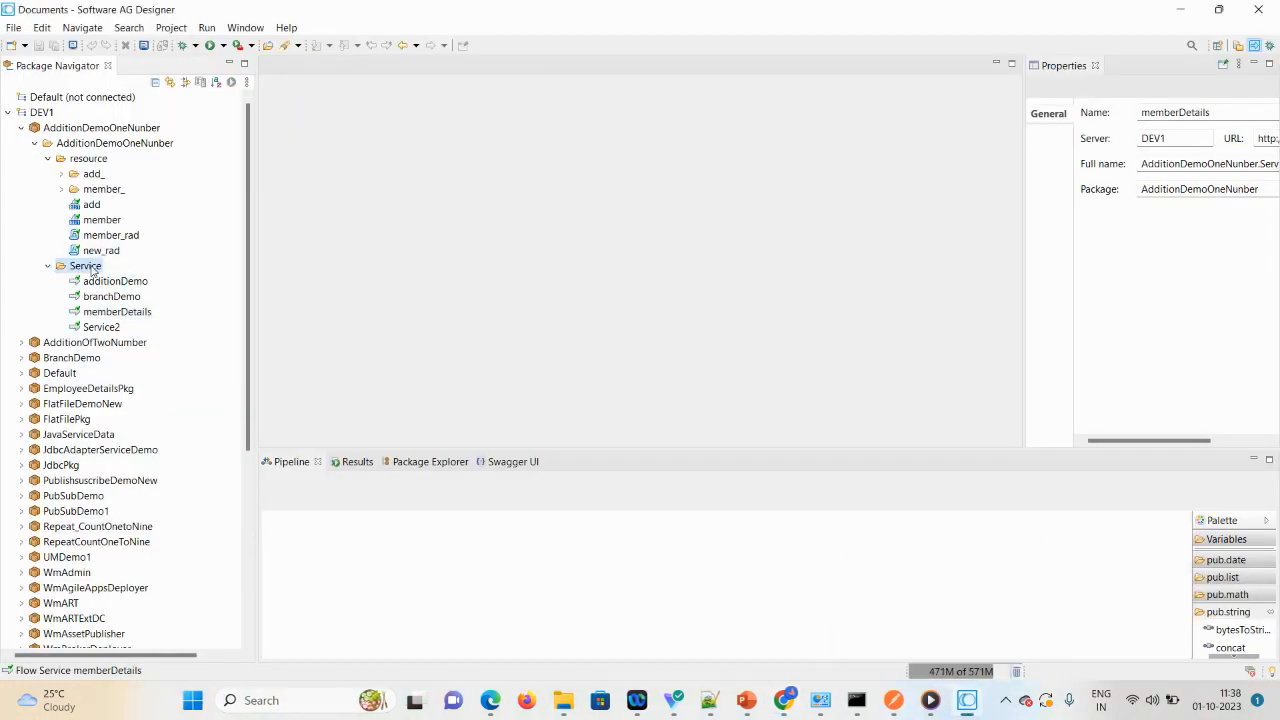
Create a new flow service named userDetails in the Service folder of AdditionDemoOneNumber.
right_click(86, 264)
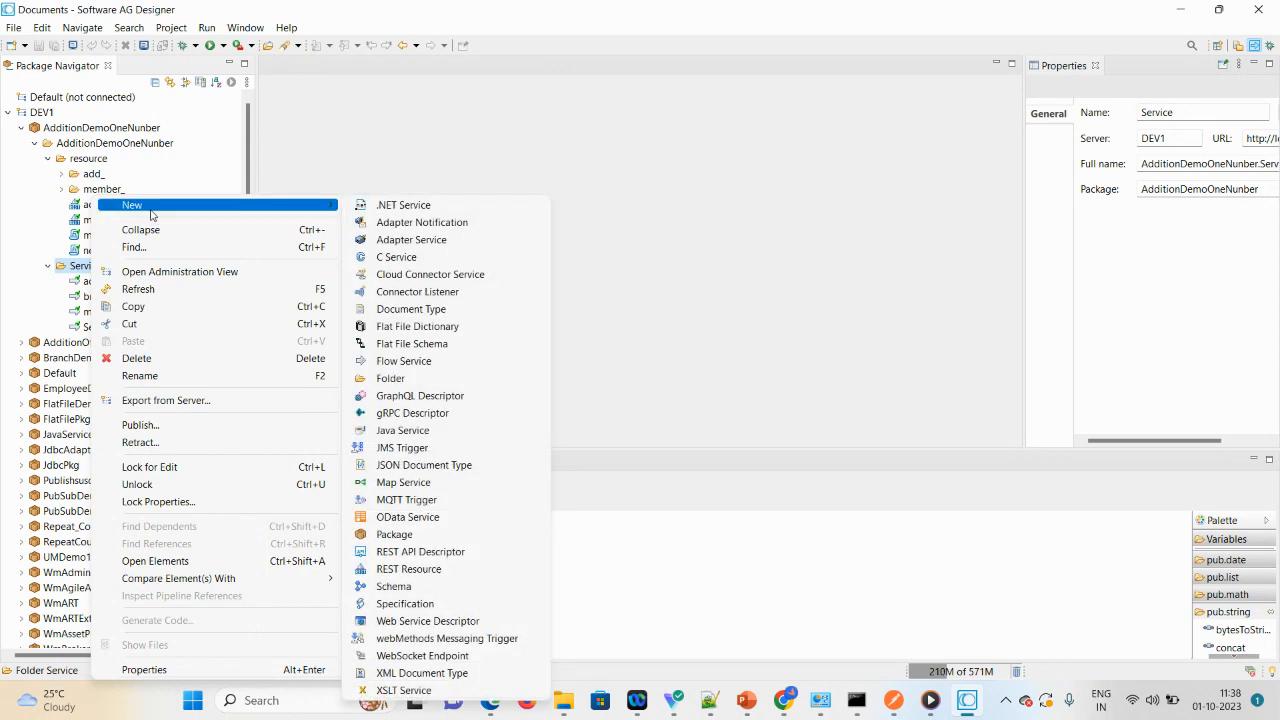
mouse_move(452, 188)
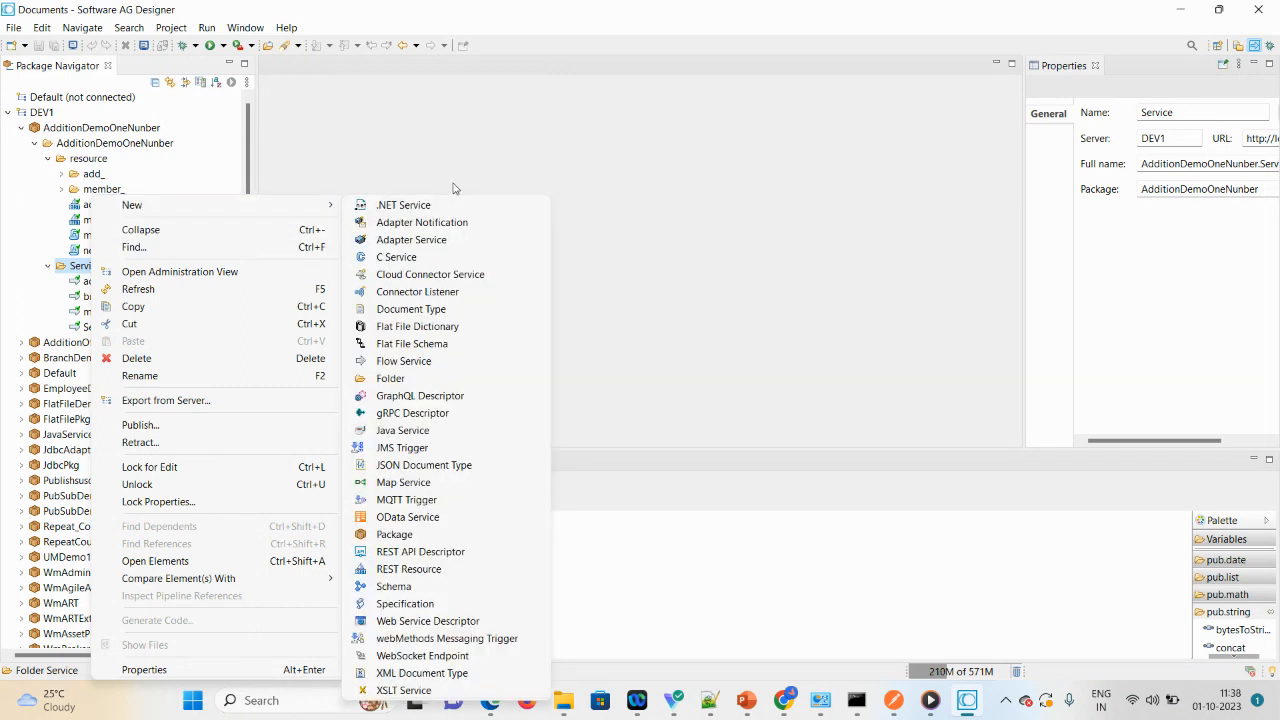
mouse_move(404, 360)
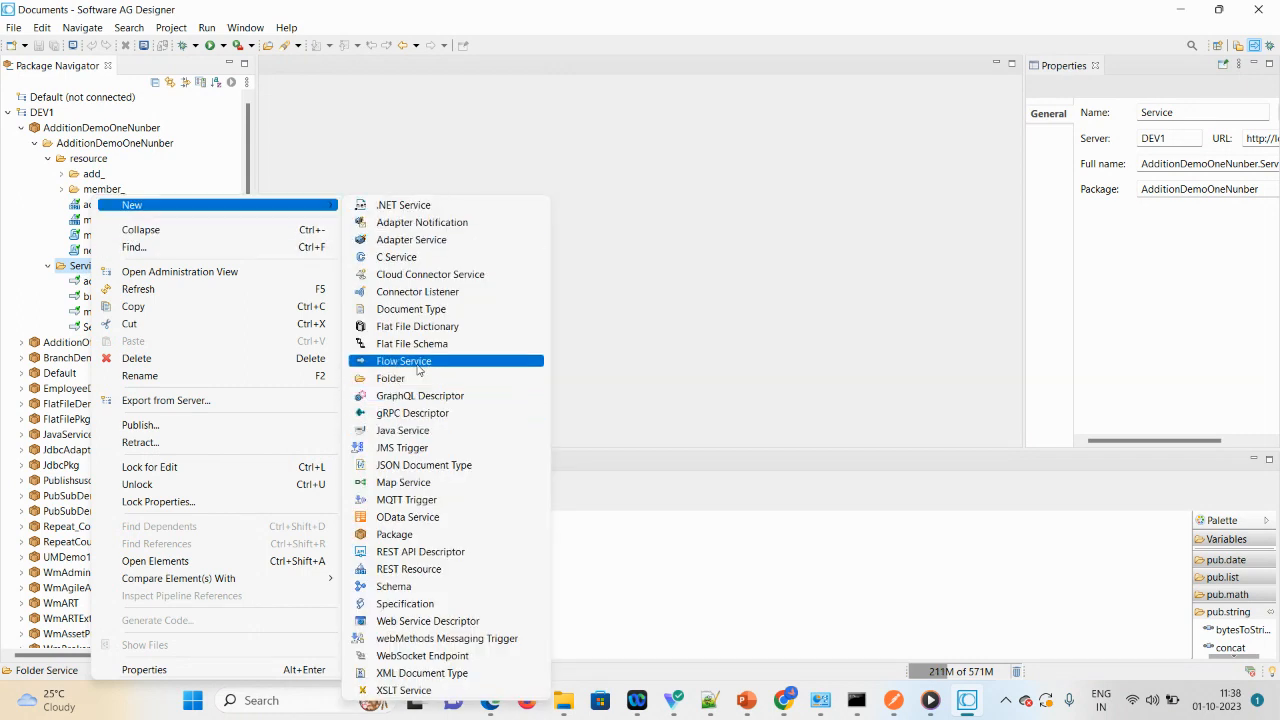
click(404, 360)
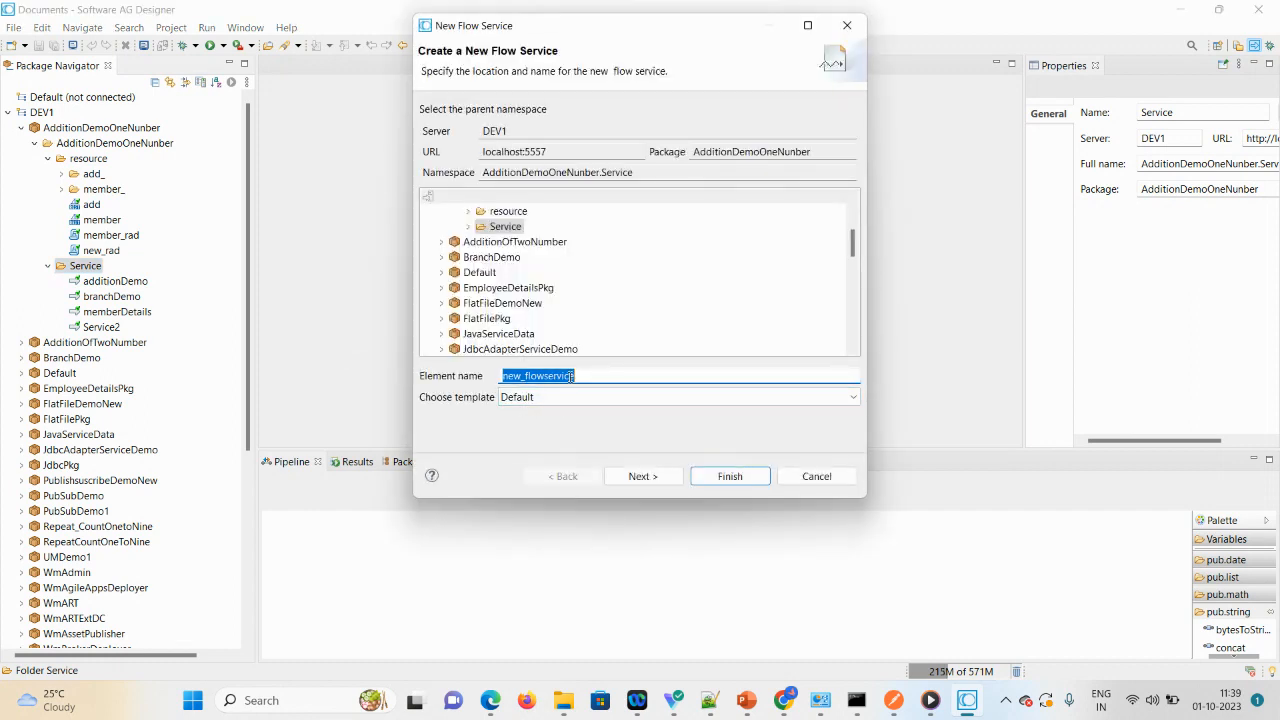
text(userDetails)
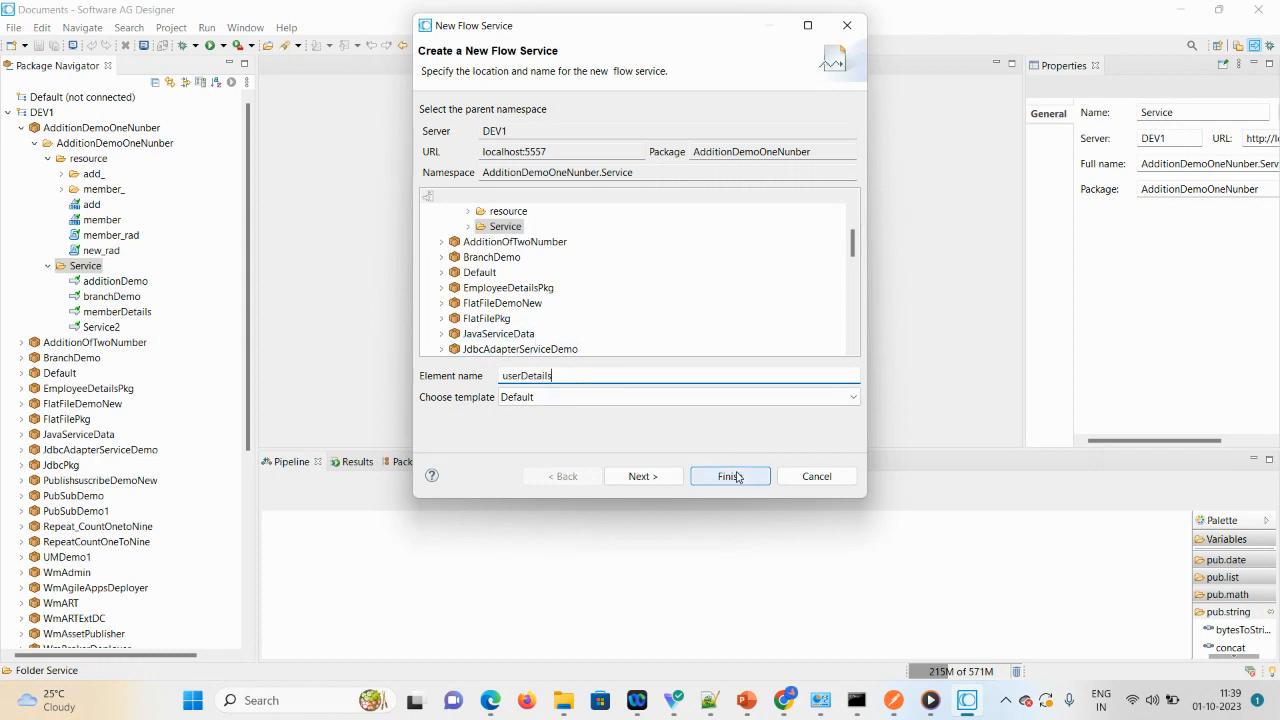
click(730, 476)
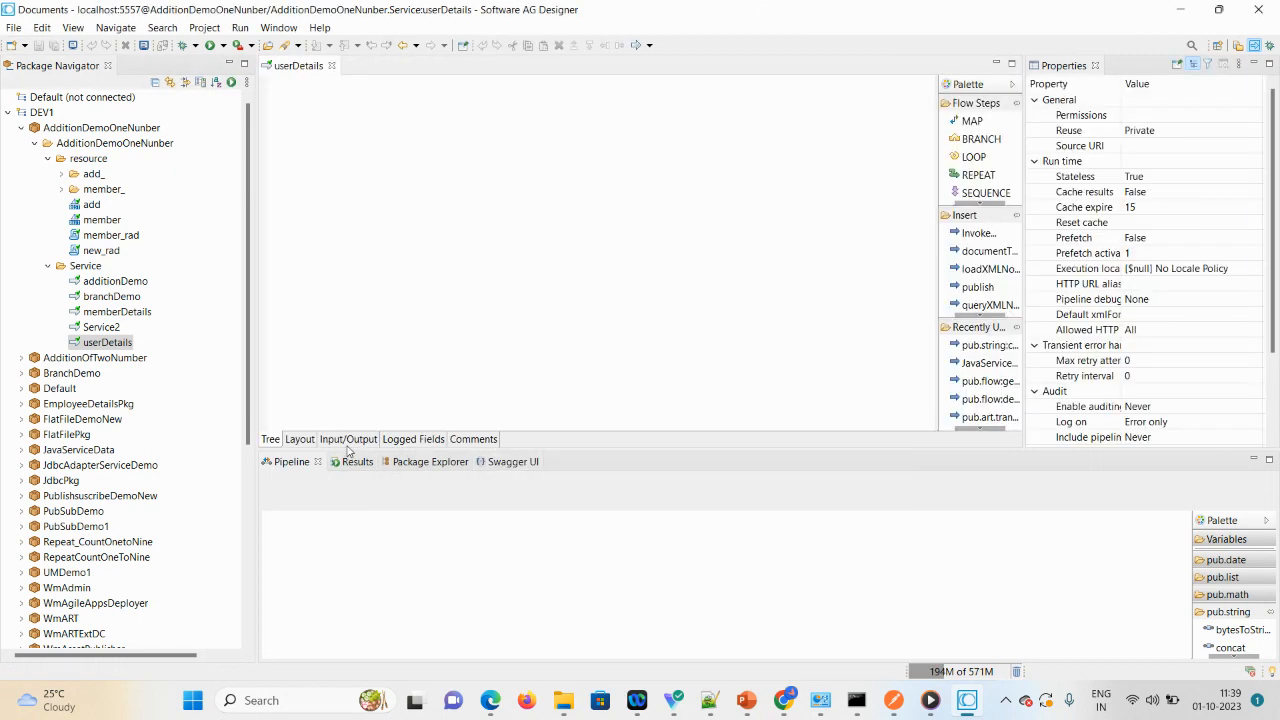
Add string input fields user and userId, plus a third input field, to the service signature.
click(348, 440)
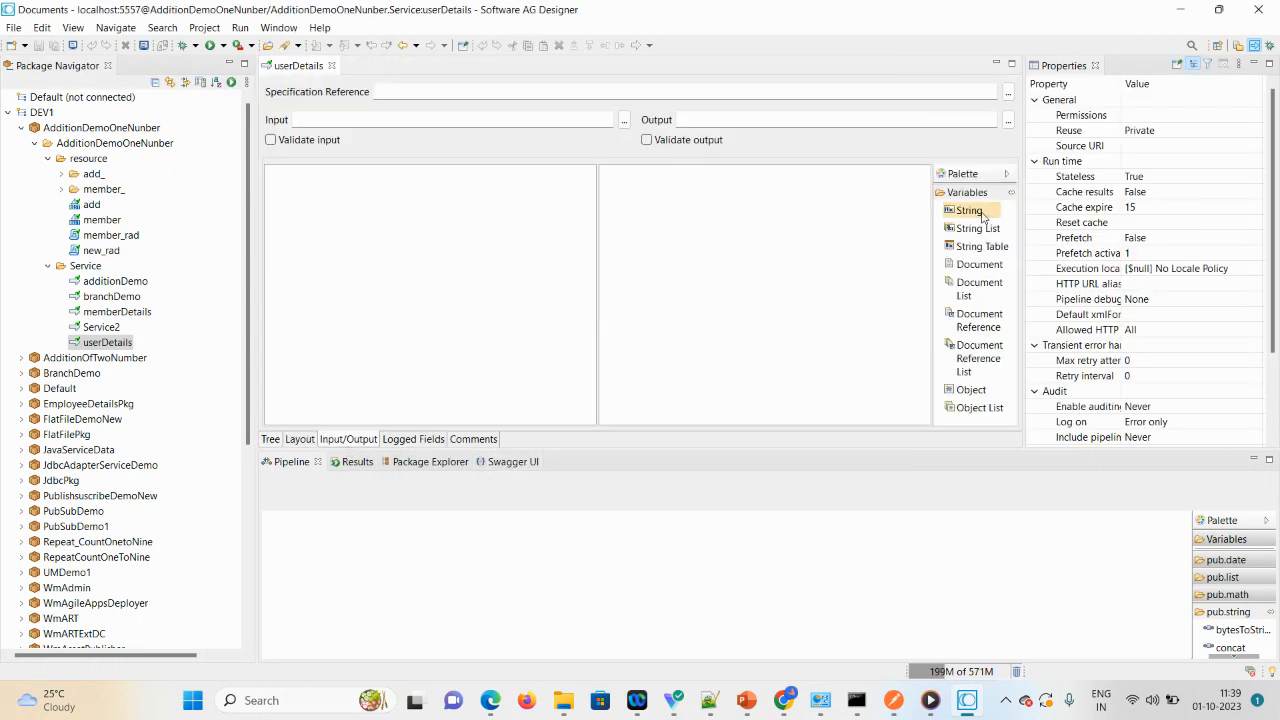
click(968, 210)
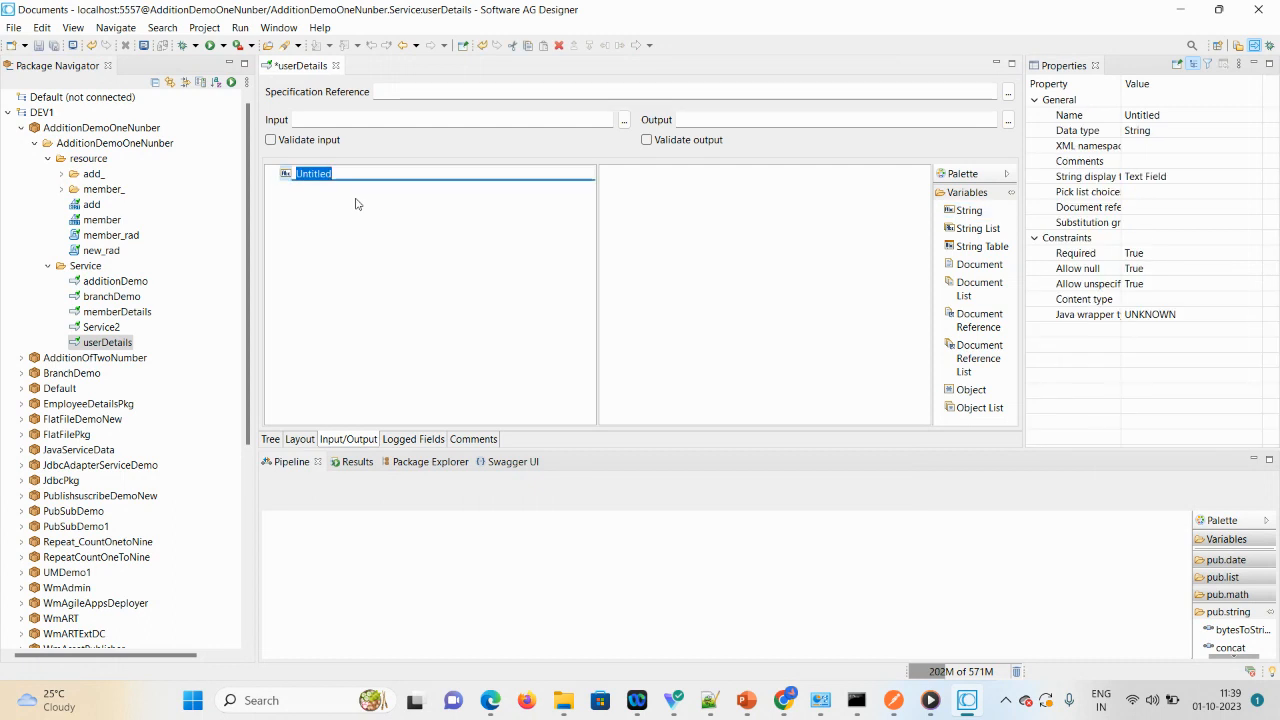
text(user)
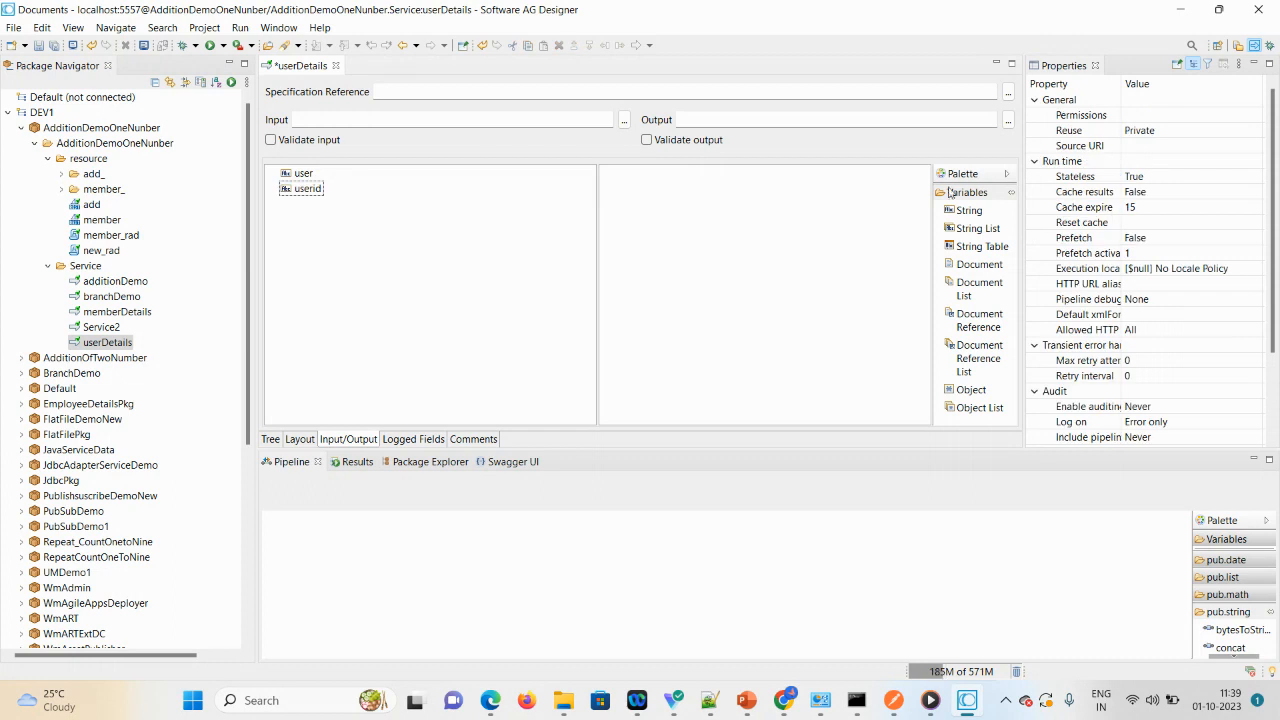
click(968, 210)
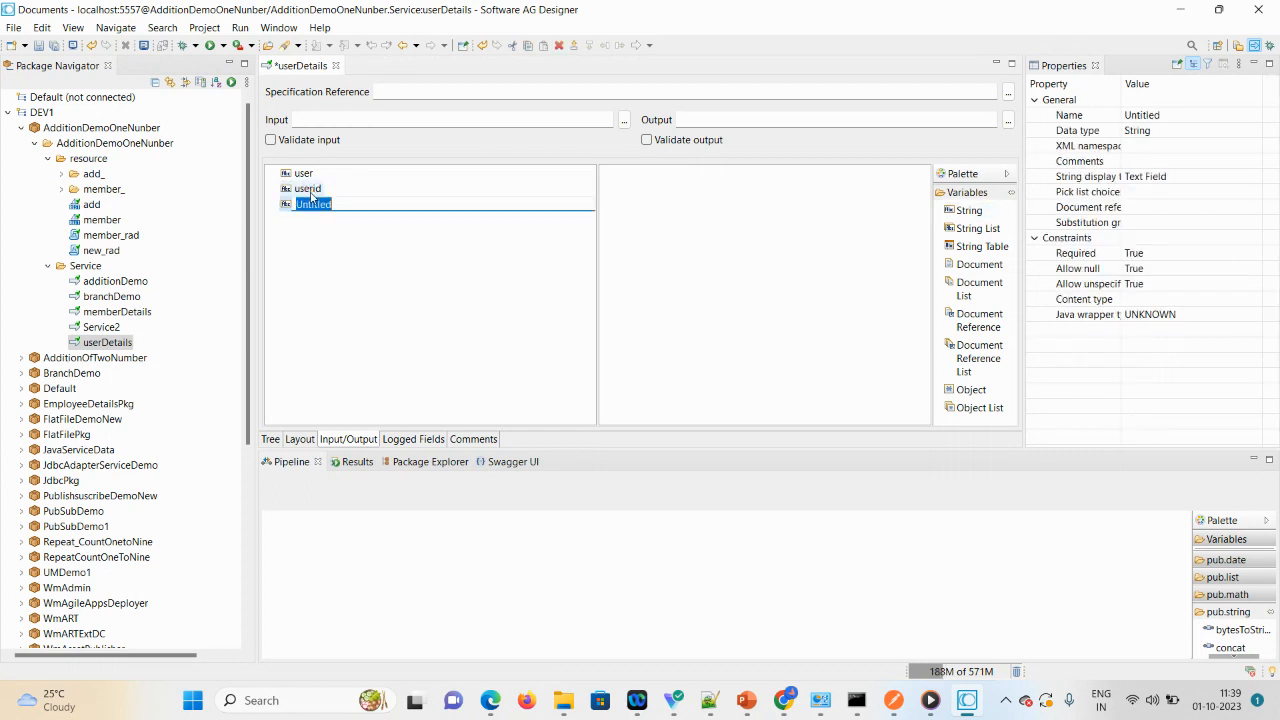
mouse_move(310, 196)
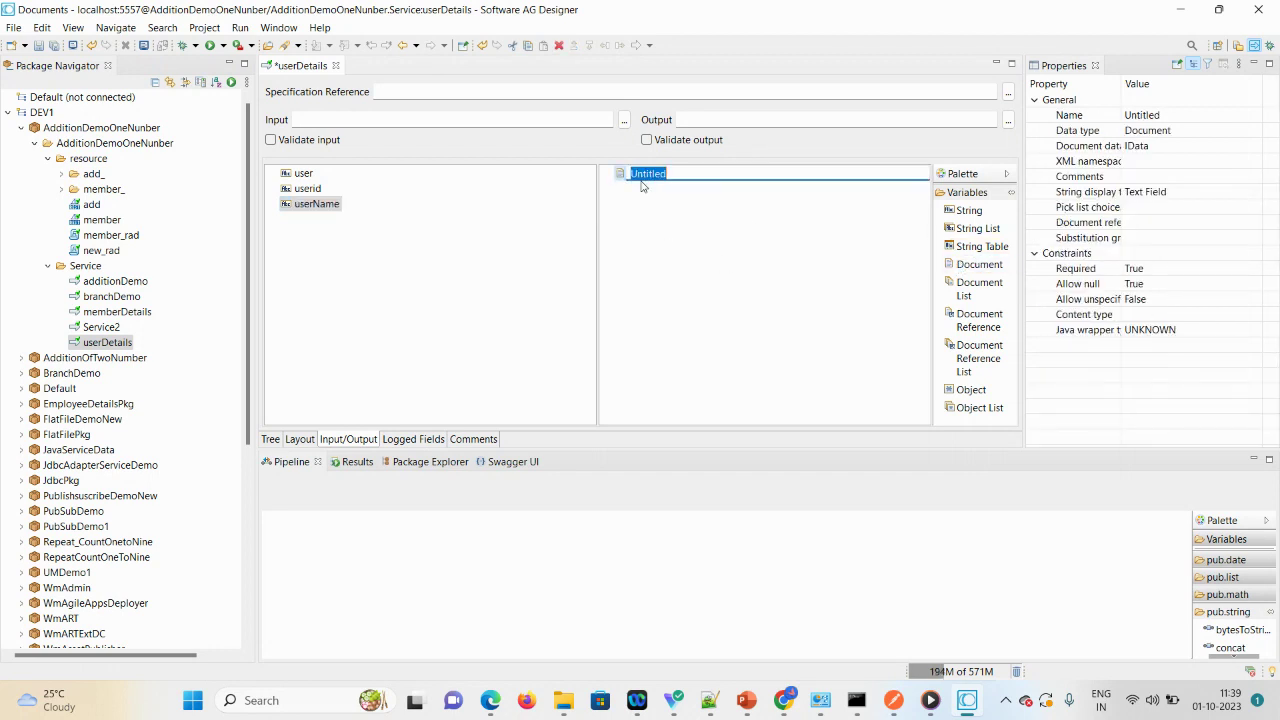
Add an output document Response holding string fields memberName, member and id.
text(Response)
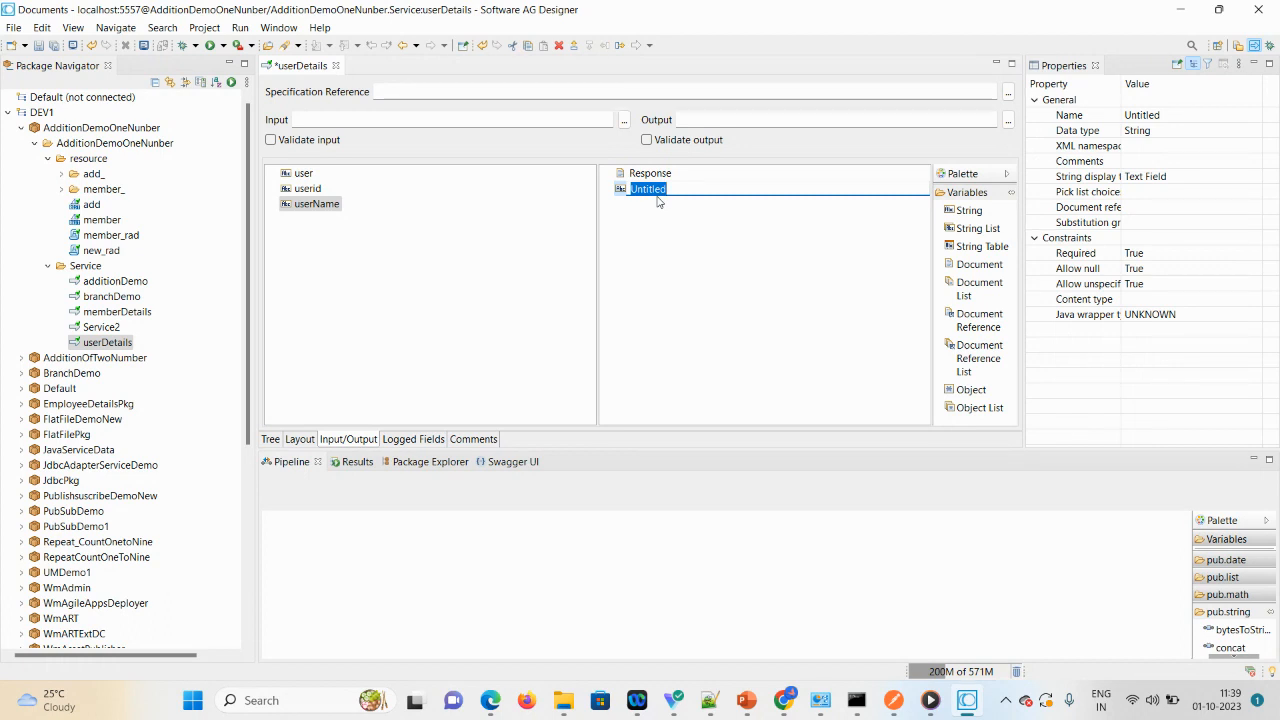
text(memberName)
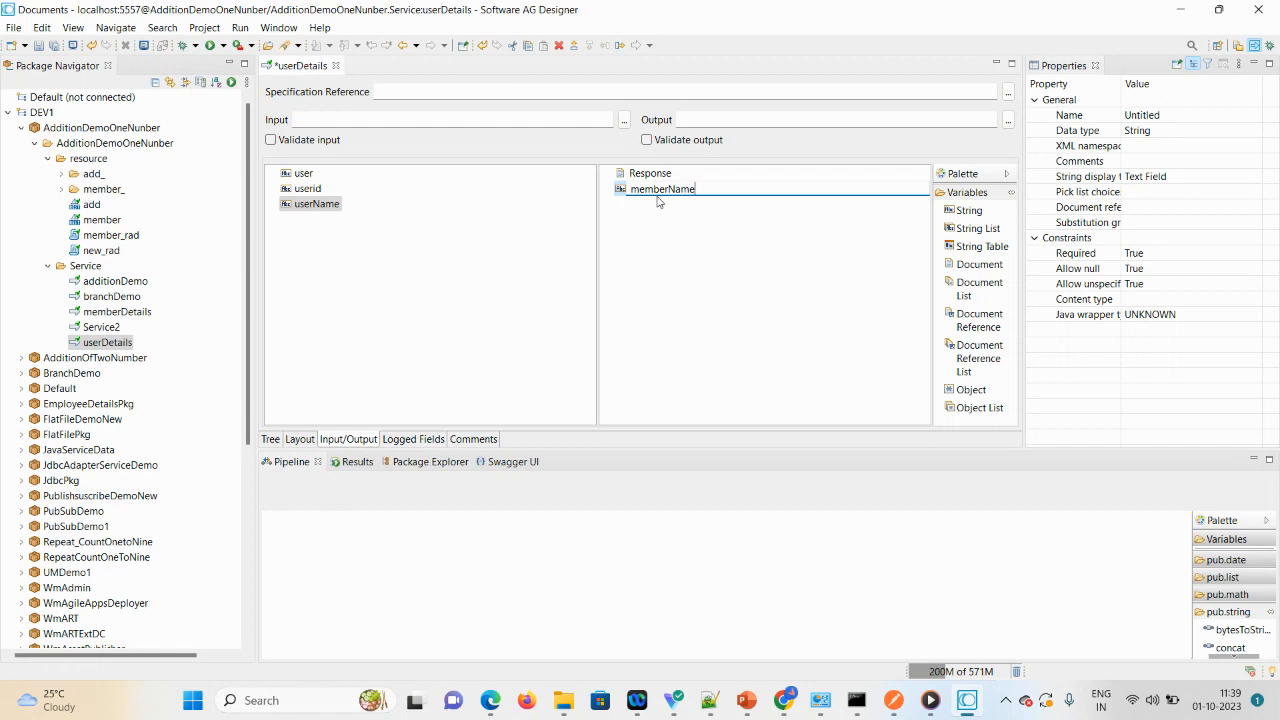
mouse_move(968, 210)
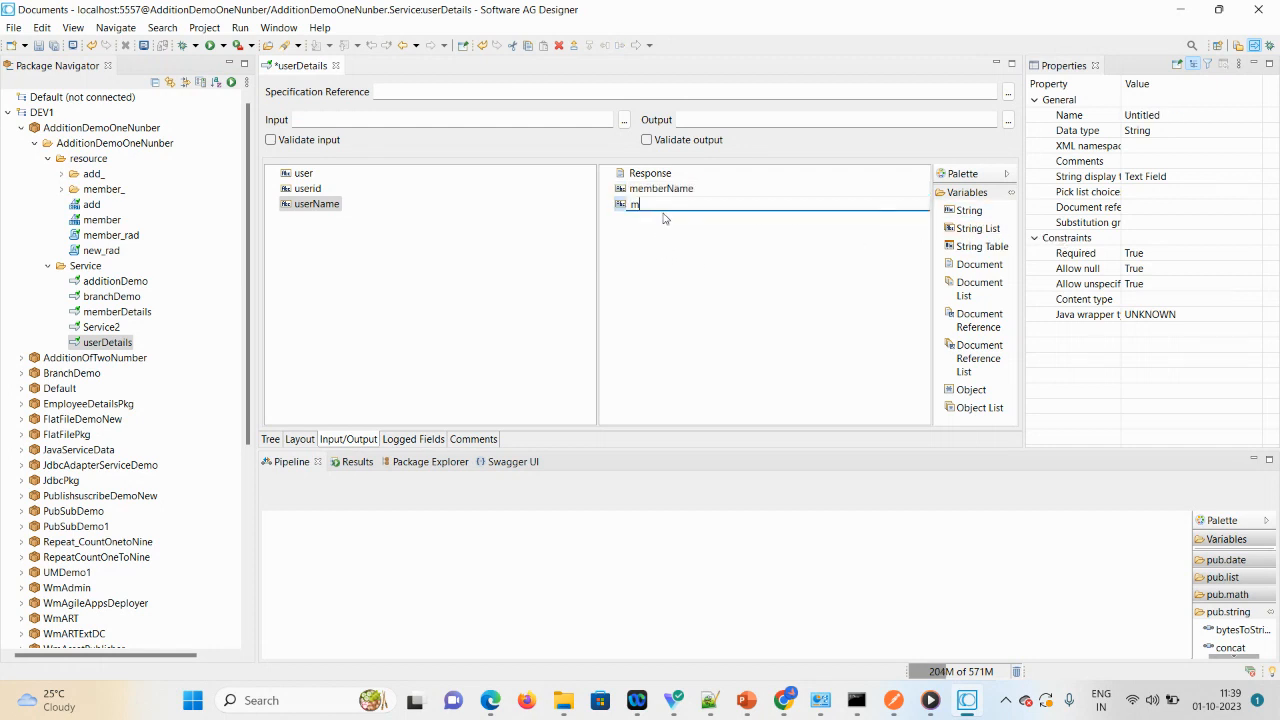
text(e)
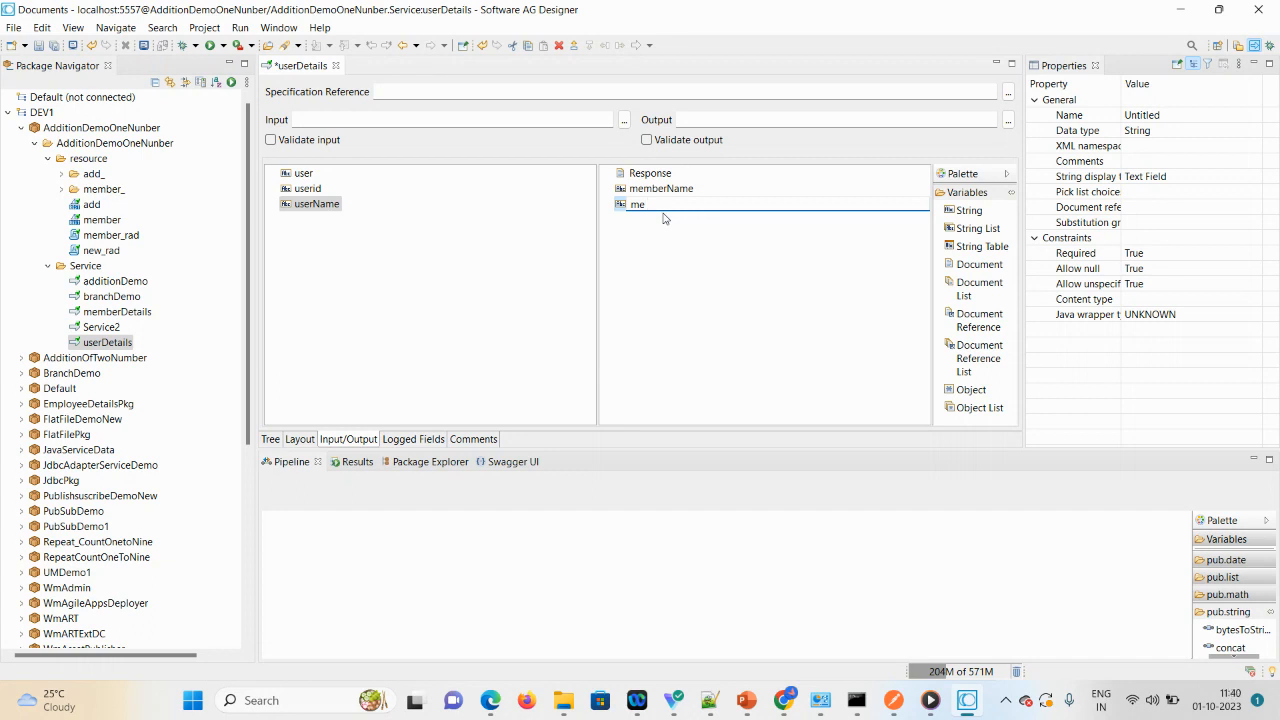
text(member)
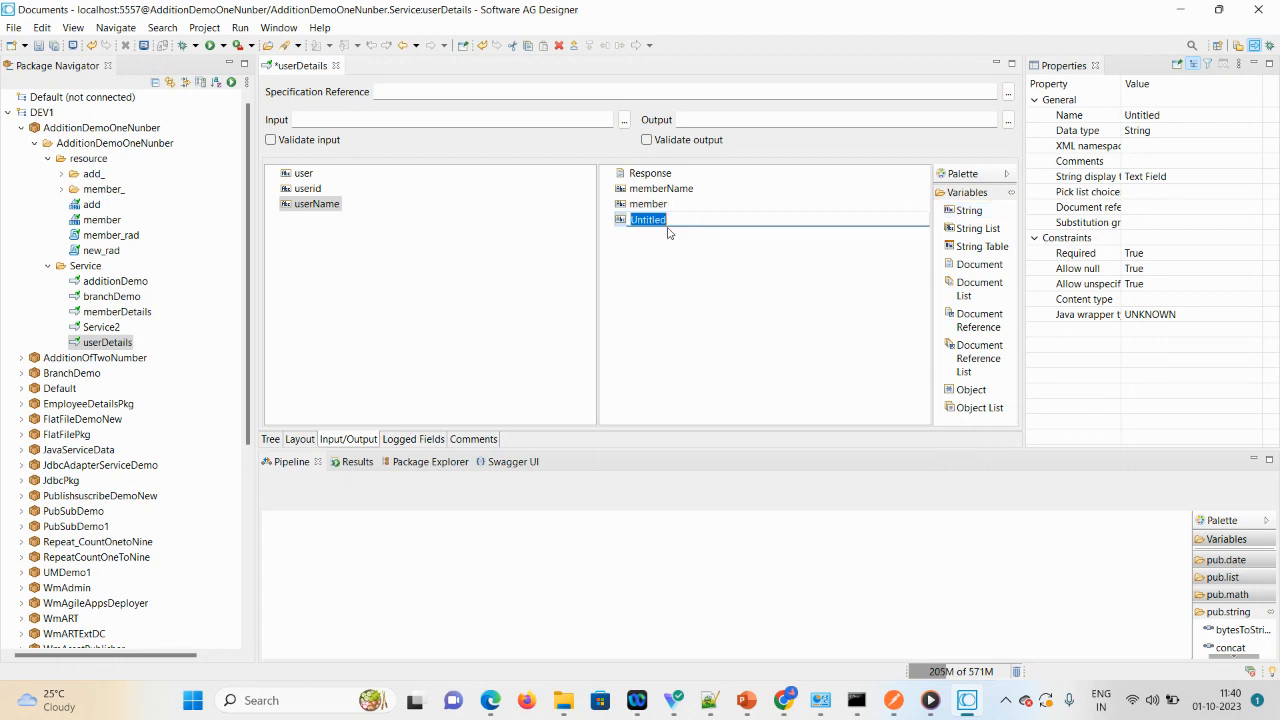
text(id)
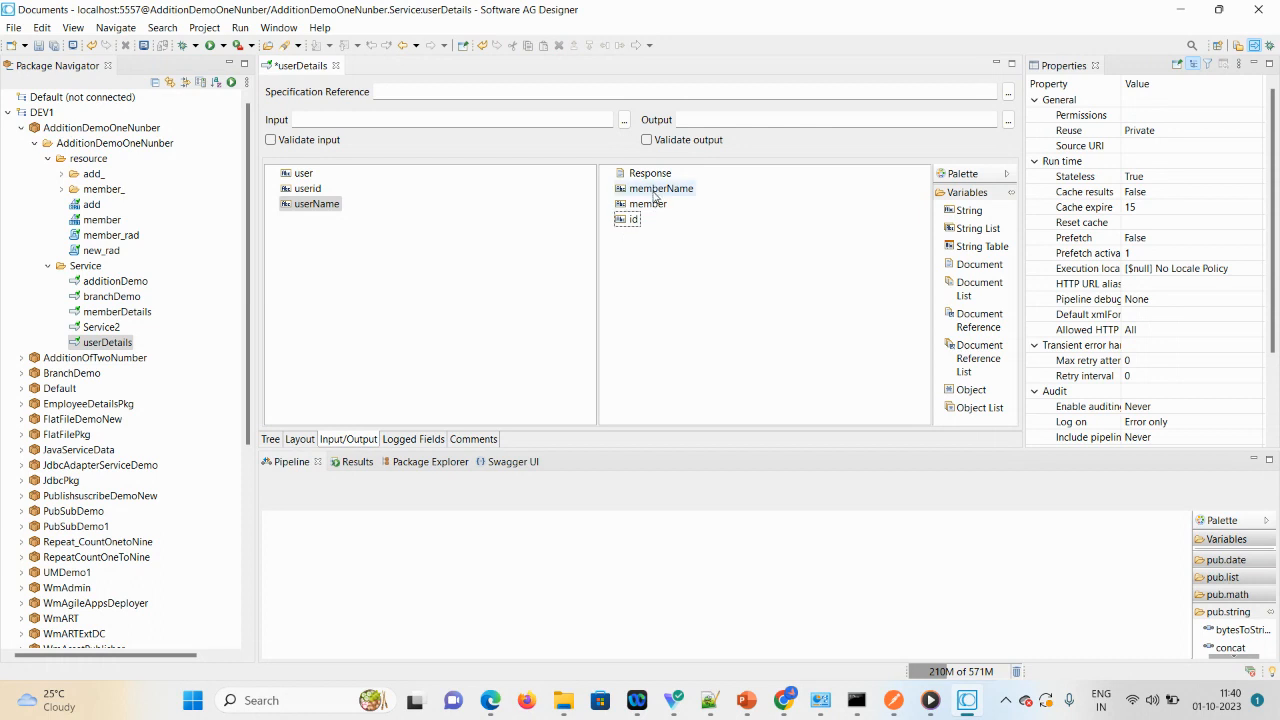
click(660, 188)
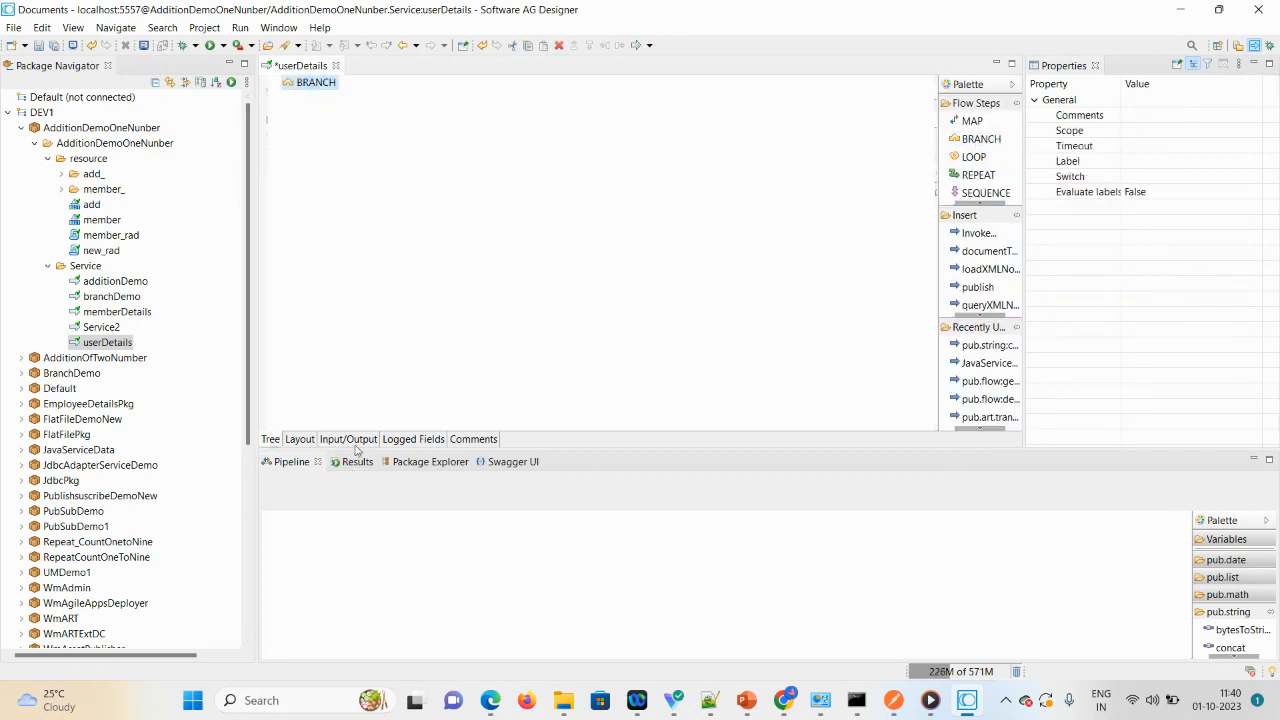
Insert a BRANCH step in the flow and set its Switch property to /user.
click(348, 440)
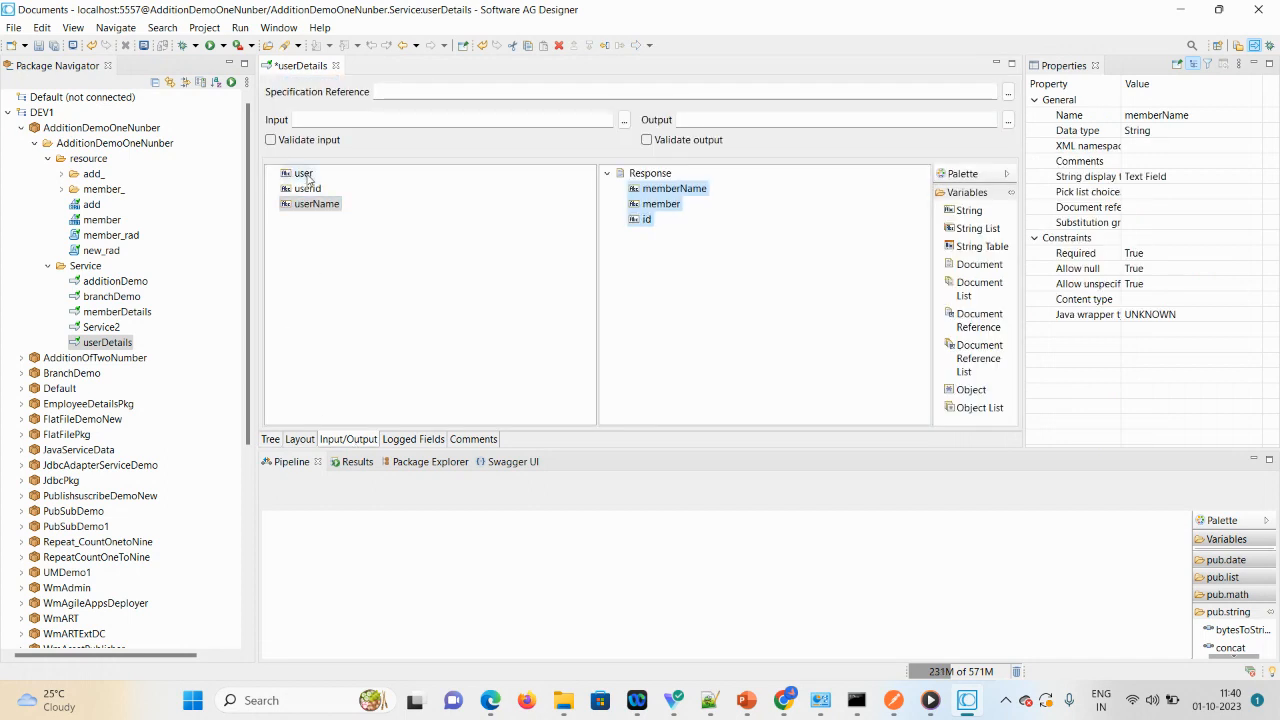
right_click(304, 172)
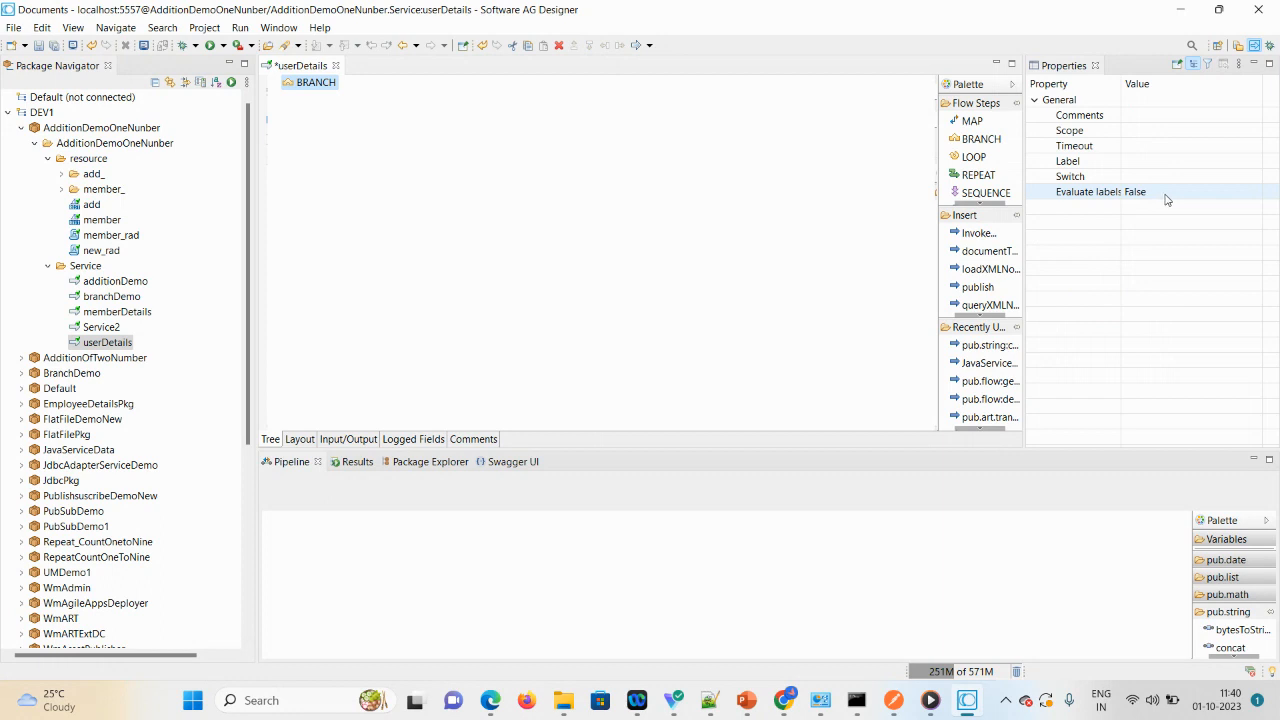
click(1090, 176)
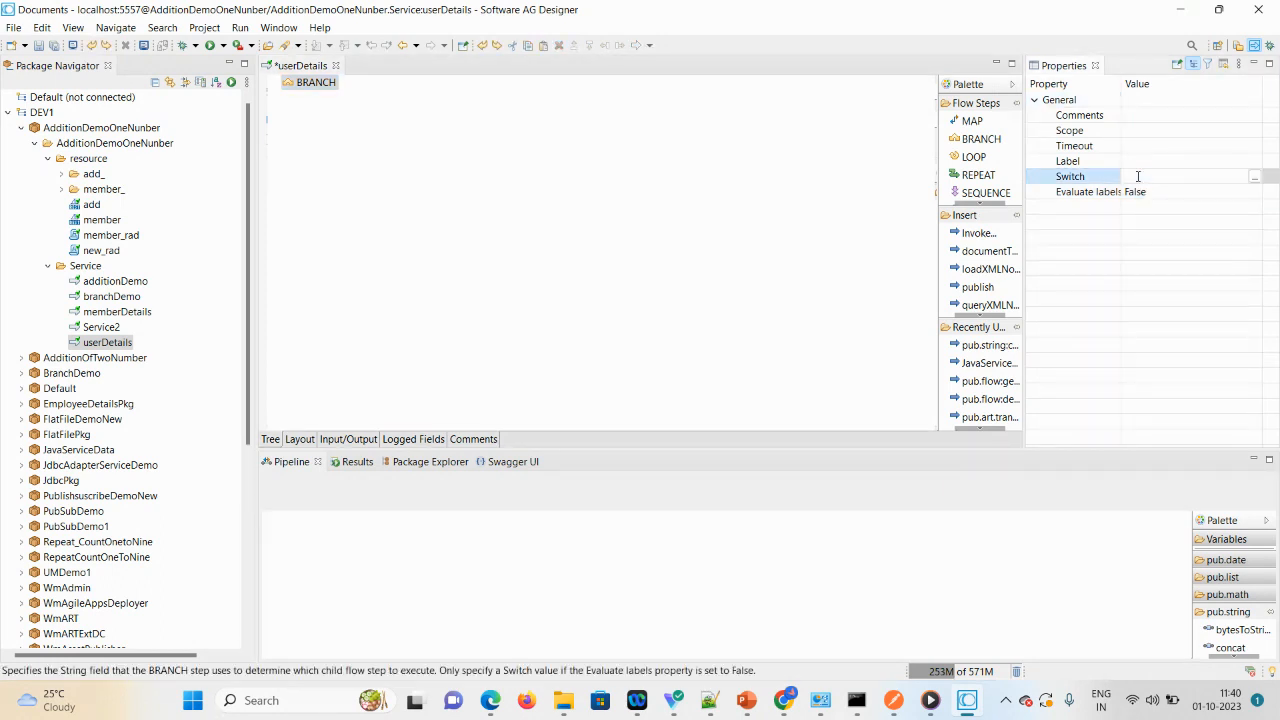
text(/user)
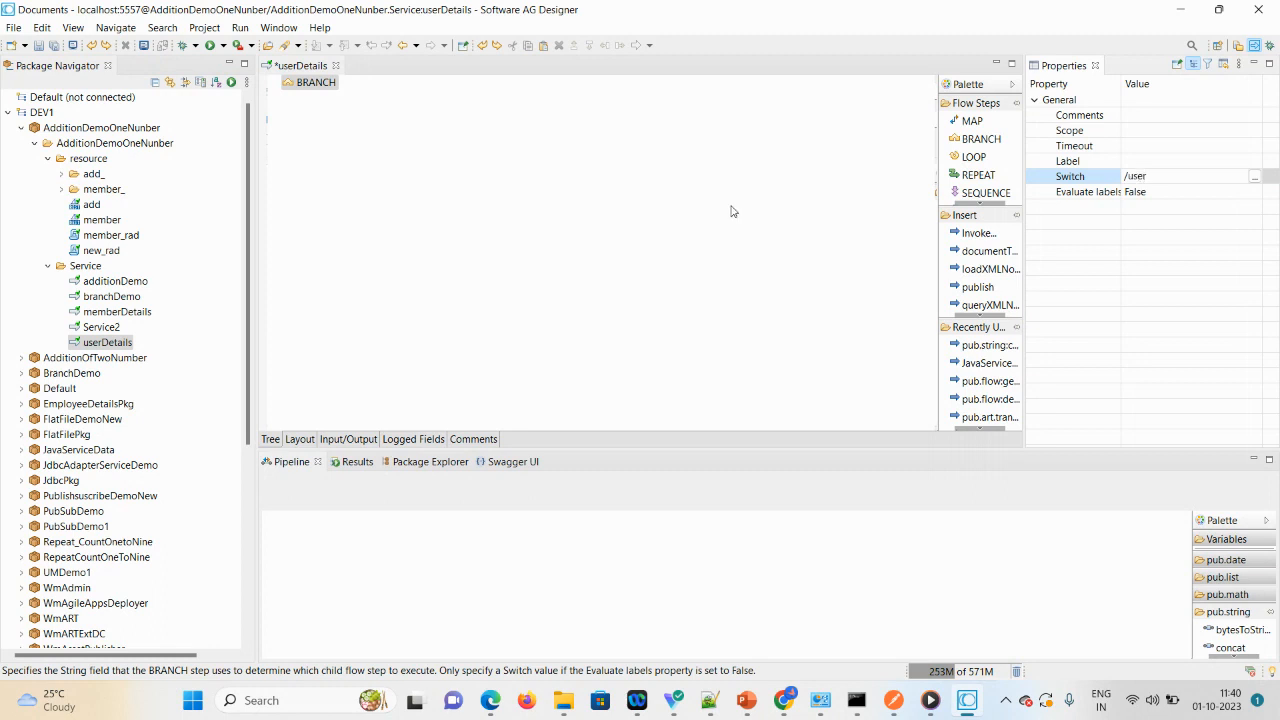
click(316, 82)
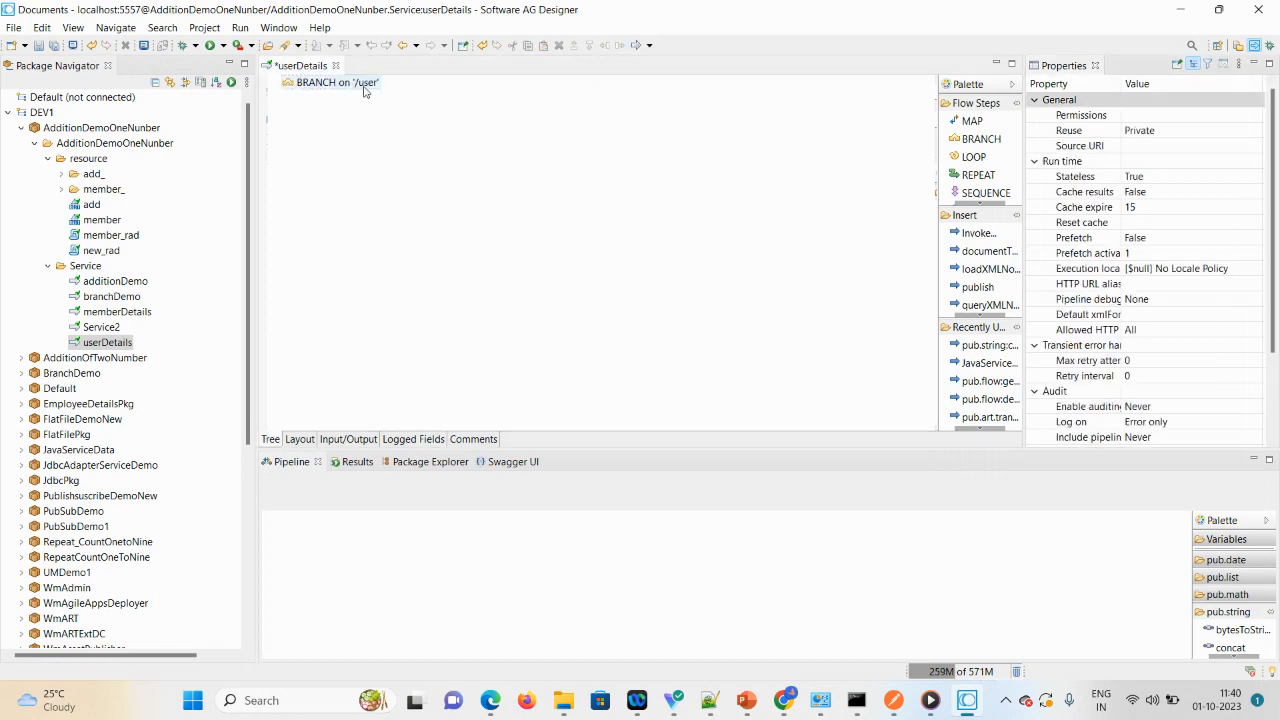
mouse_move(350, 84)
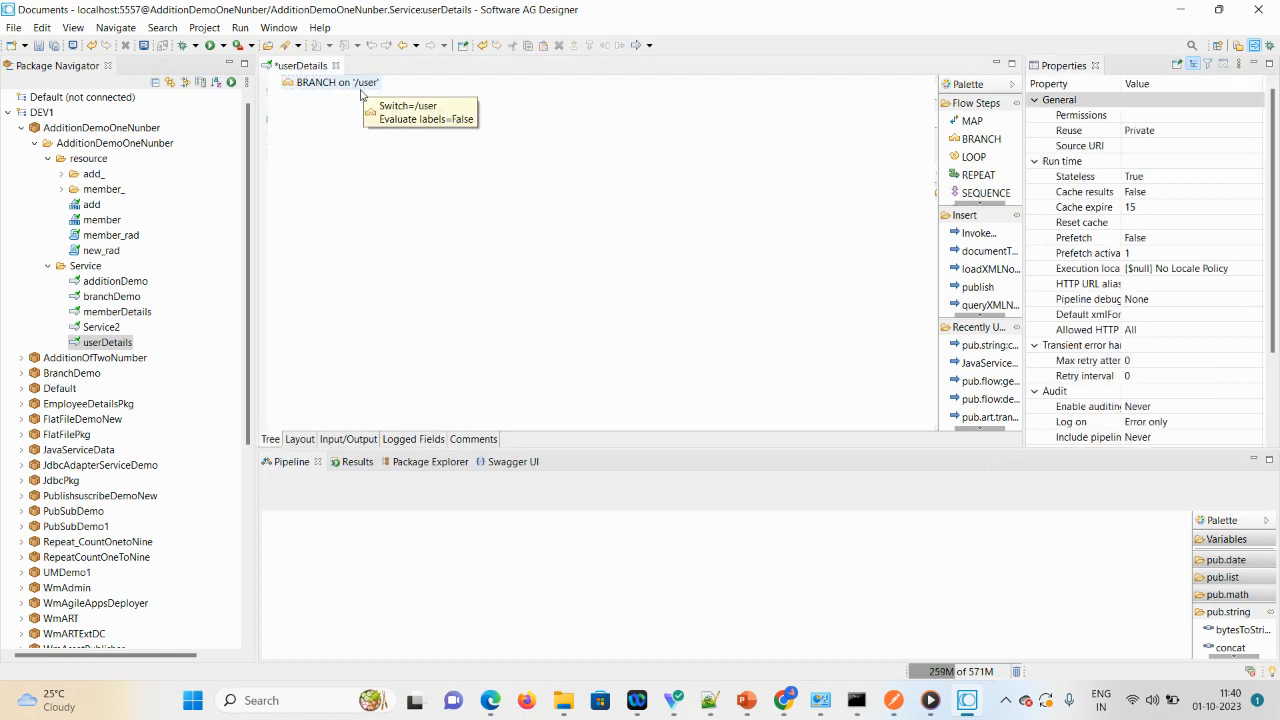
click(336, 82)
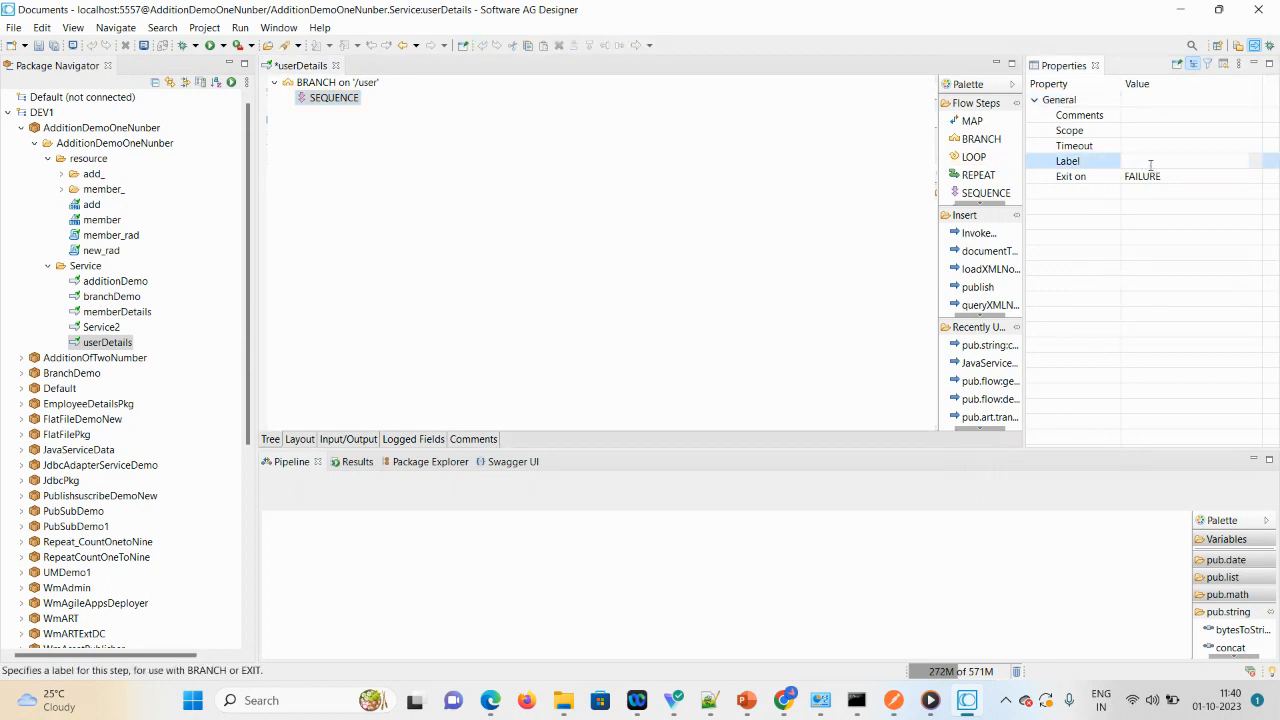
Label the SEQUENCE under the /user BRANCH as active.
text(acti)
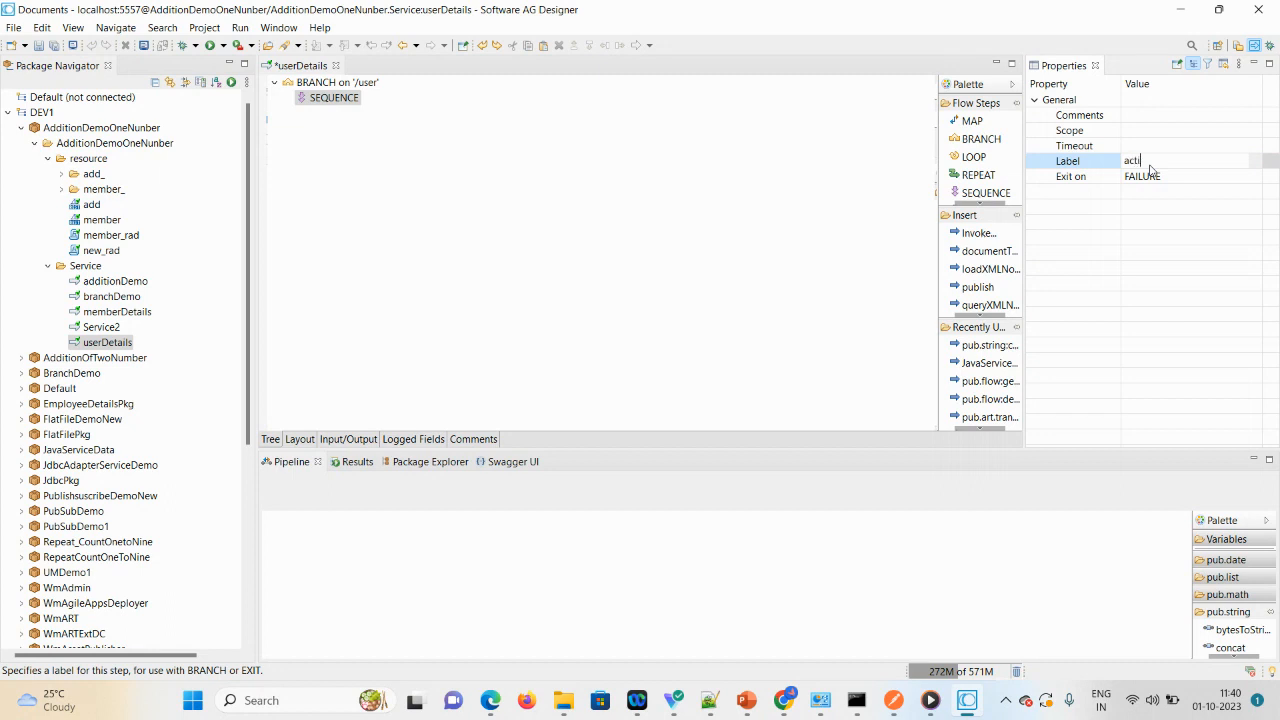
text(ve)
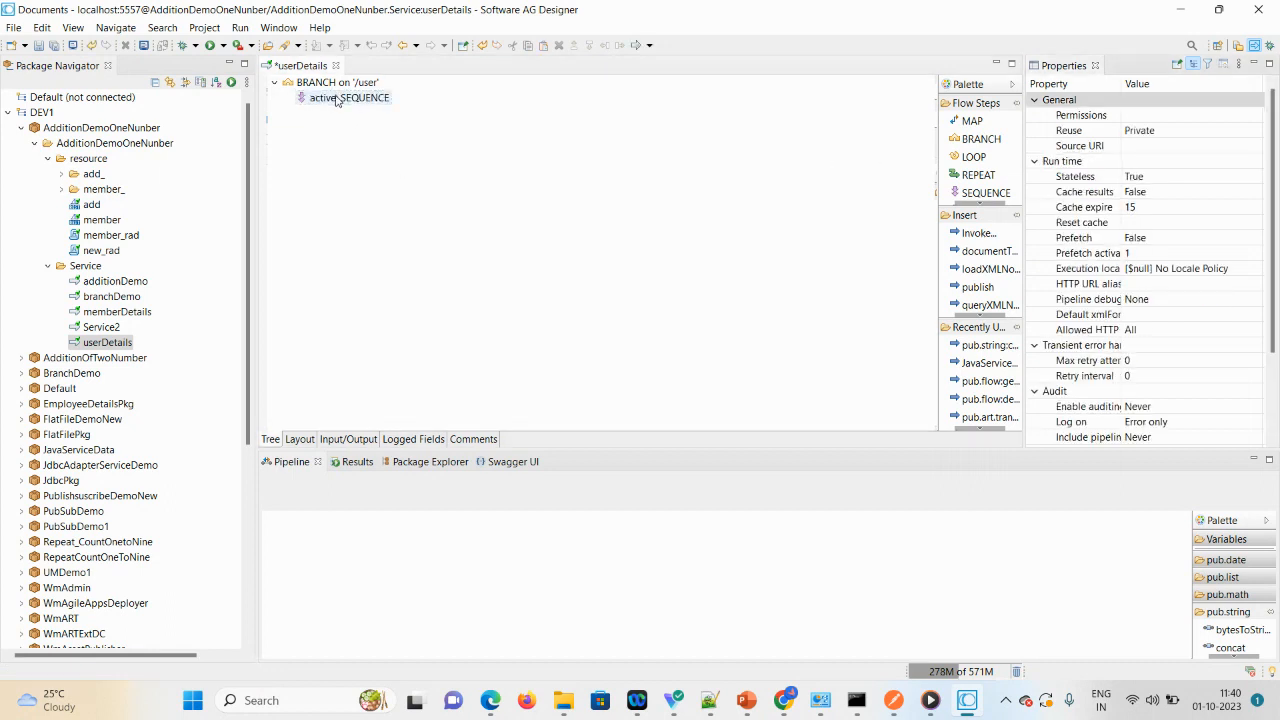
click(344, 96)
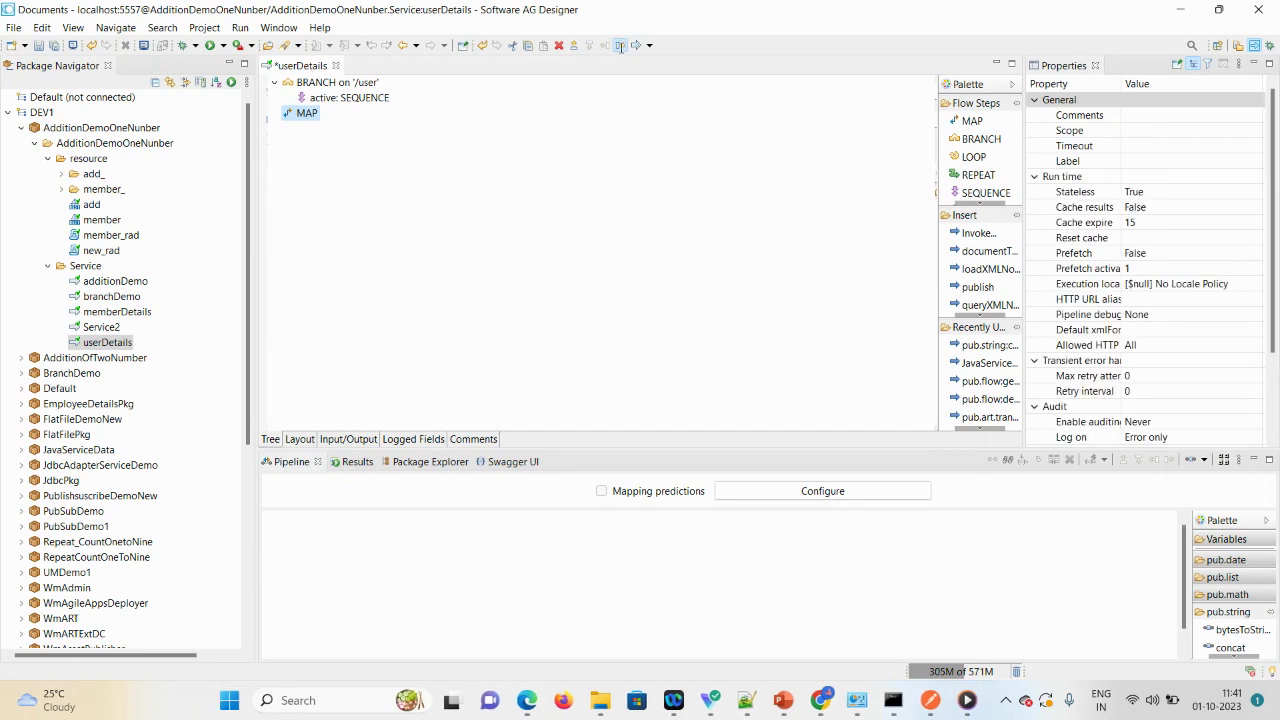
In a maximized Pipeline view, map id, ename and fullname onto the matching request fields.
click(316, 112)
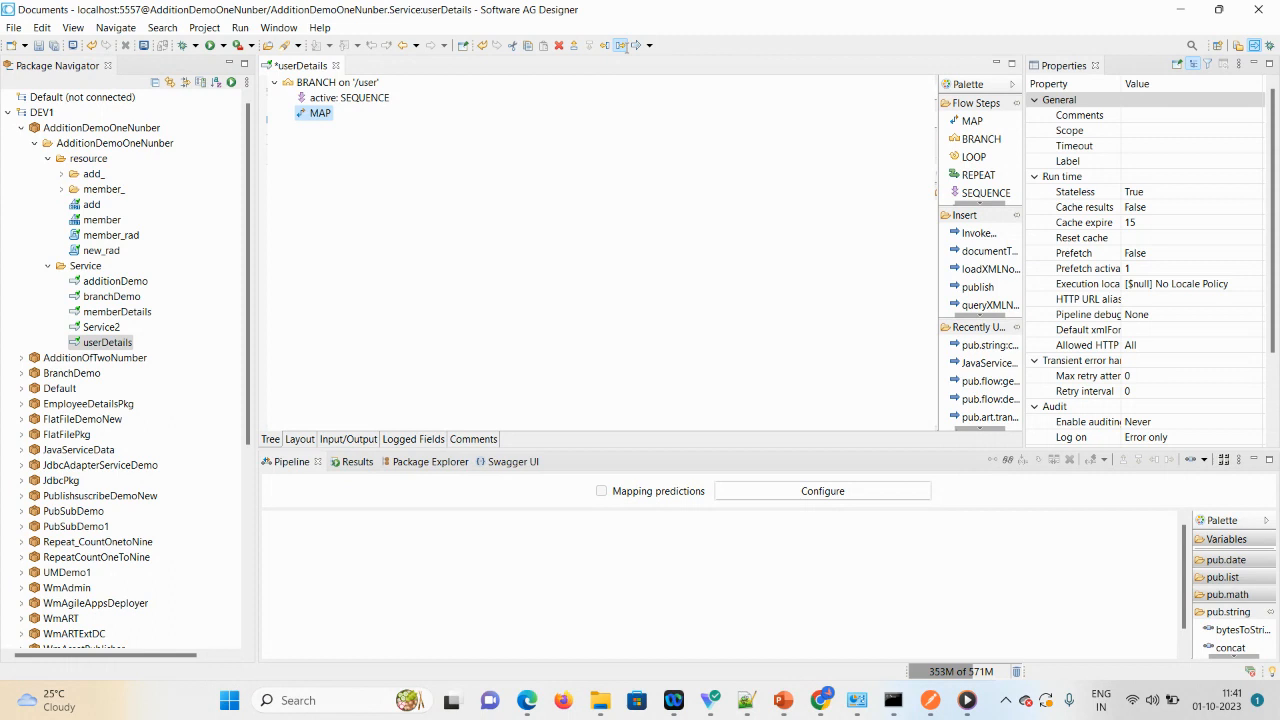
click(332, 112)
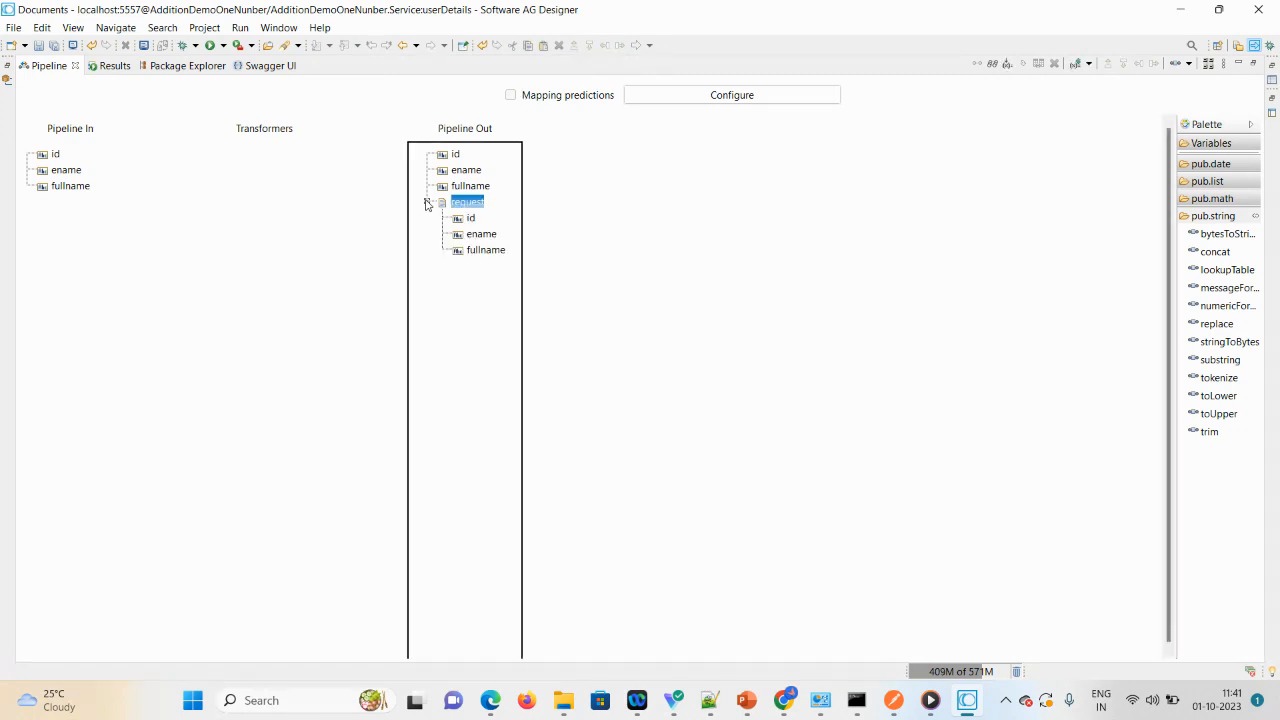
drag(56, 152, 468, 224)
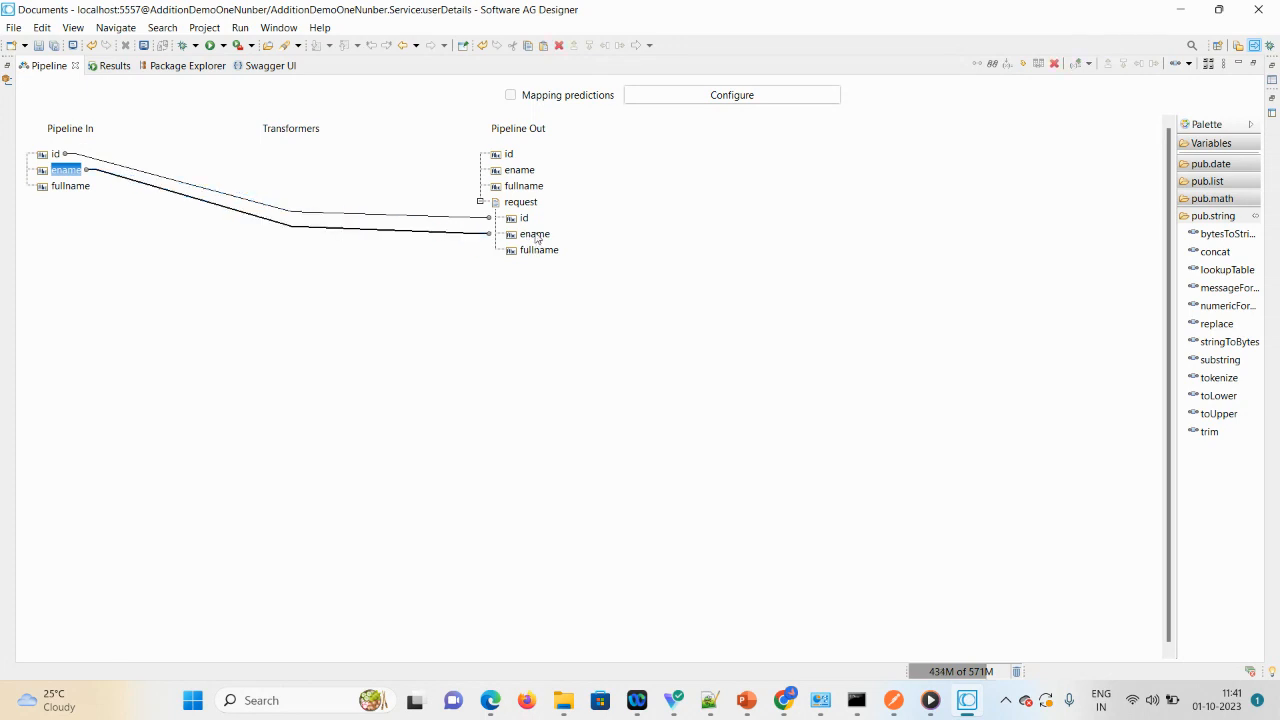
click(70, 184)
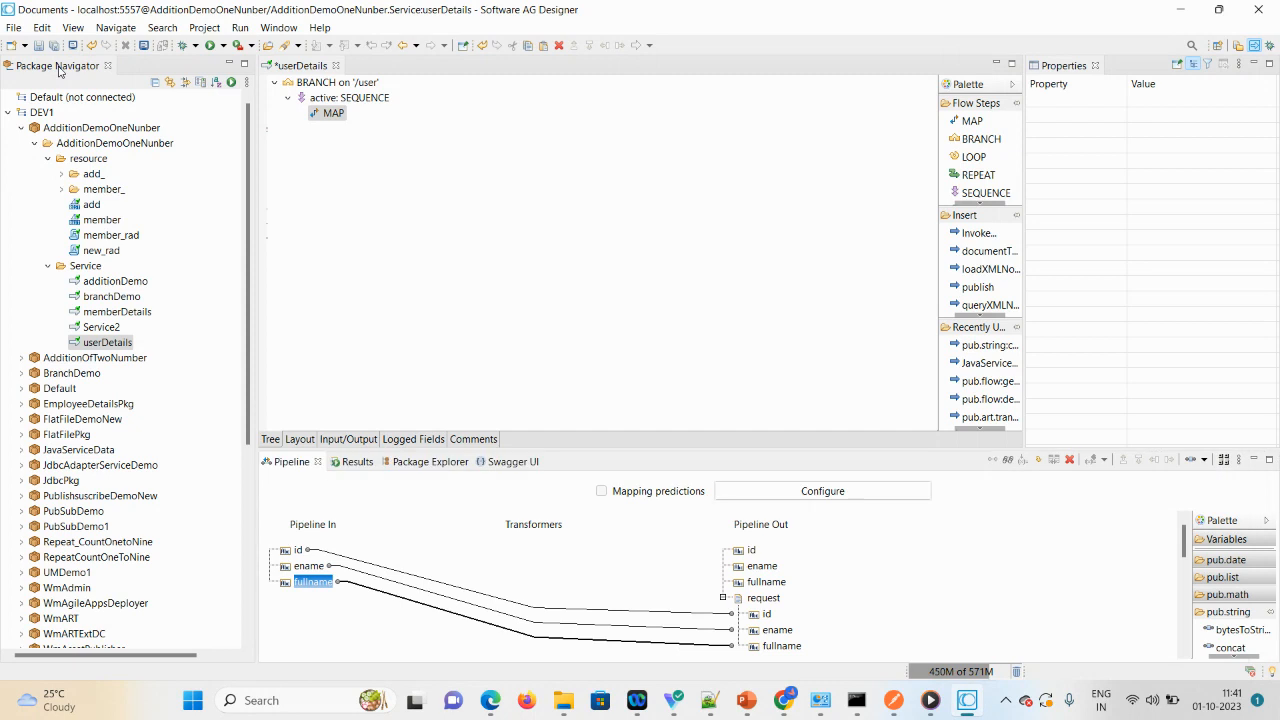
mouse_move(356, 448)
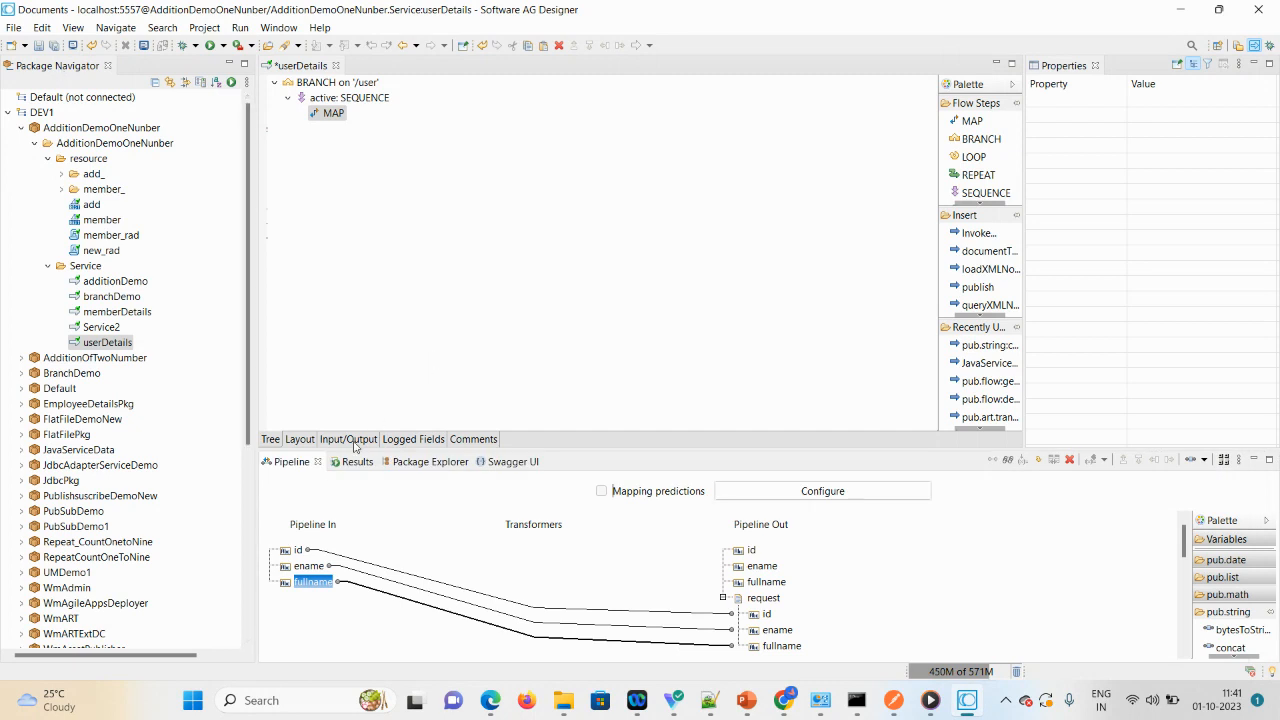
click(348, 440)
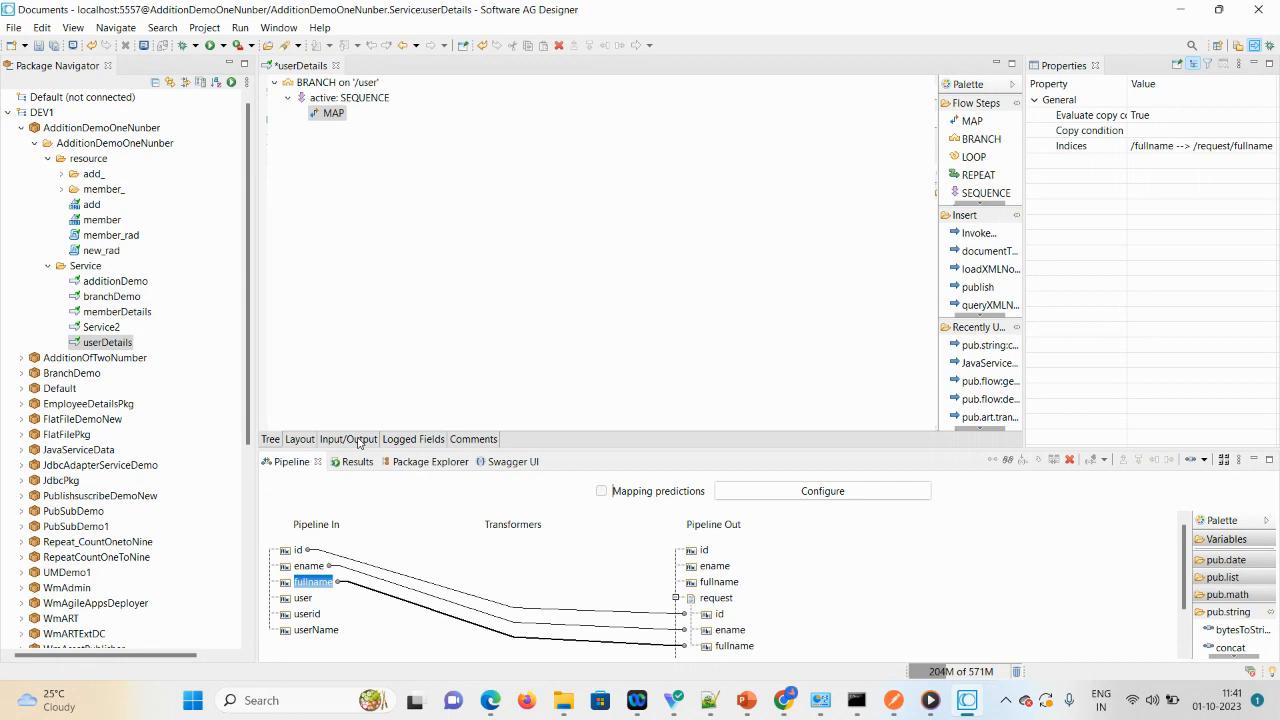
mouse_move(316, 404)
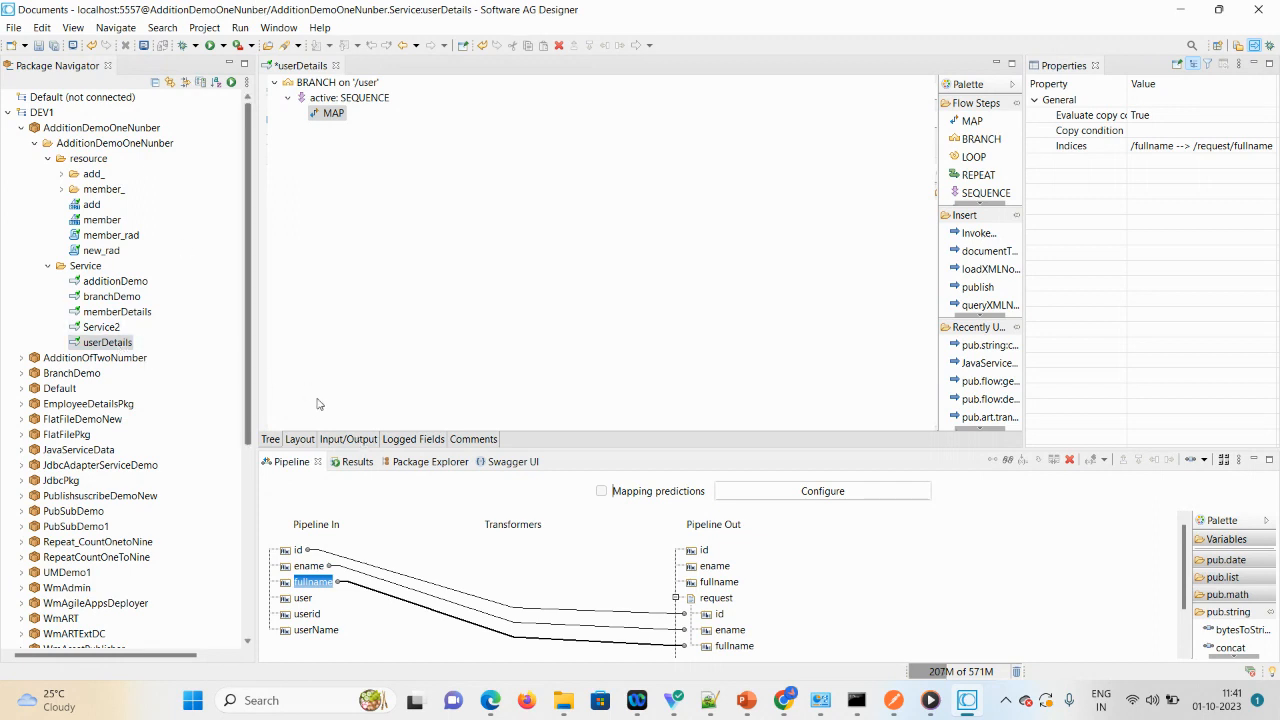
Check the signature: inputs user, userid, userName and the Response output, then return to the flow tree.
click(348, 440)
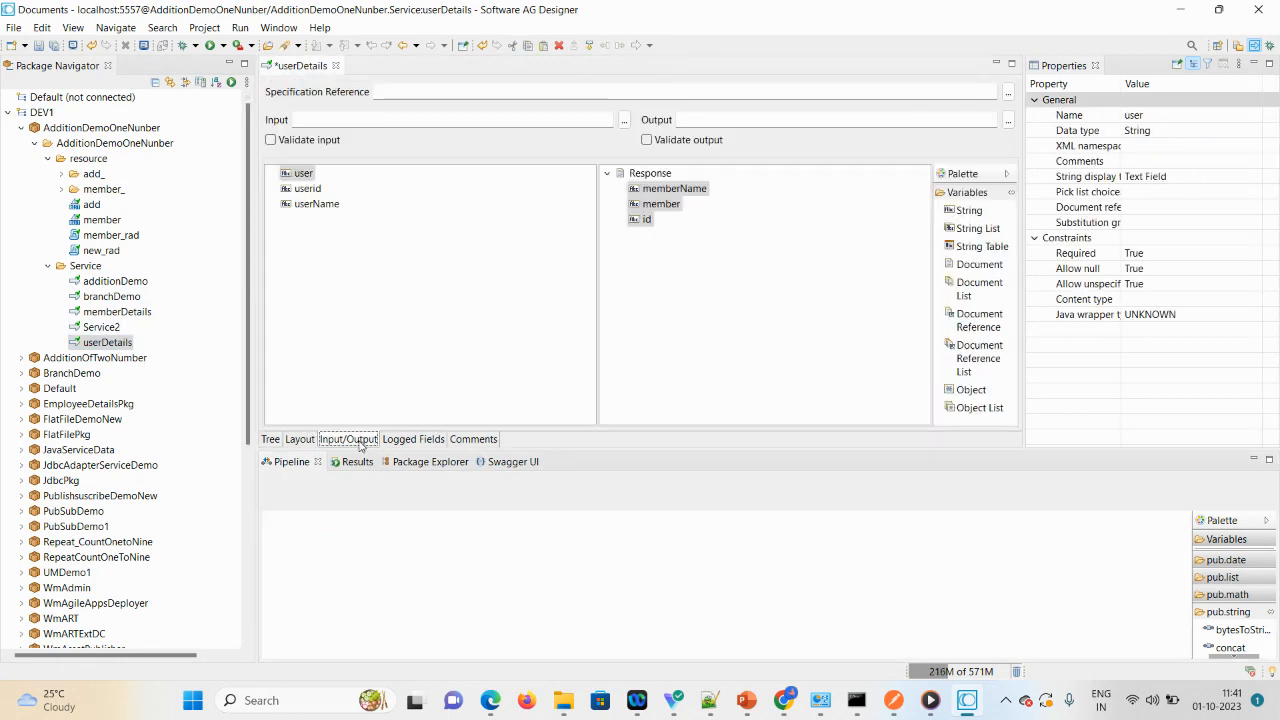
click(270, 440)
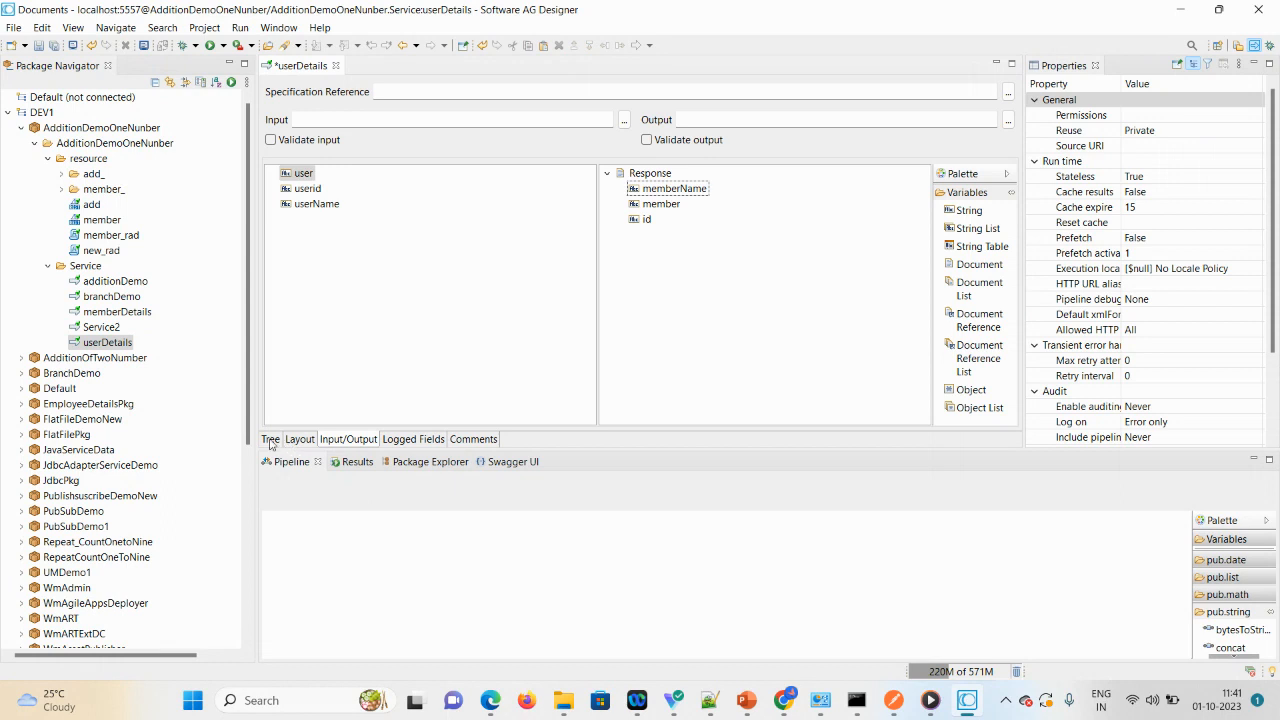
click(270, 440)
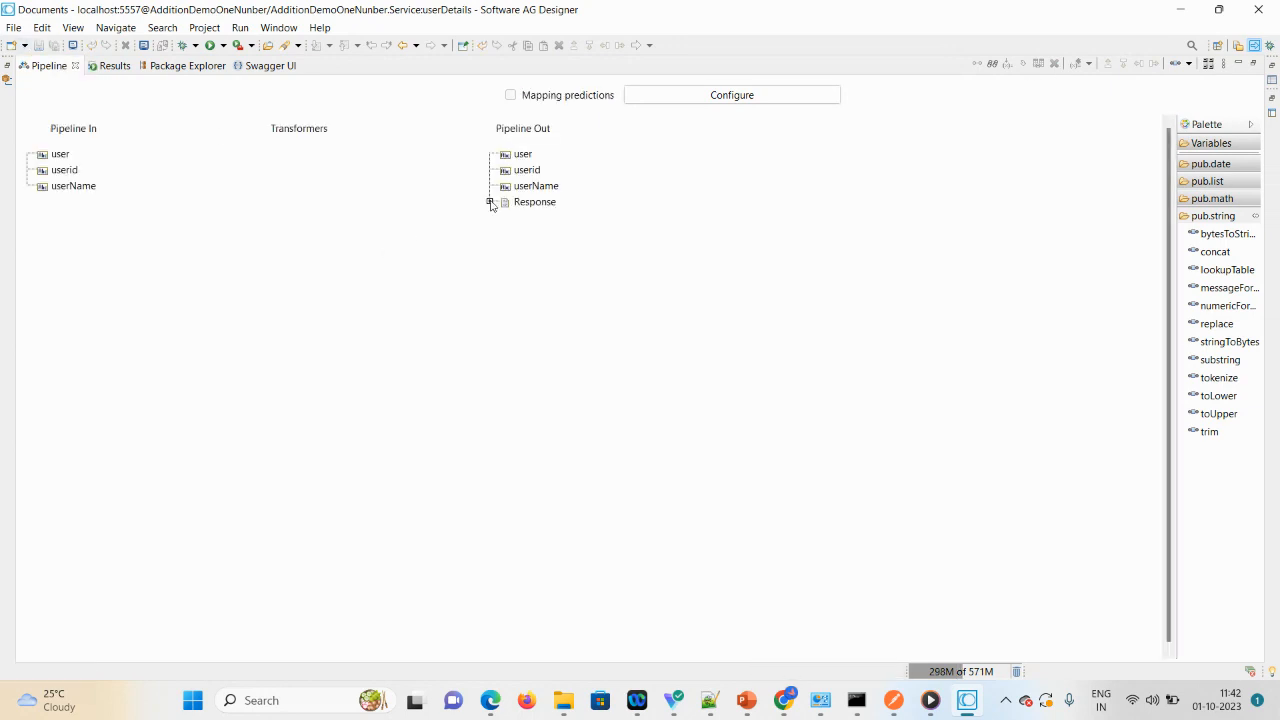
Map user, userid and userName into Response's memberName, member and id fields, then restore the view.
click(492, 200)
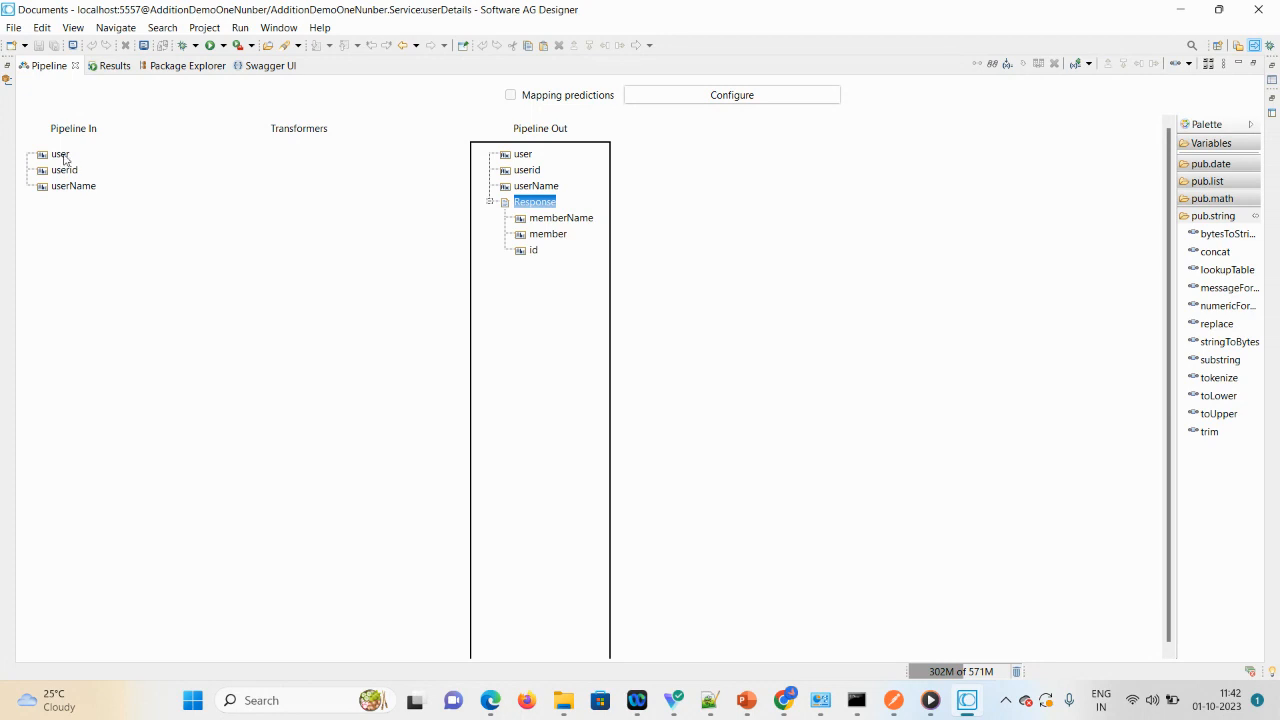
click(60, 154)
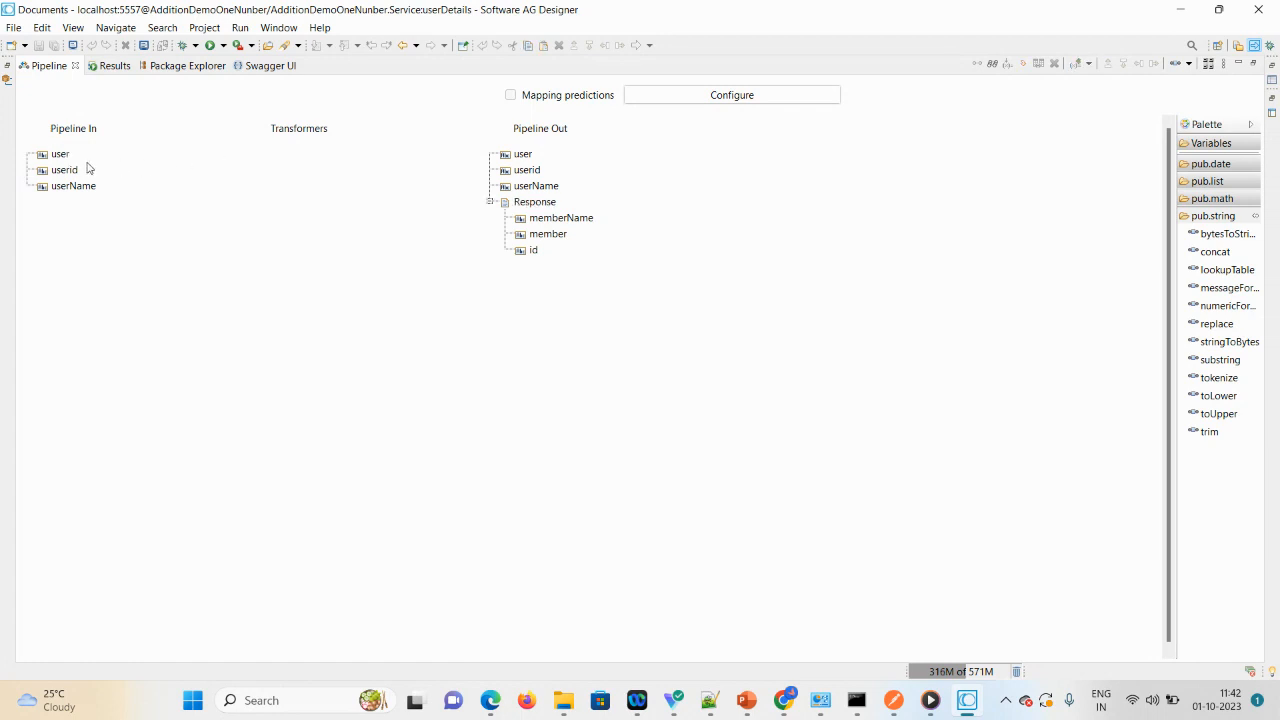
drag(60, 152, 548, 232)
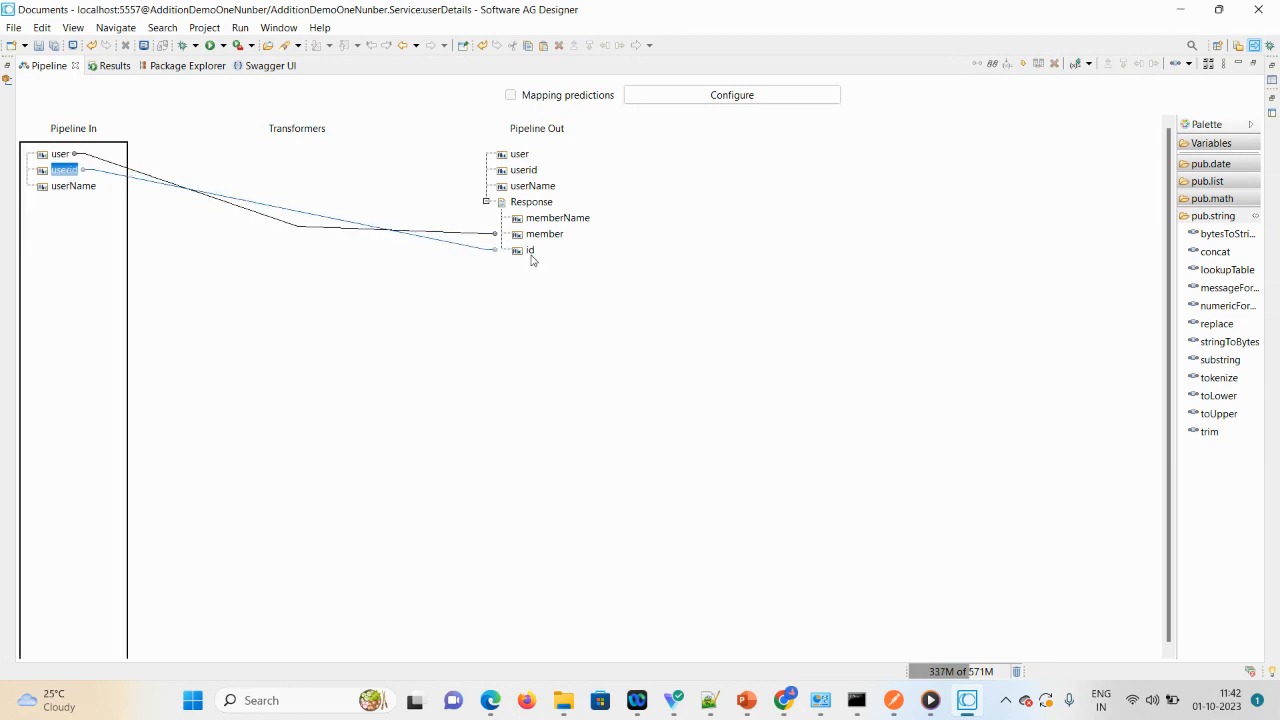
click(72, 186)
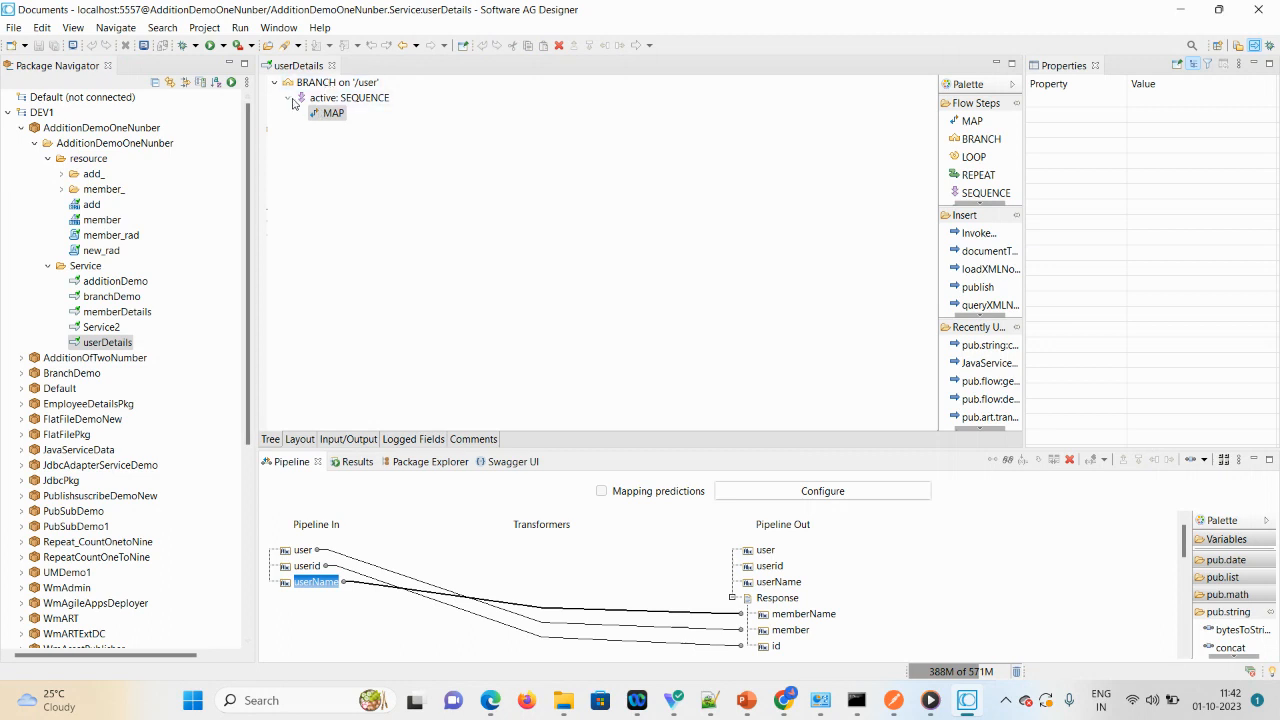
click(350, 96)
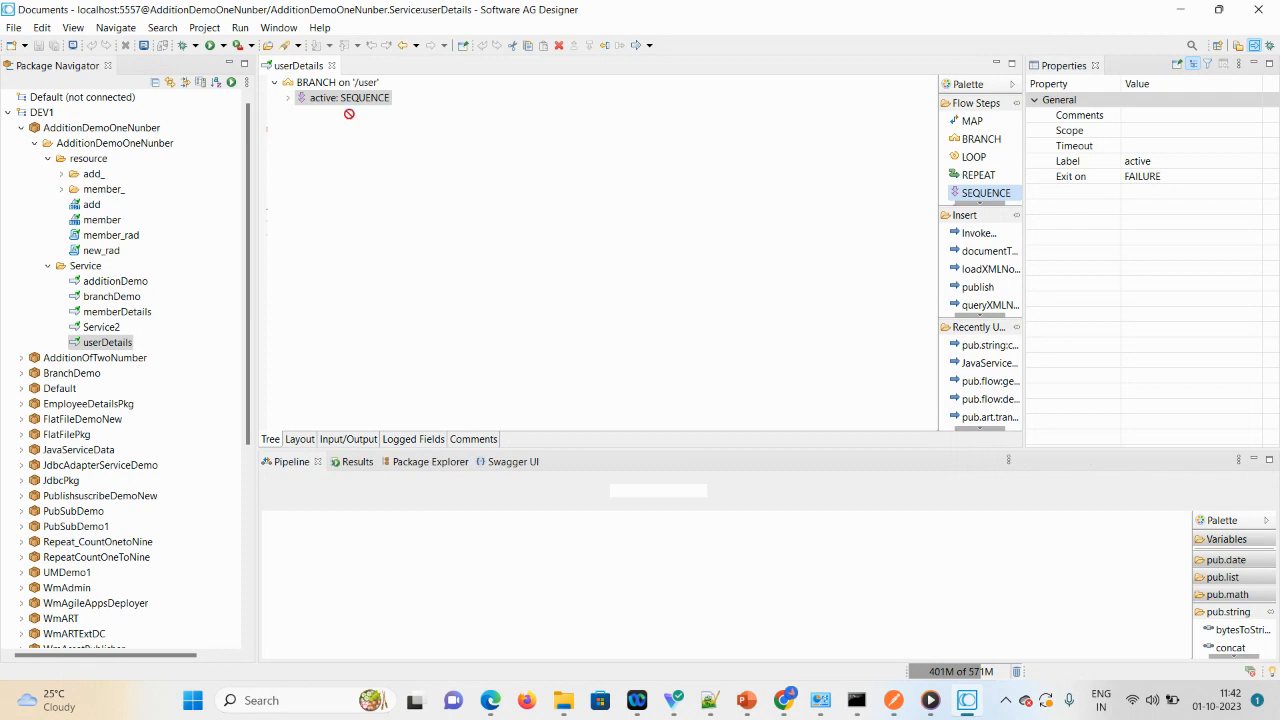
Add a second SEQUENCE under the BRANCH and label it $default.
click(620, 44)
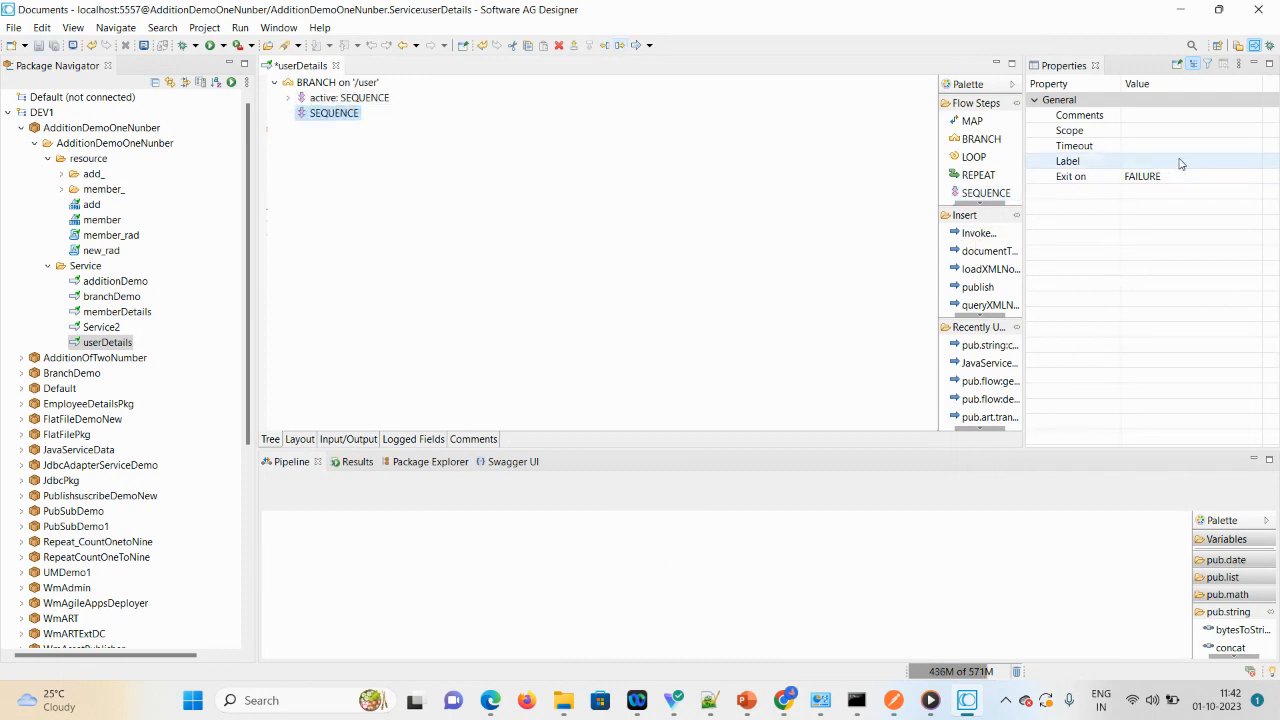
click(1180, 160)
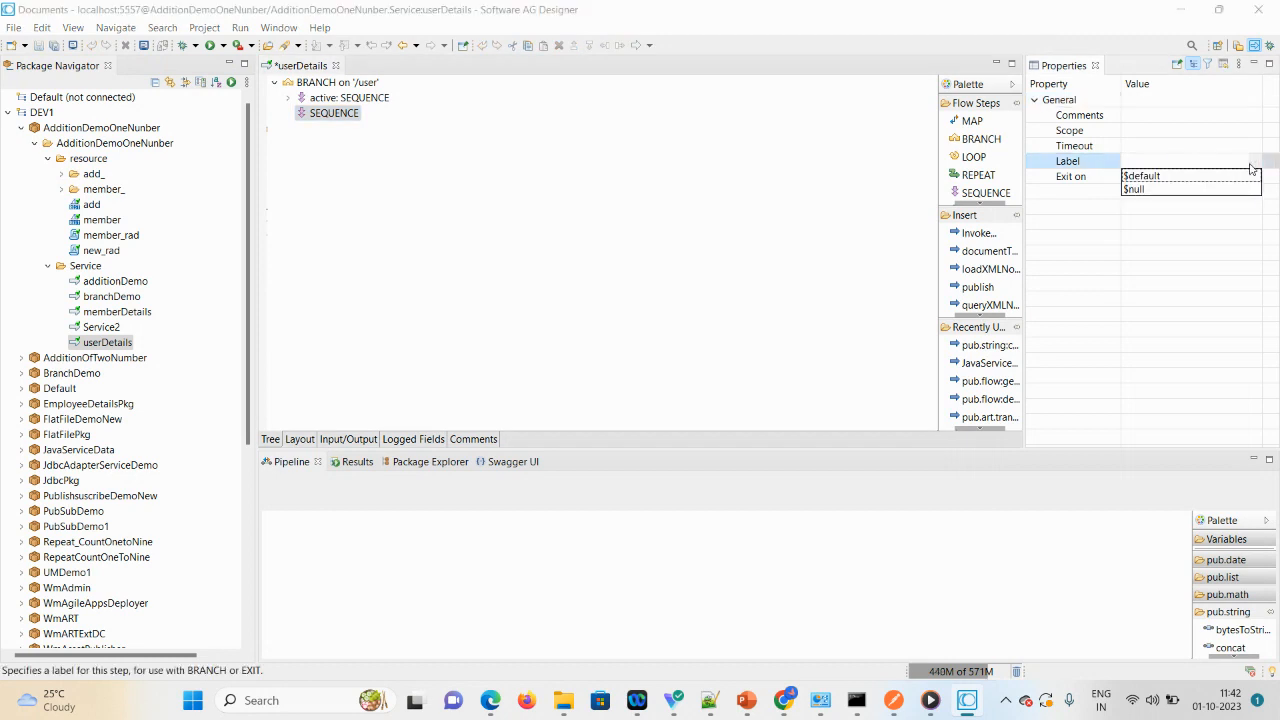
click(1140, 176)
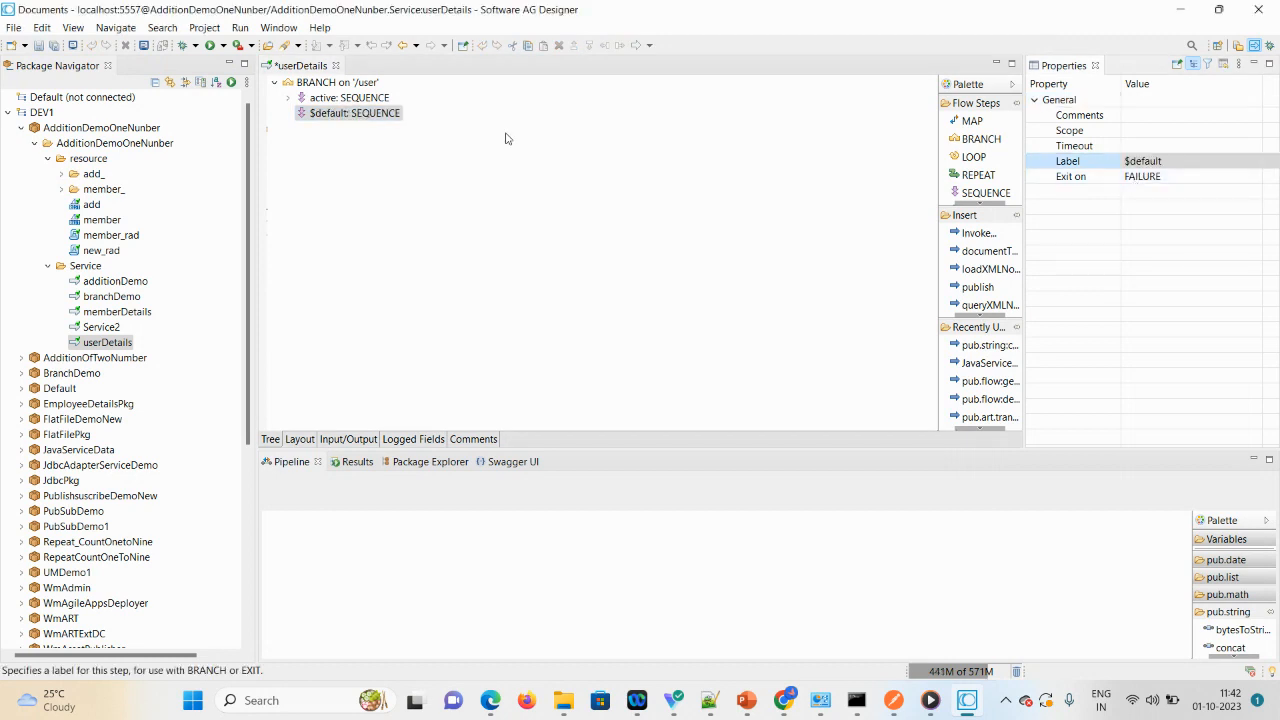
right_click(354, 112)
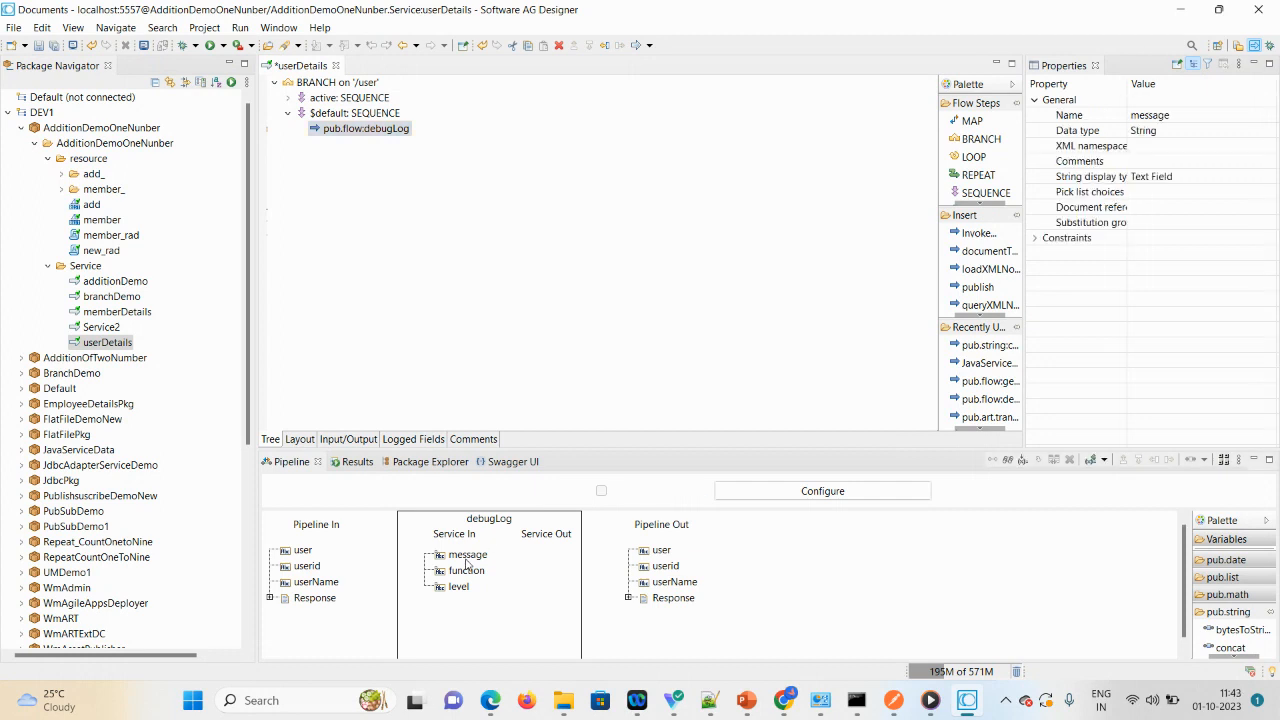
Set debugLog's message to 'condition not matching', a function value, and level Info.
double_click(468, 556)
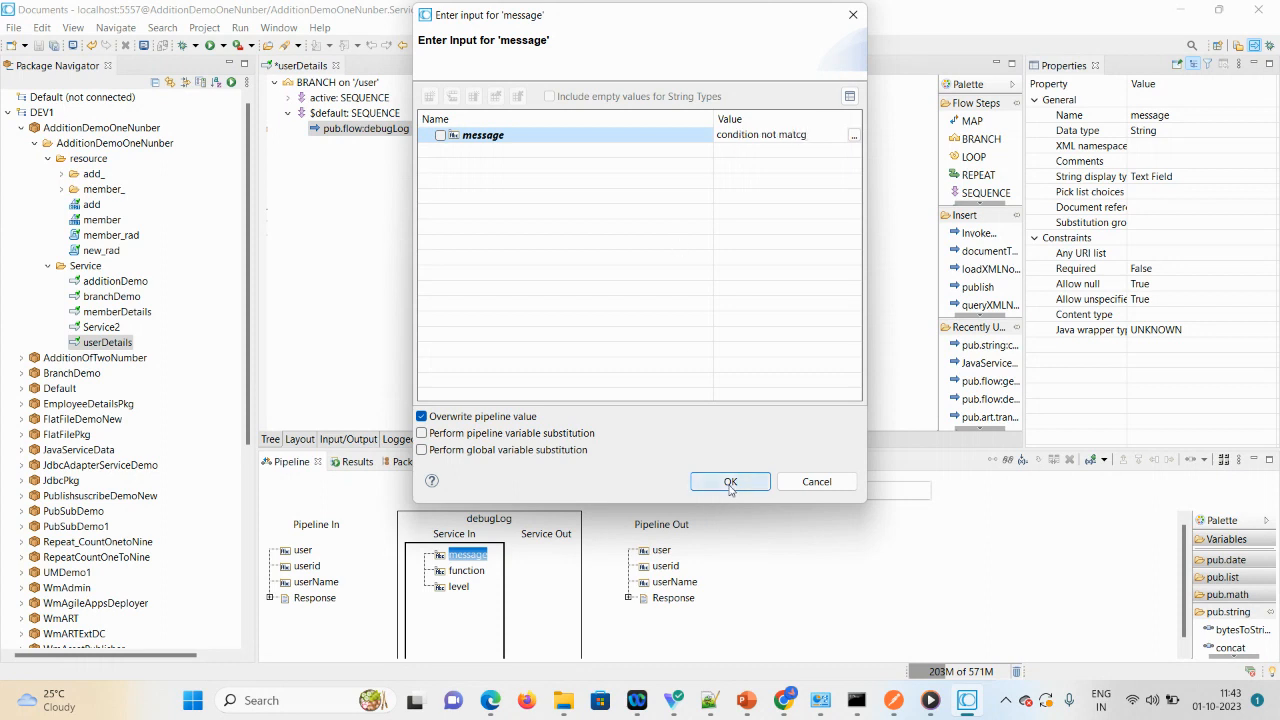
click(730, 480)
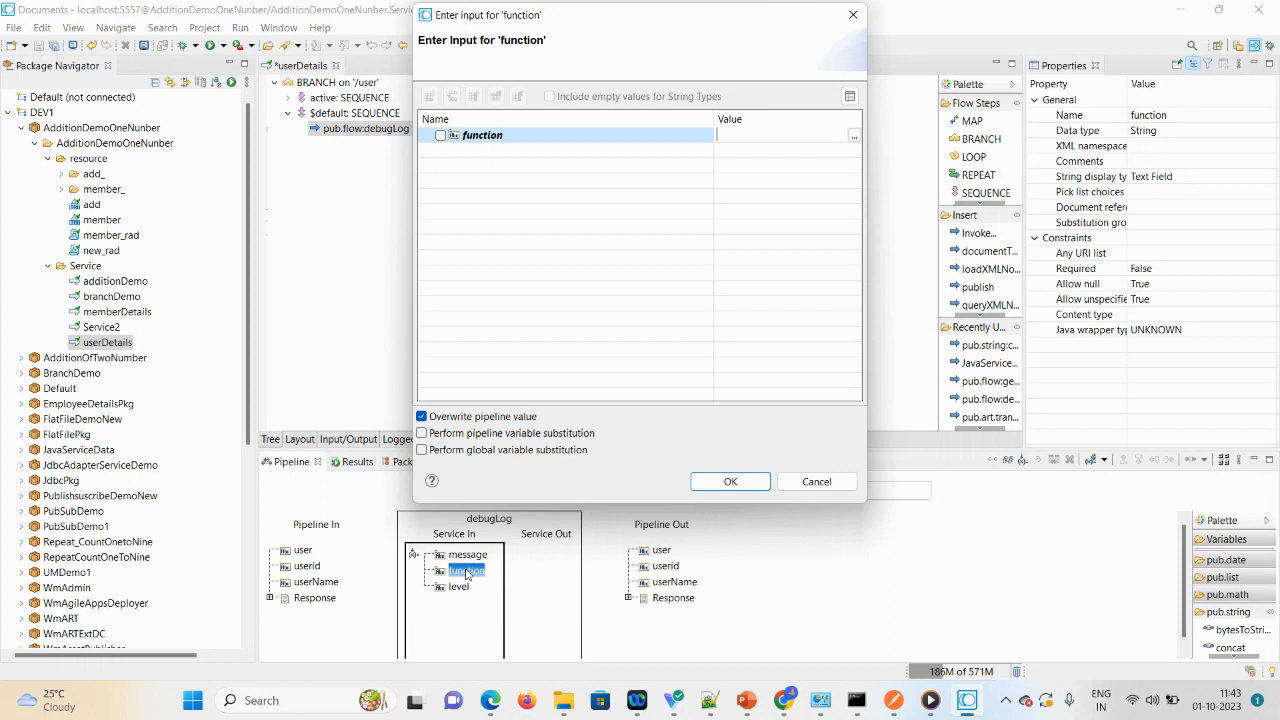
text(funct)
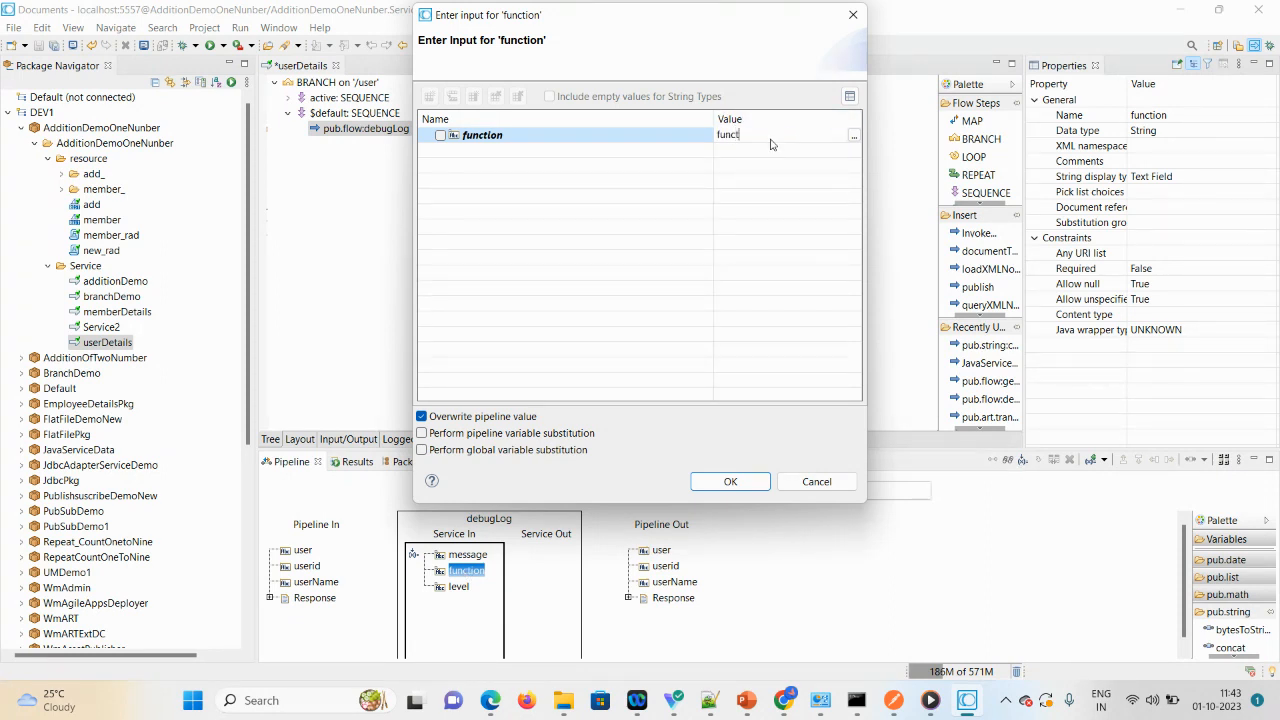
text(ion)
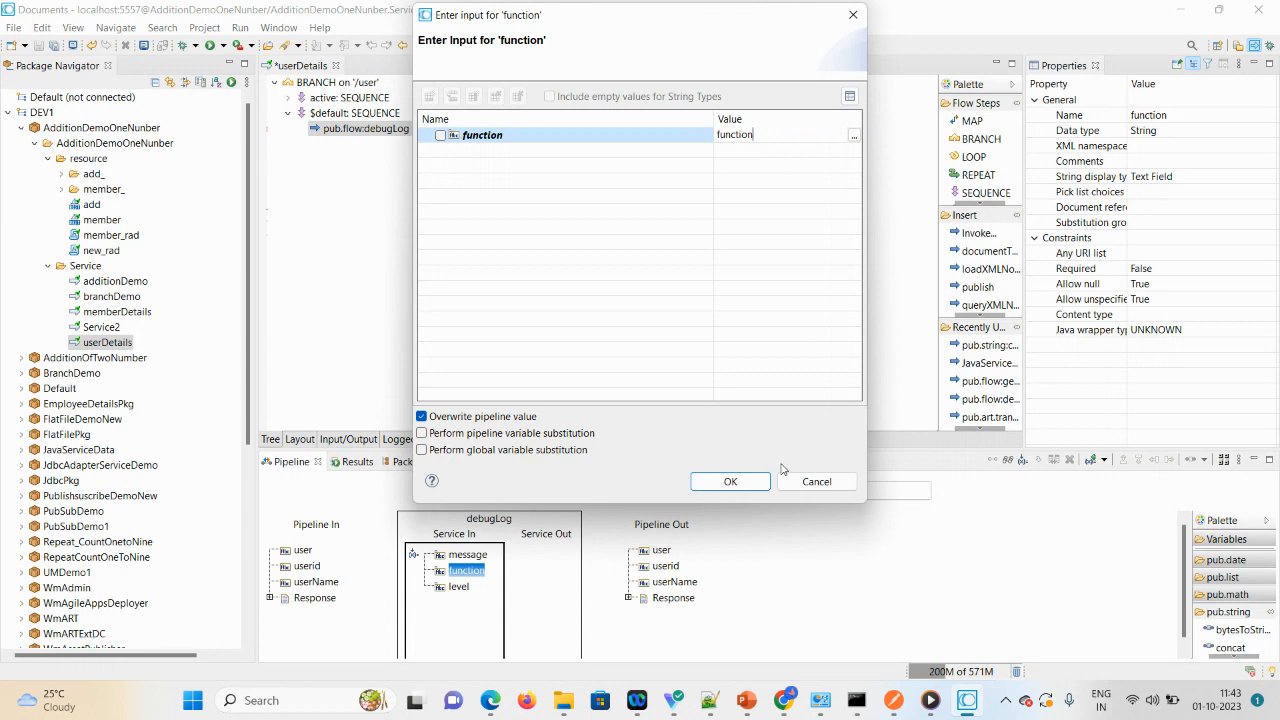
click(730, 480)
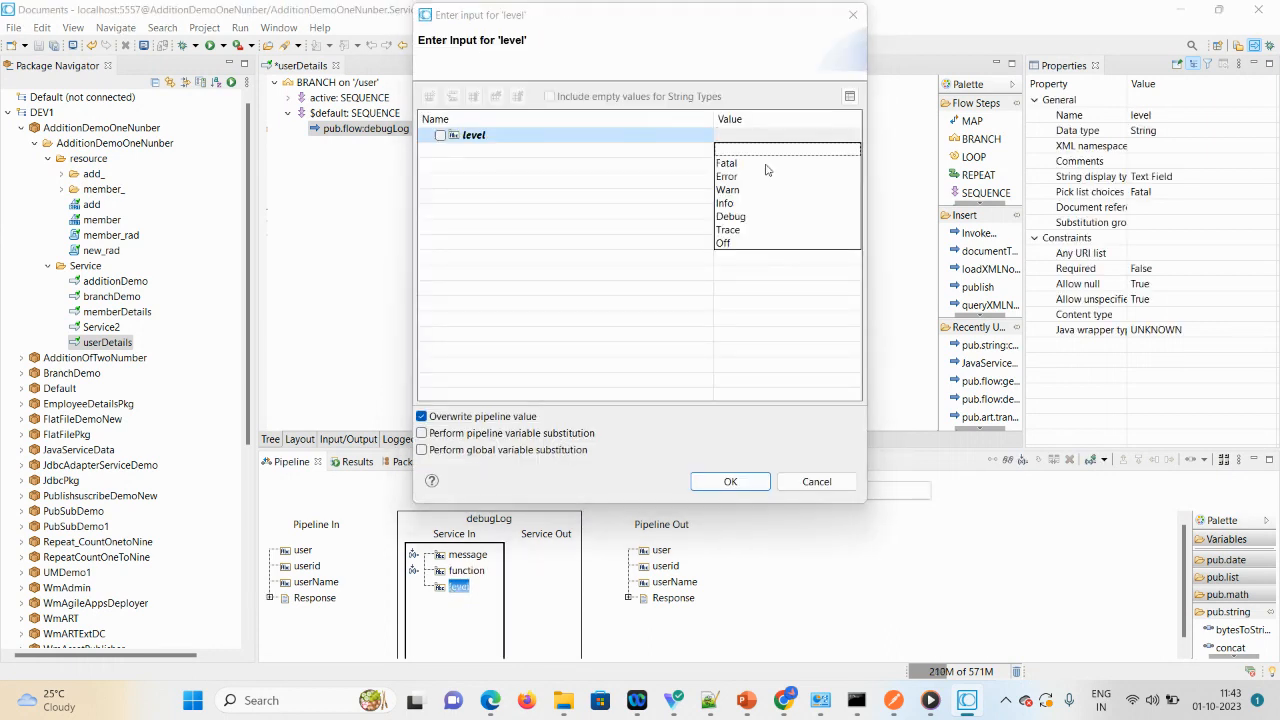
click(724, 204)
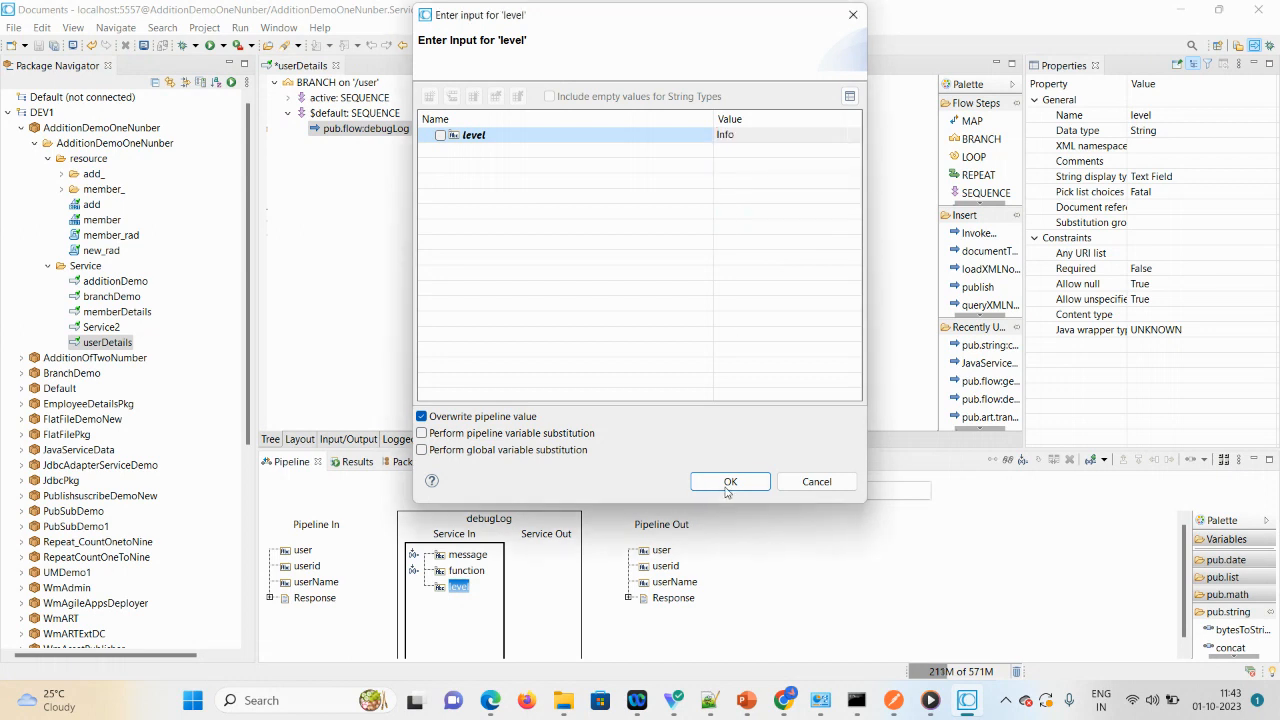
click(730, 480)
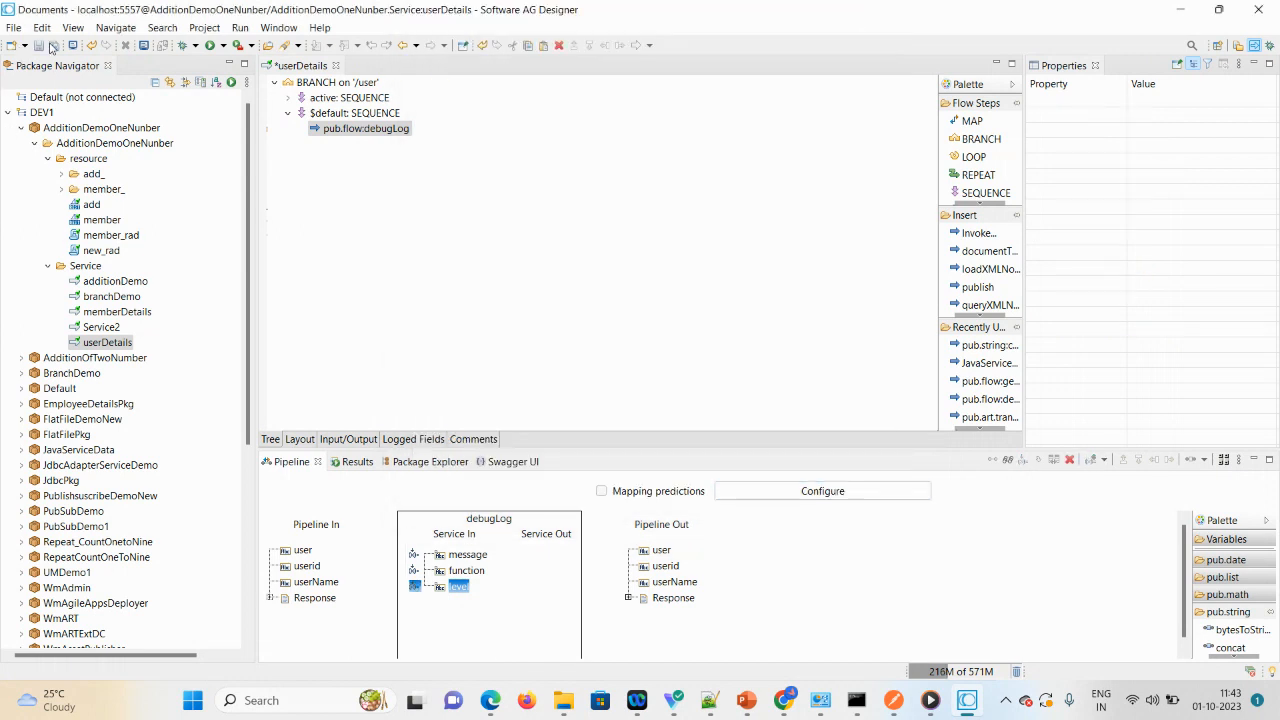
click(458, 586)
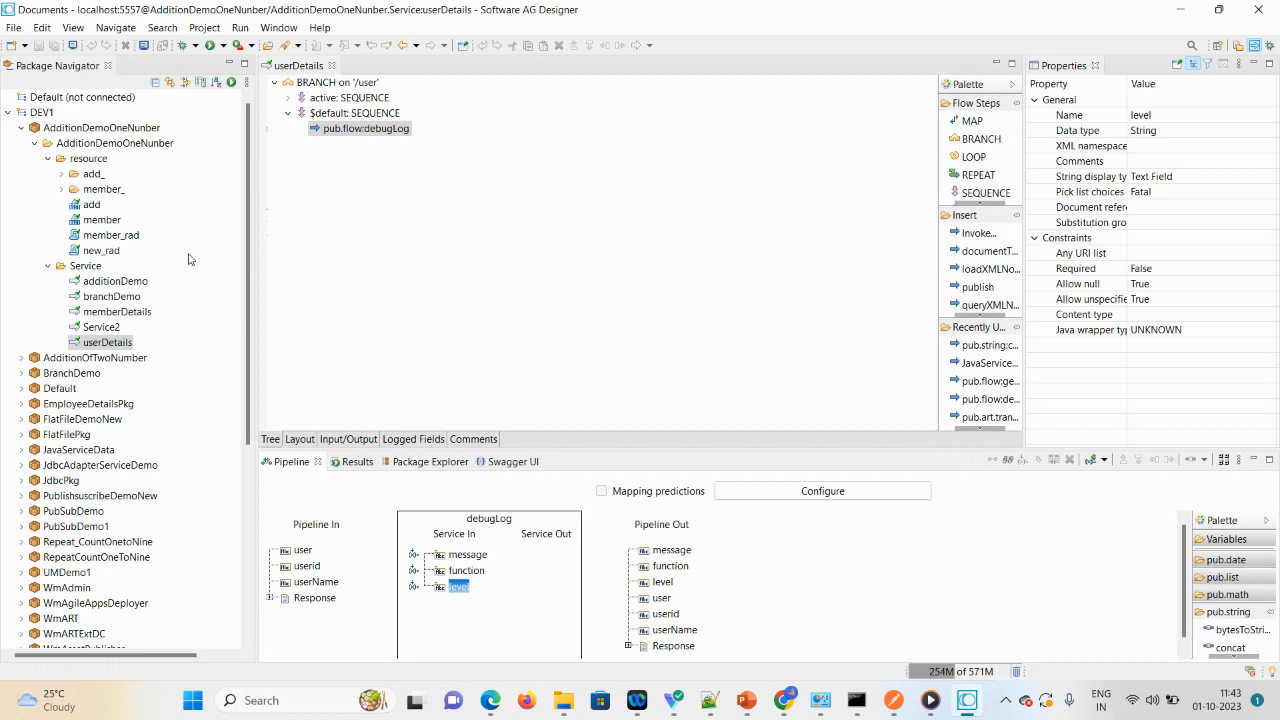
mouse_move(136, 204)
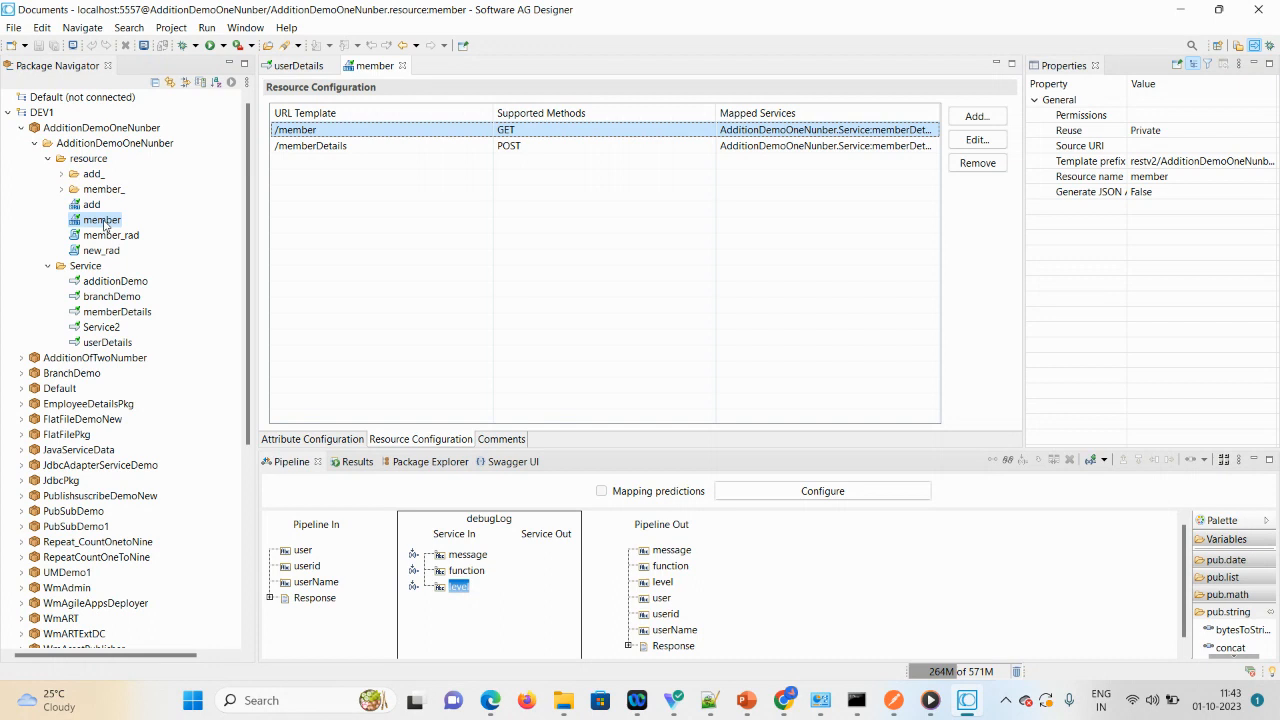
mouse_move(184, 182)
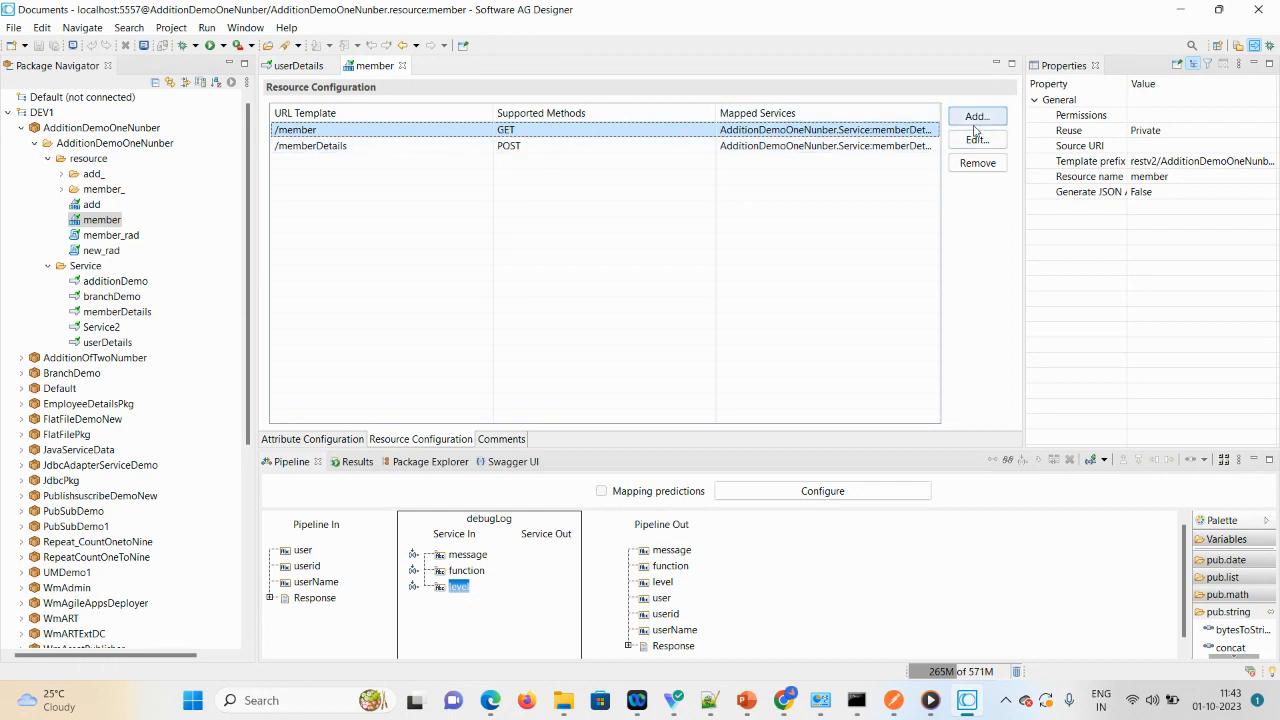
Add a new resource operation with URL template /user.
click(976, 116)
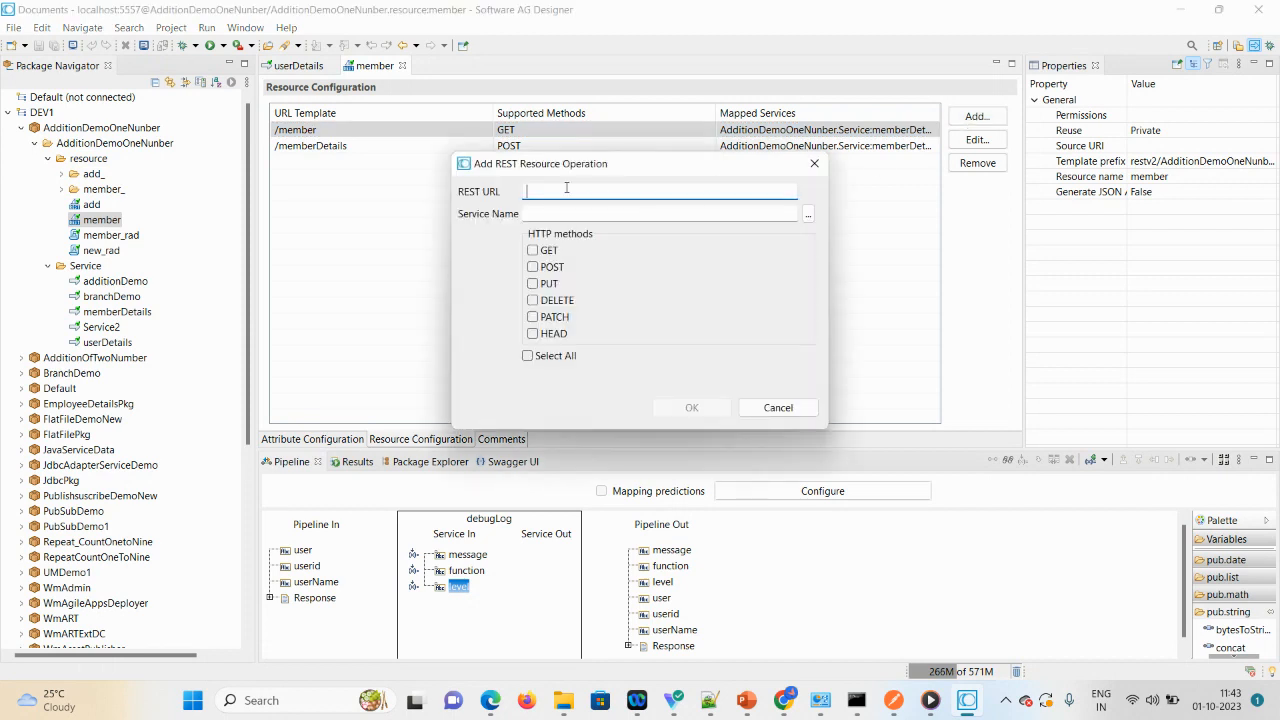
text(/)
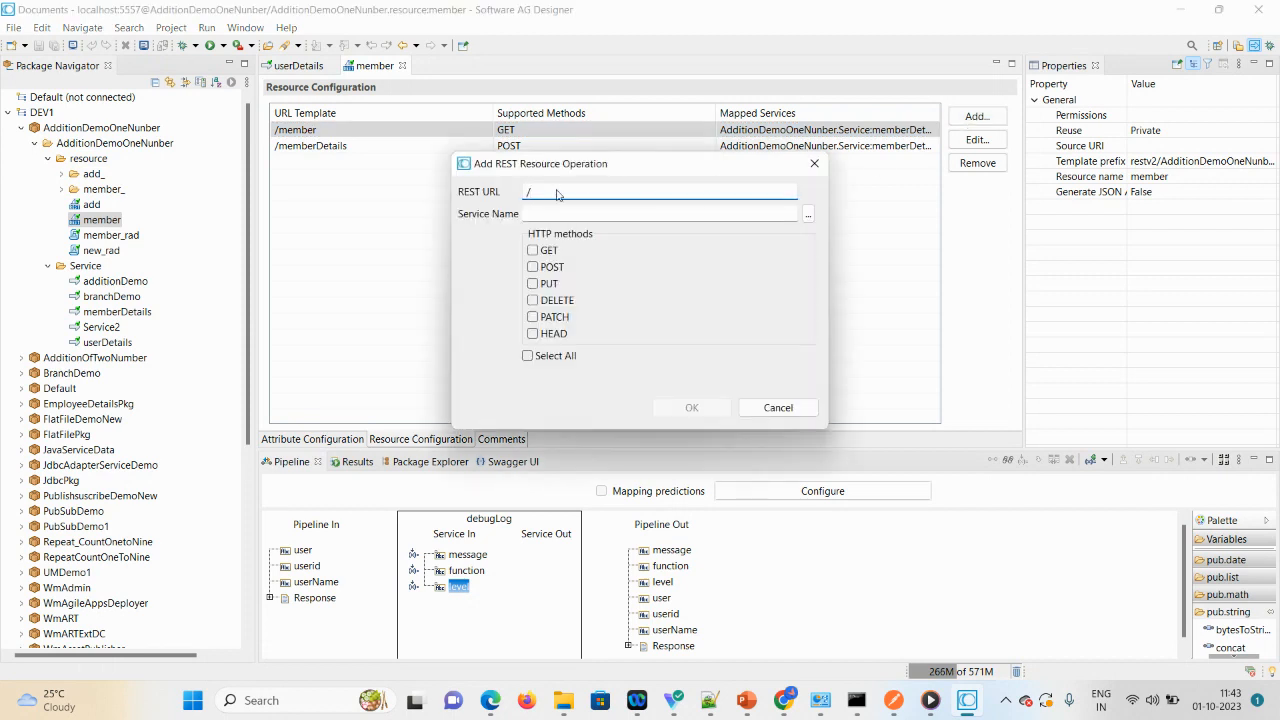
text(user)
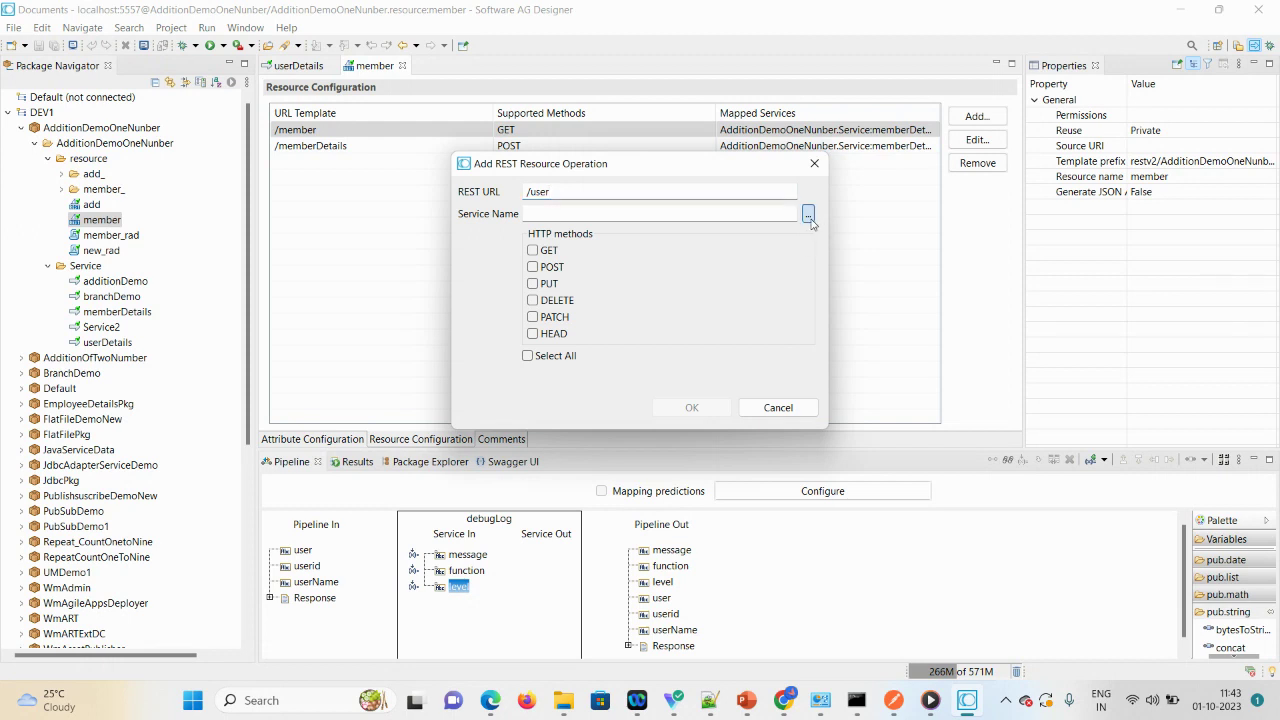
Map the operation to the AdditionDemoOneNumber.Service:userDetails flow service.
click(808, 212)
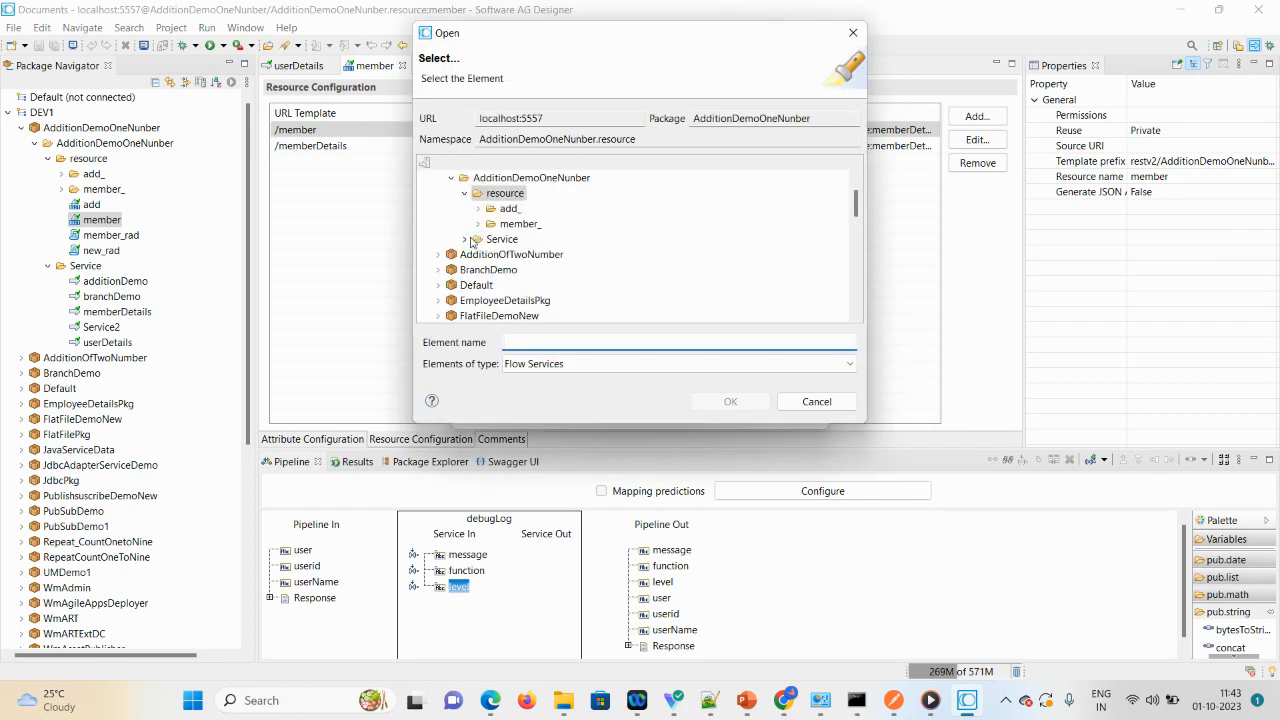
click(464, 240)
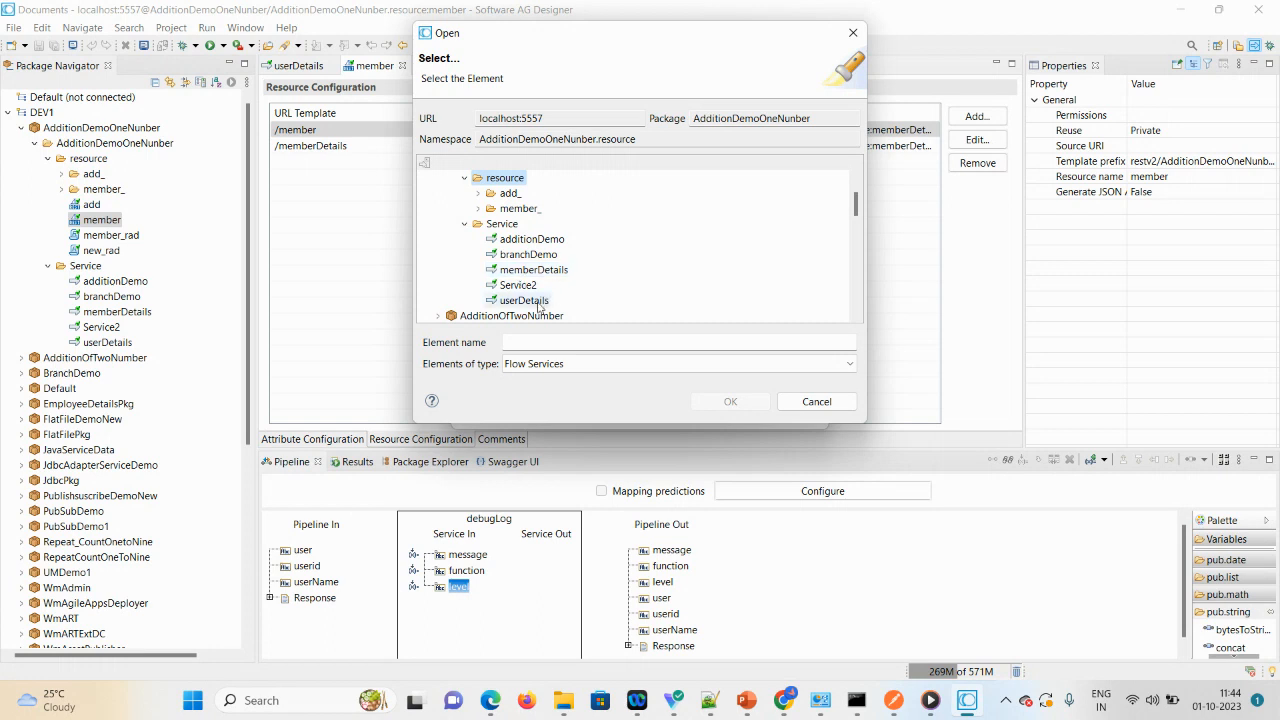
click(524, 300)
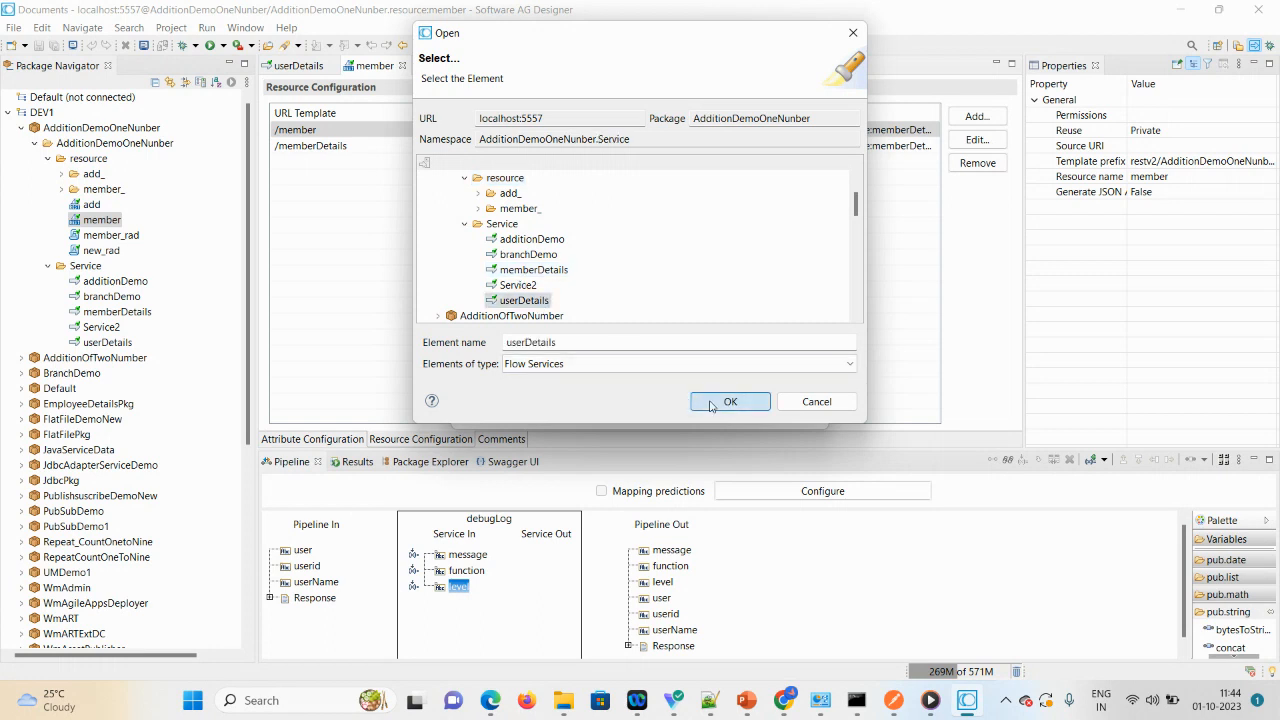
click(730, 400)
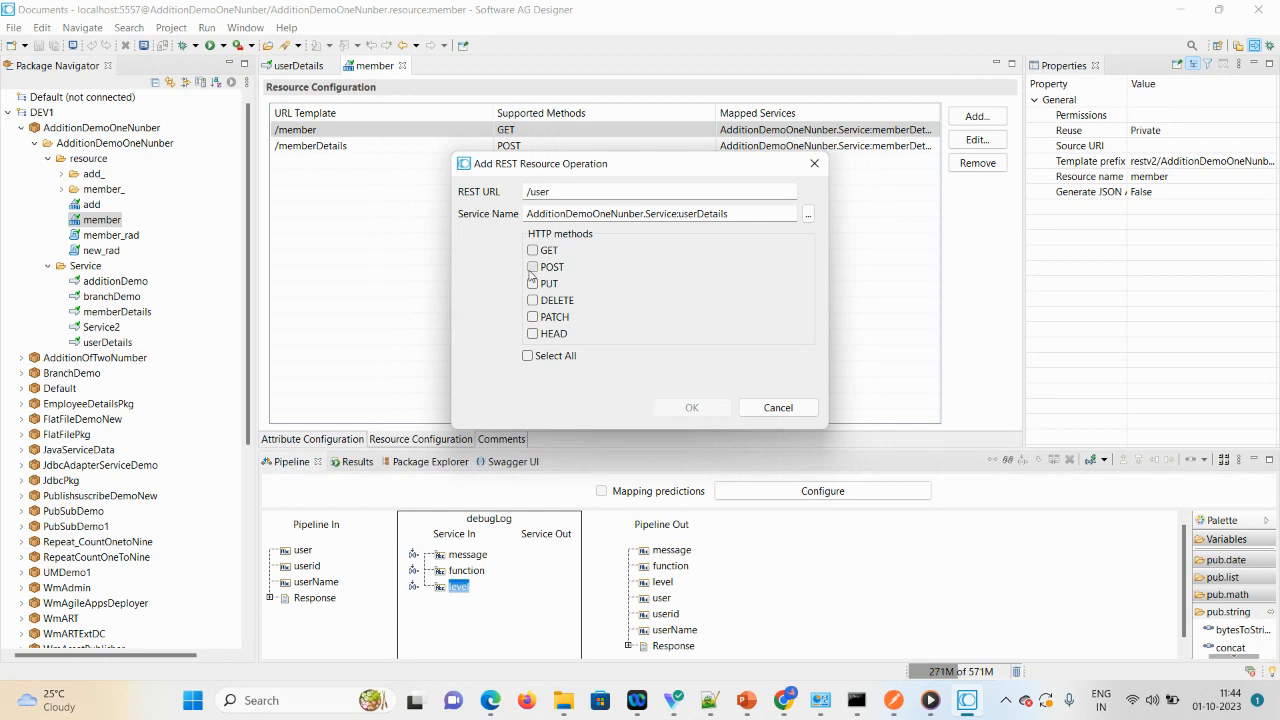
Allow the POST method for /user and save the operation.
click(532, 266)
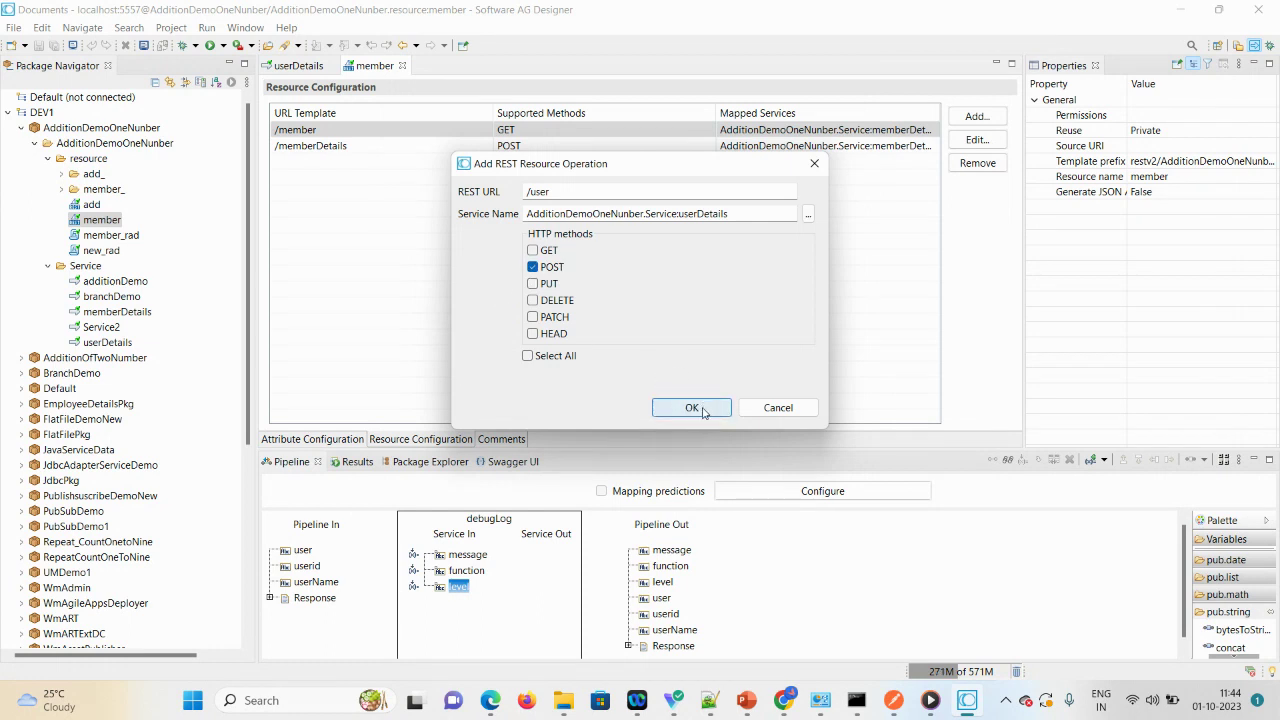
click(692, 408)
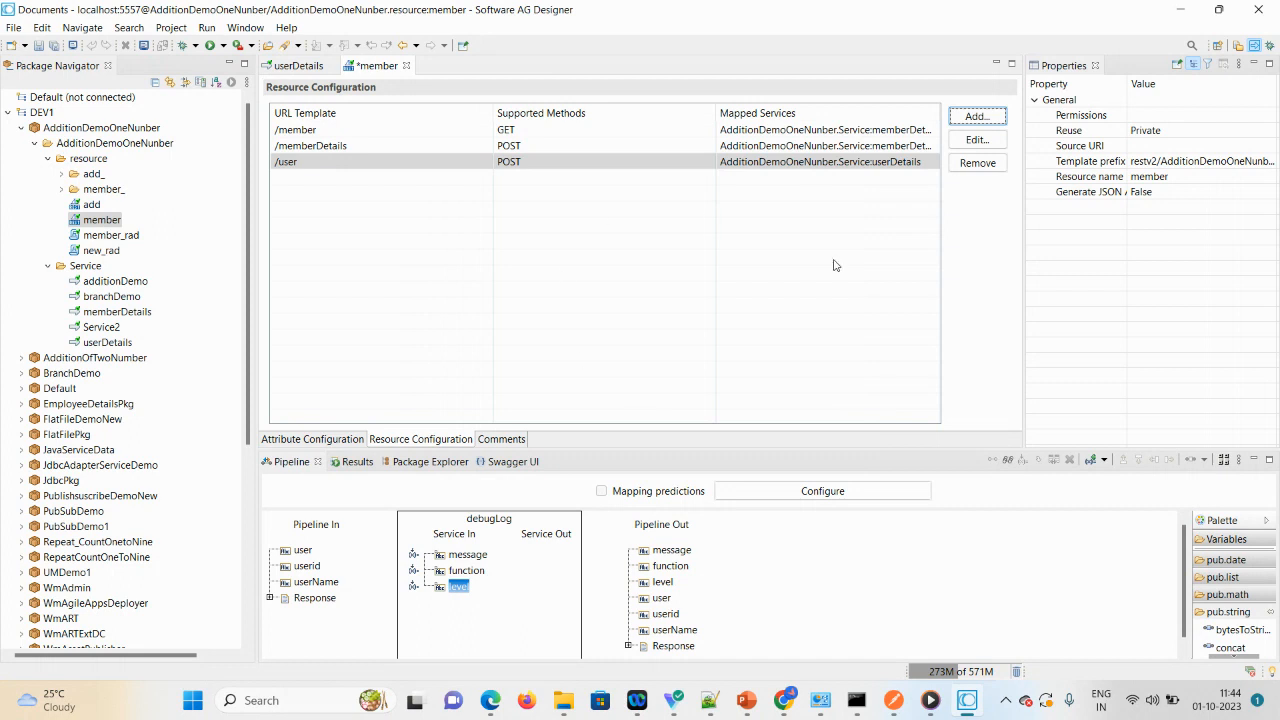
mouse_move(378, 194)
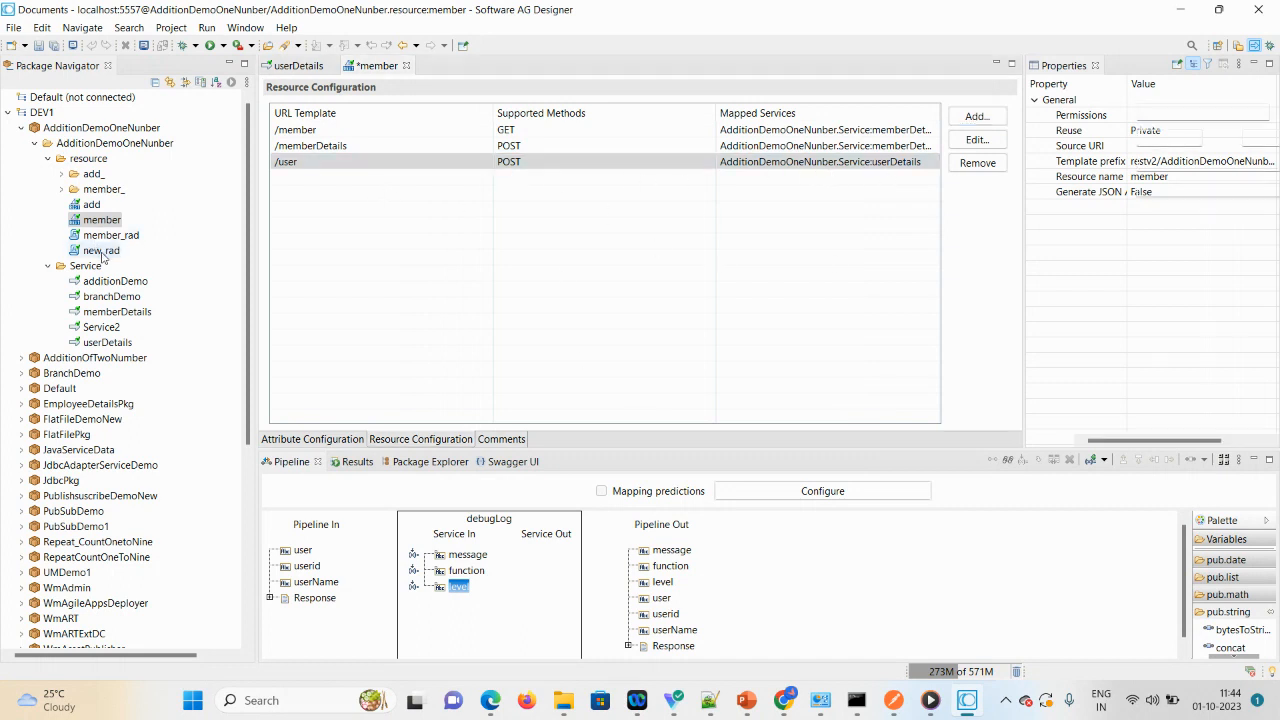
Add a new request named postUser to the Dev collection in Postman.
click(100, 250)
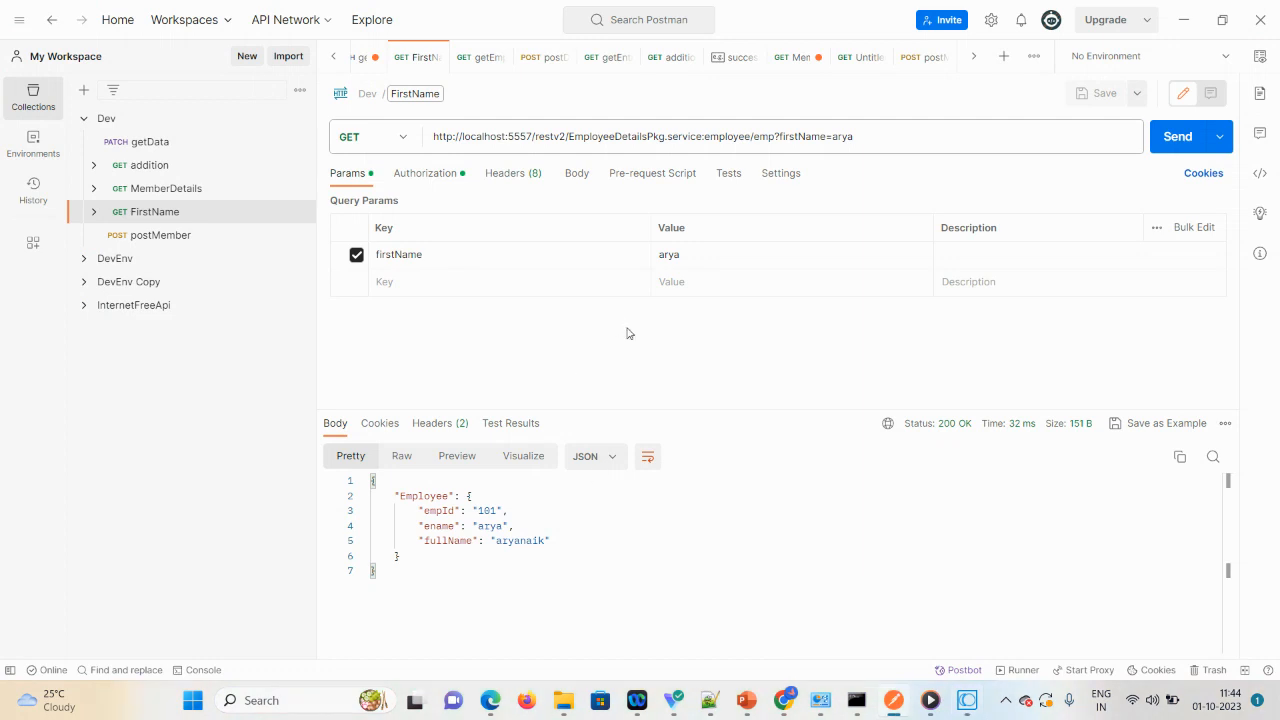
mouse_move(220, 160)
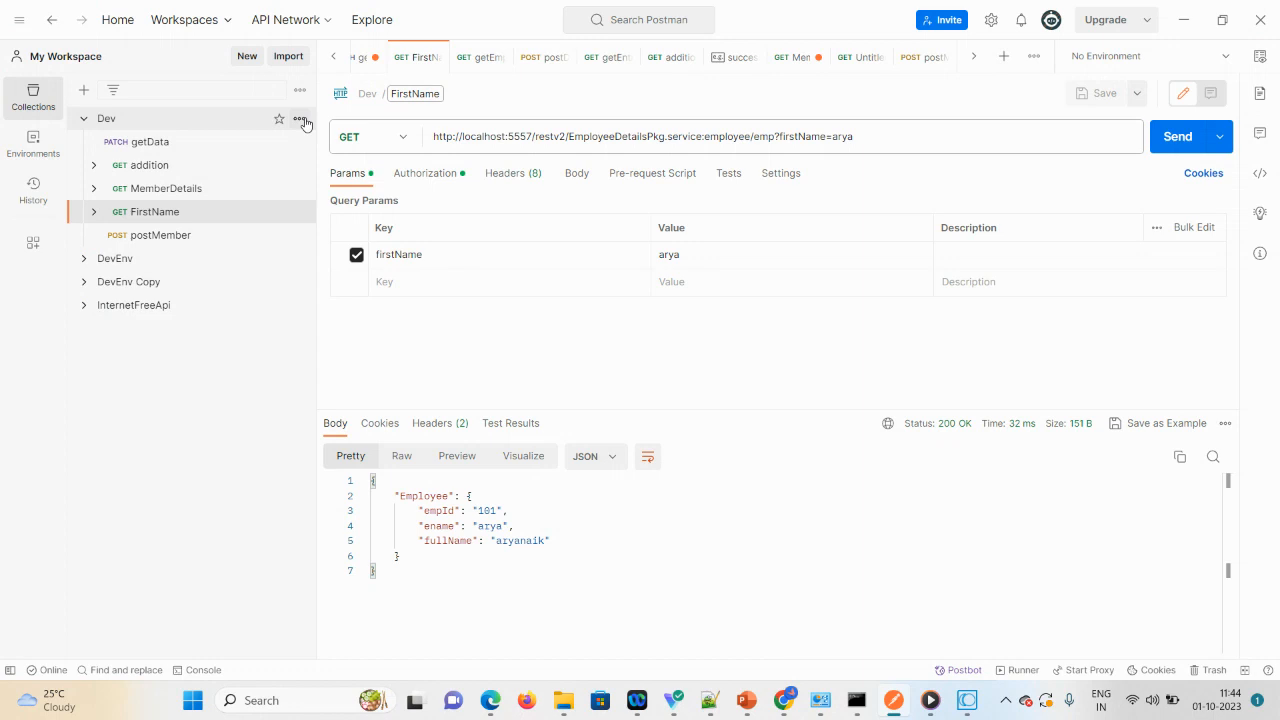
click(300, 120)
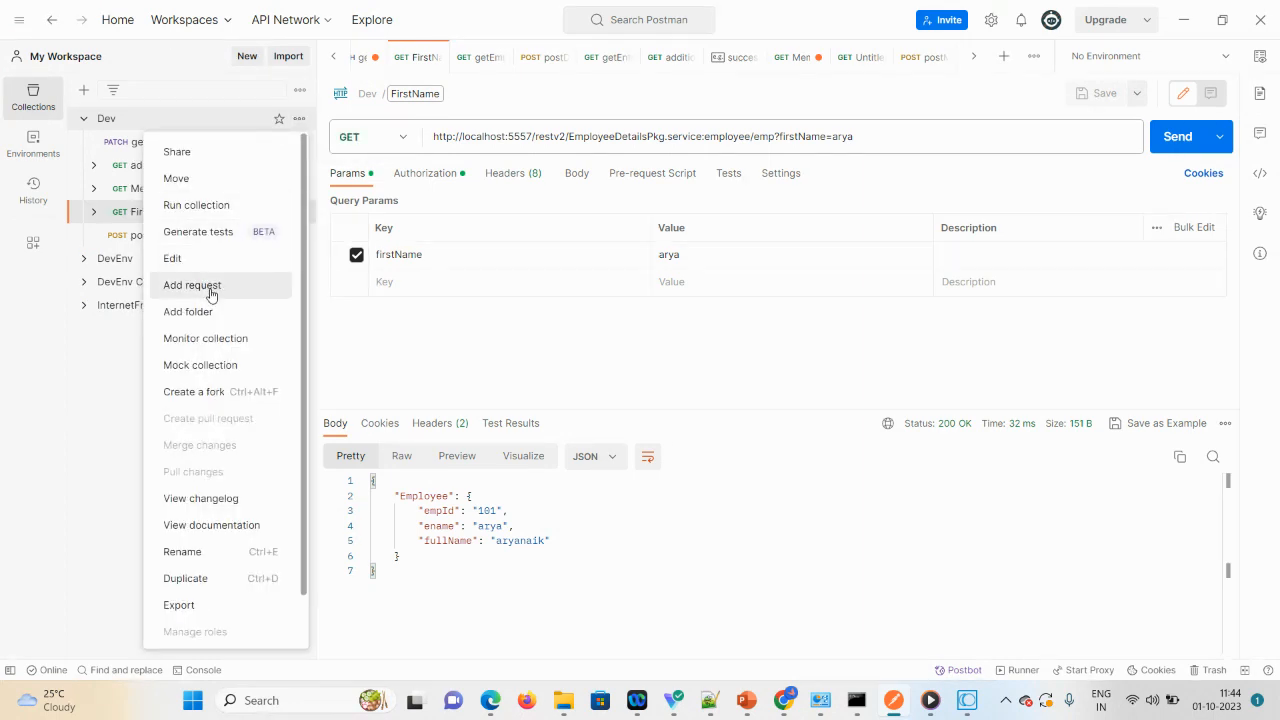
click(192, 284)
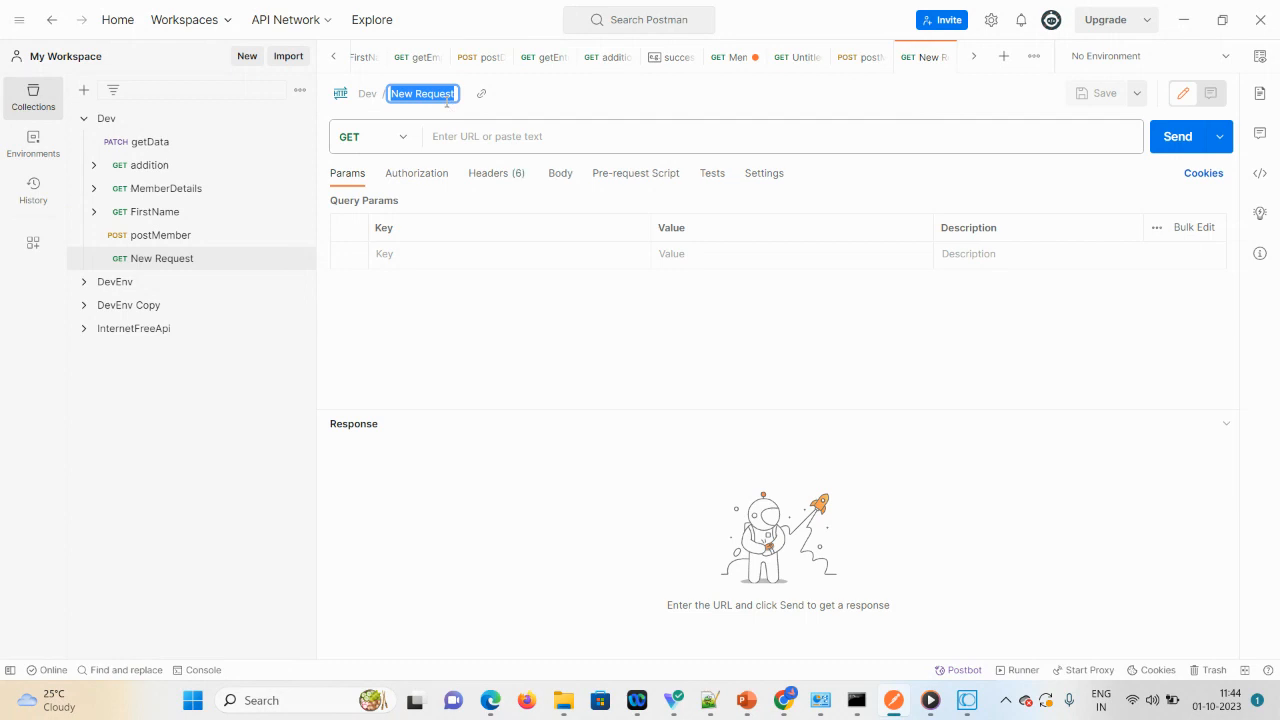
text(userDe)
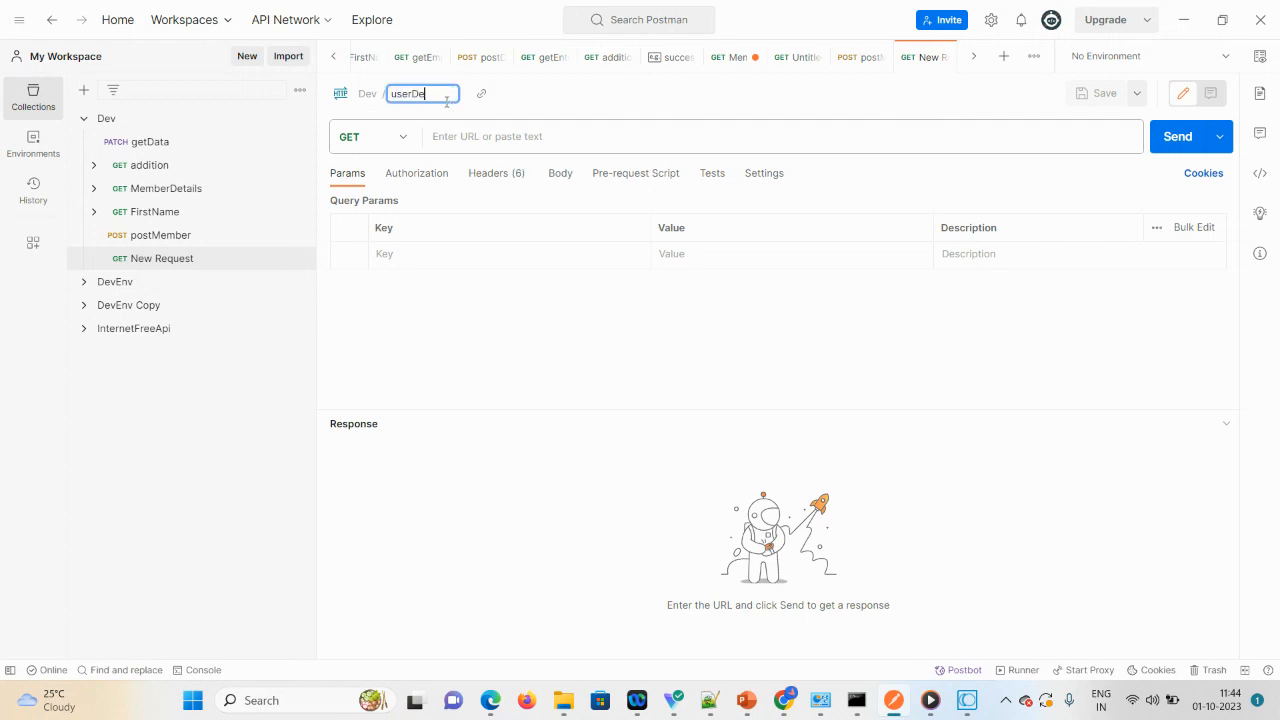
key(Backspace)
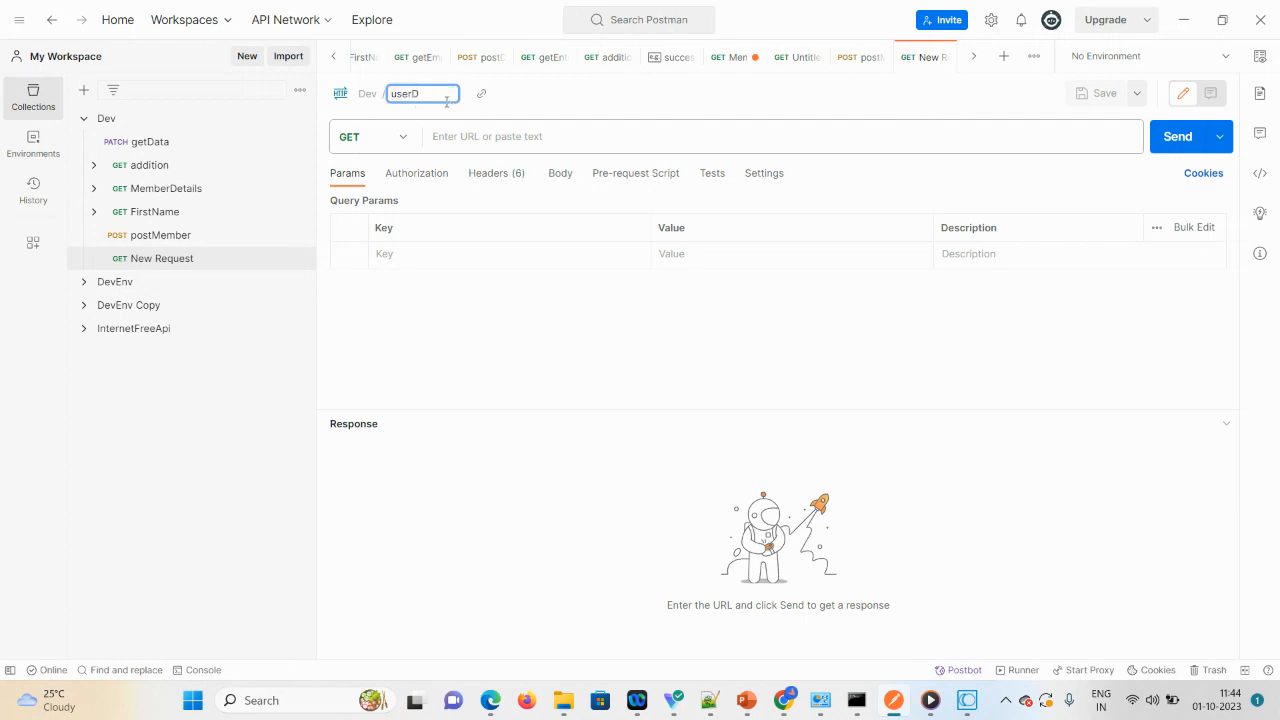
text(pd)
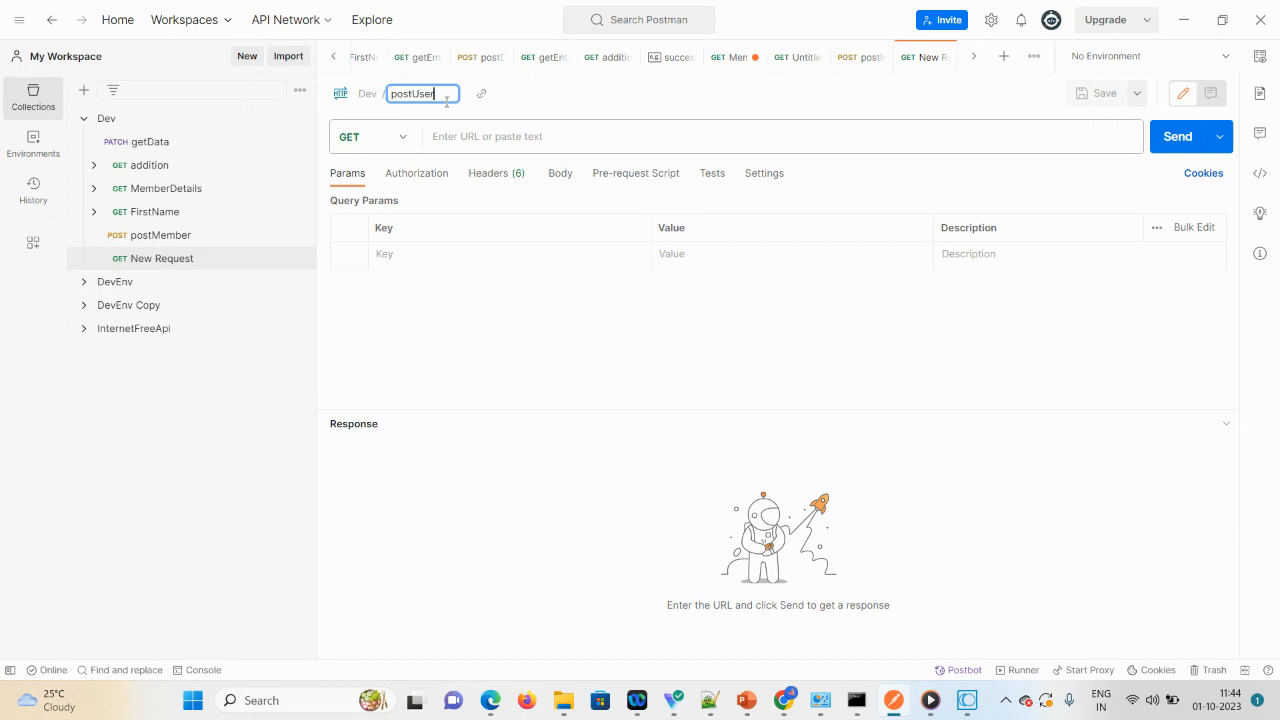
click(372, 136)
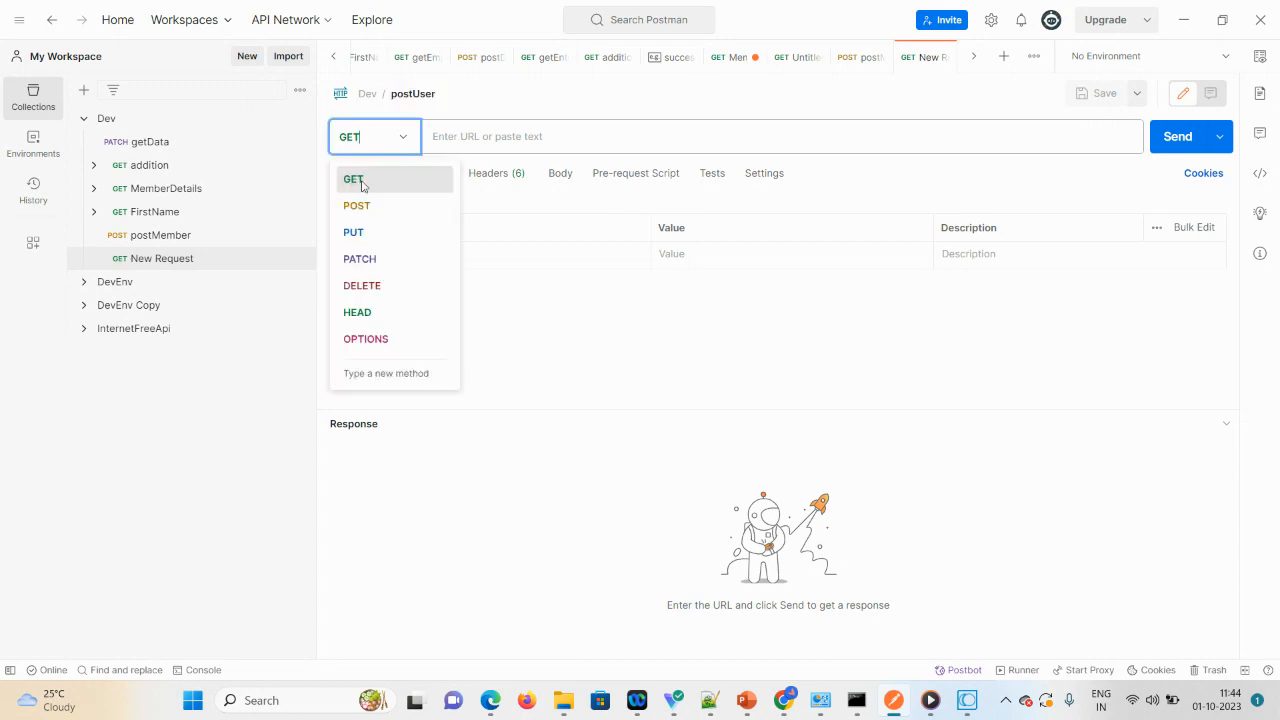
click(356, 204)
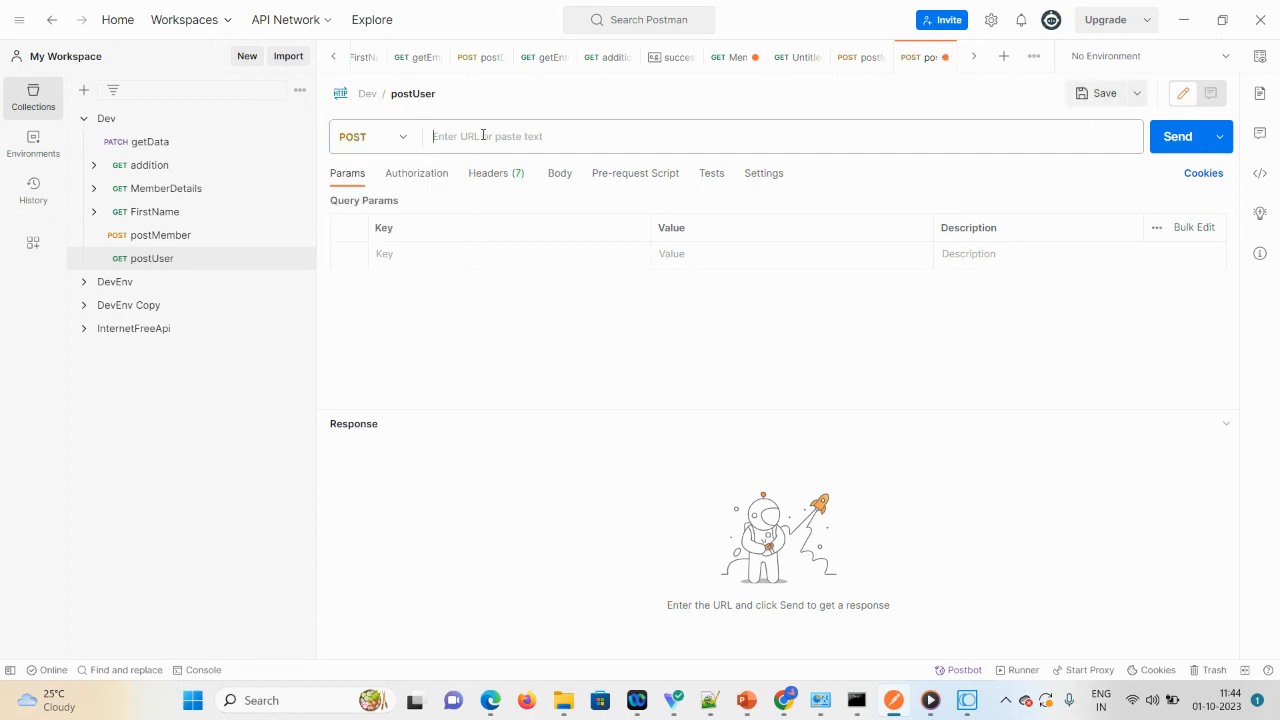
text(http)
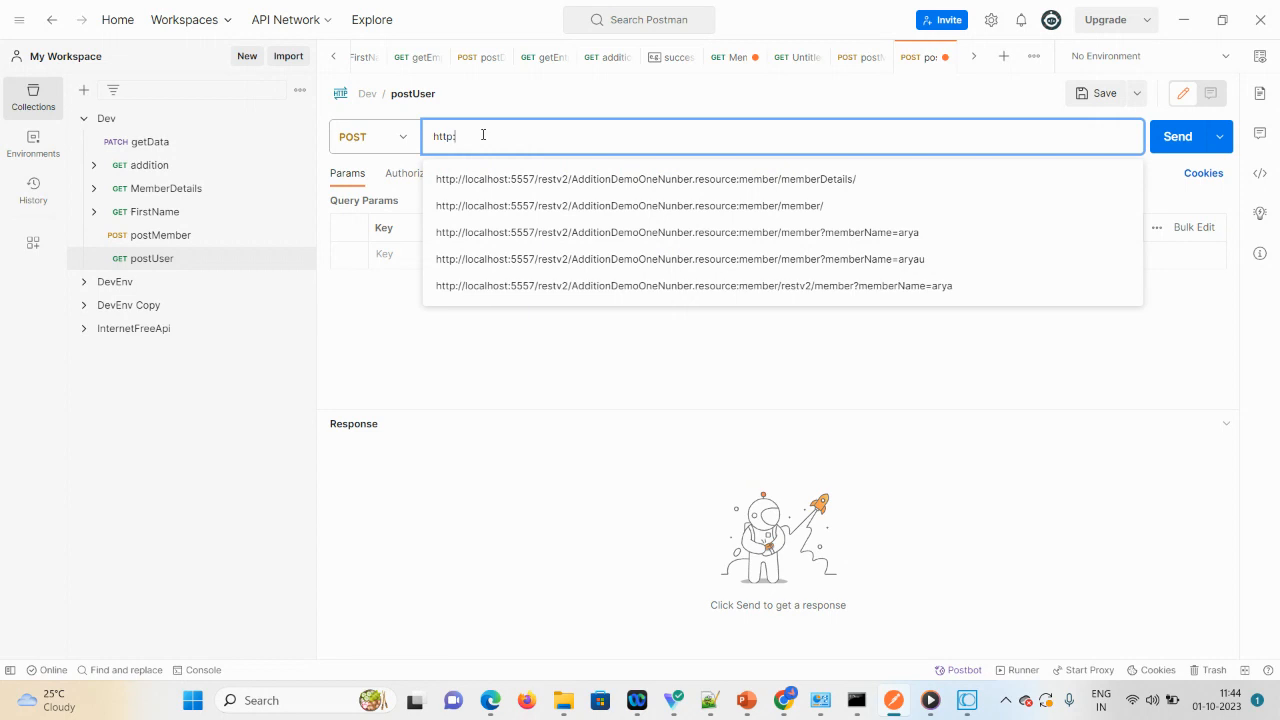
text(://lo)
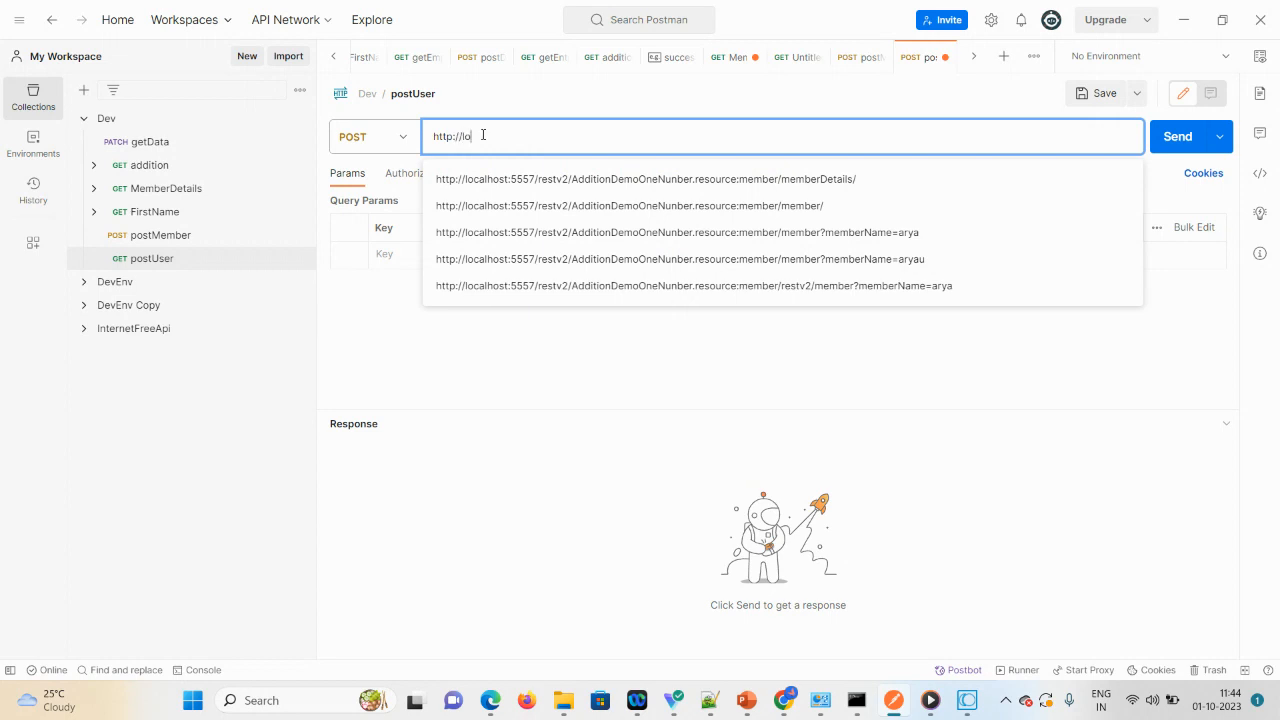
text(calhost)
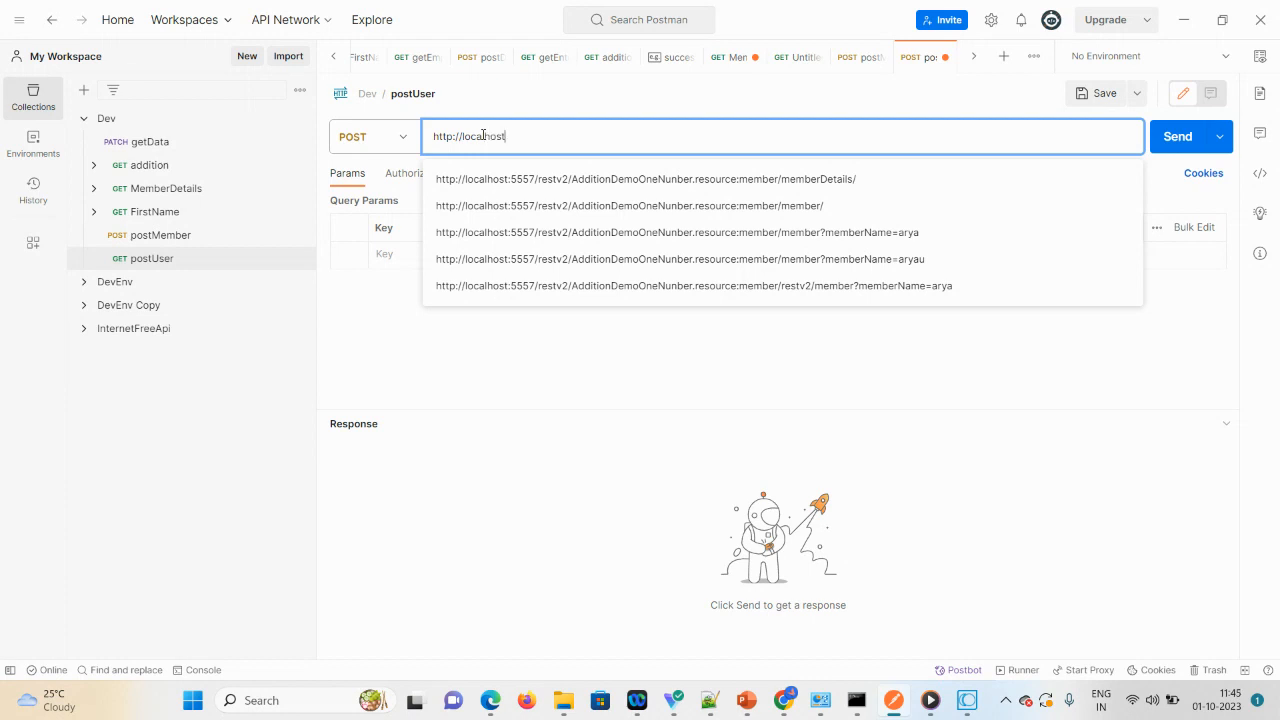
text(:)
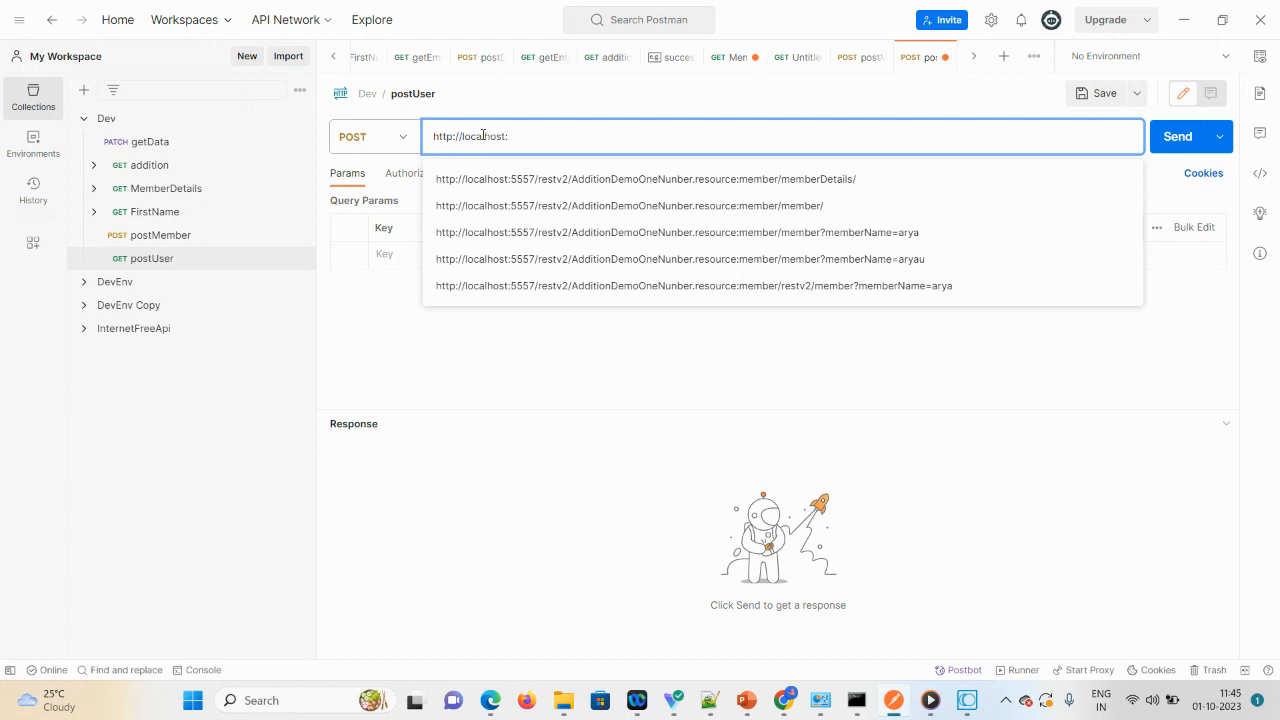
text(5557)
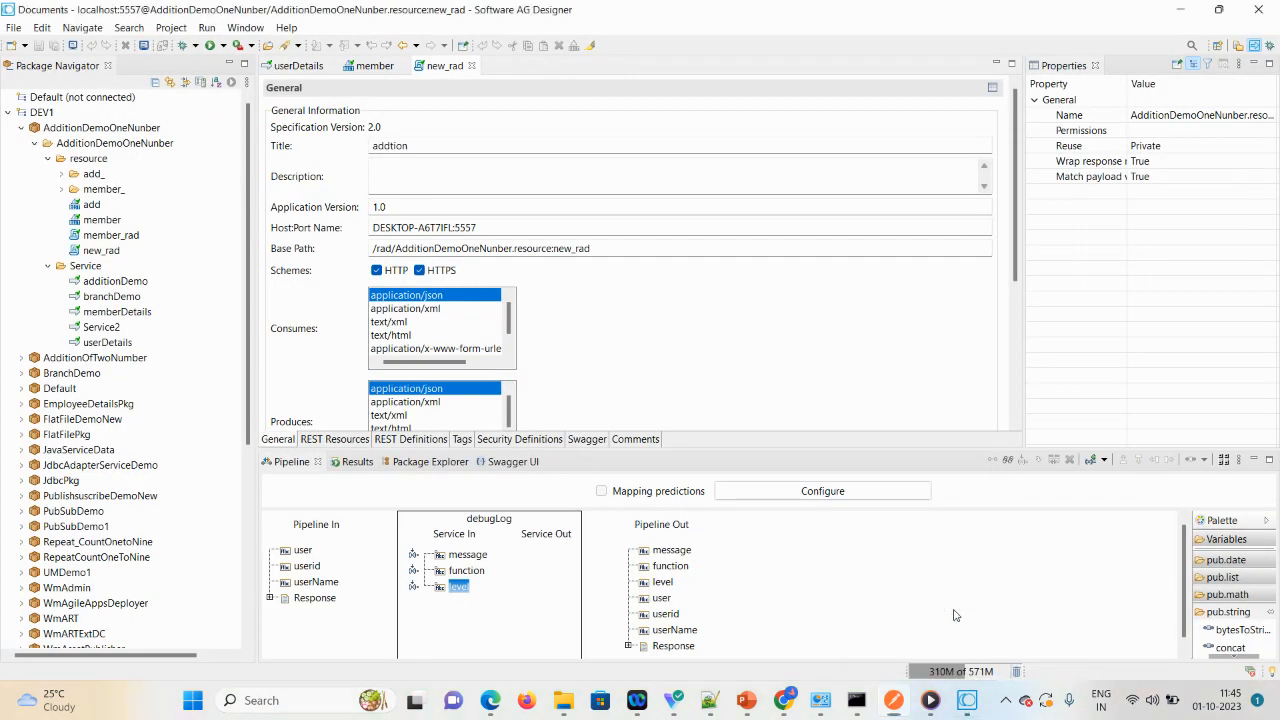
Recheck the member resource's /user POST mapping, then return to the Postman request.
click(102, 218)
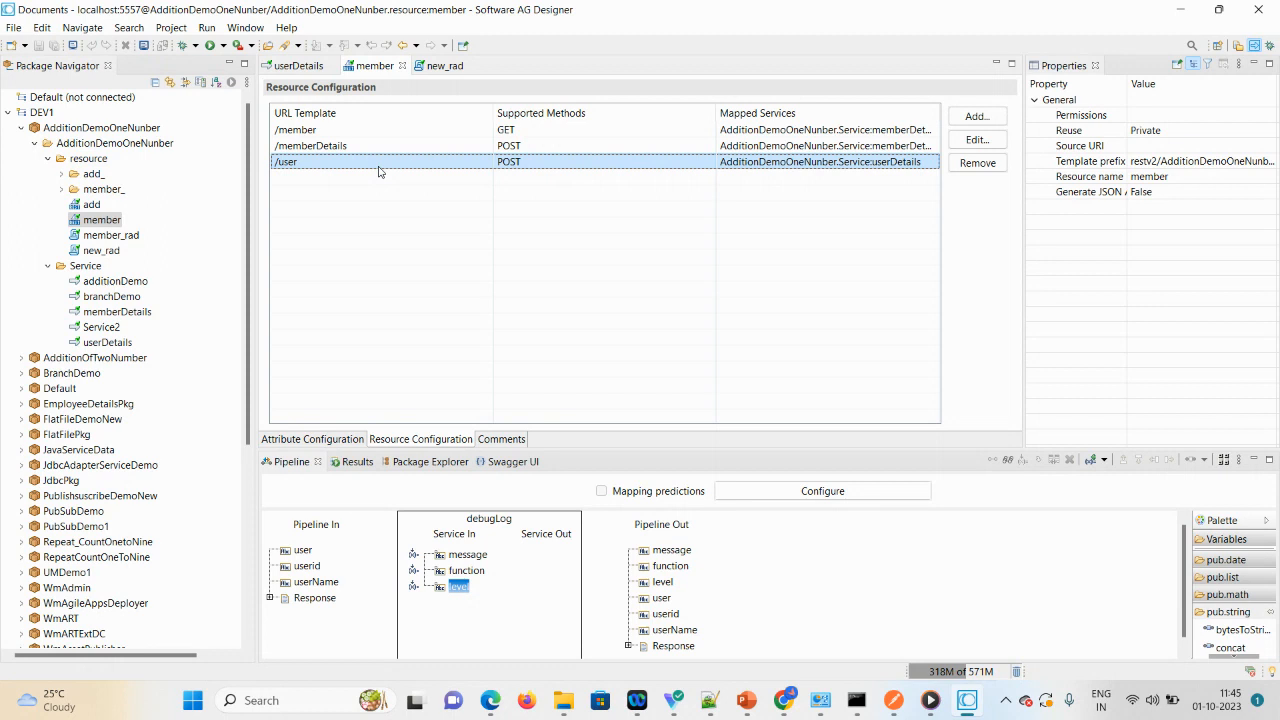
mouse_move(520, 168)
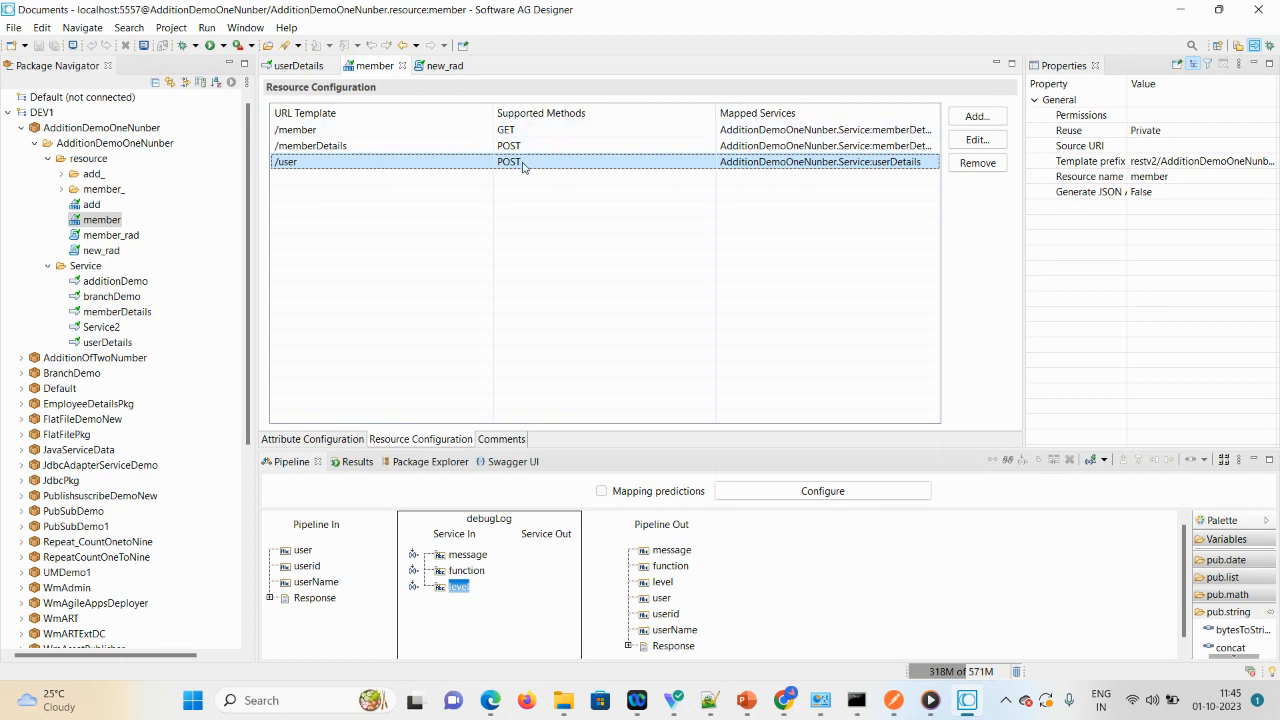
click(1196, 160)
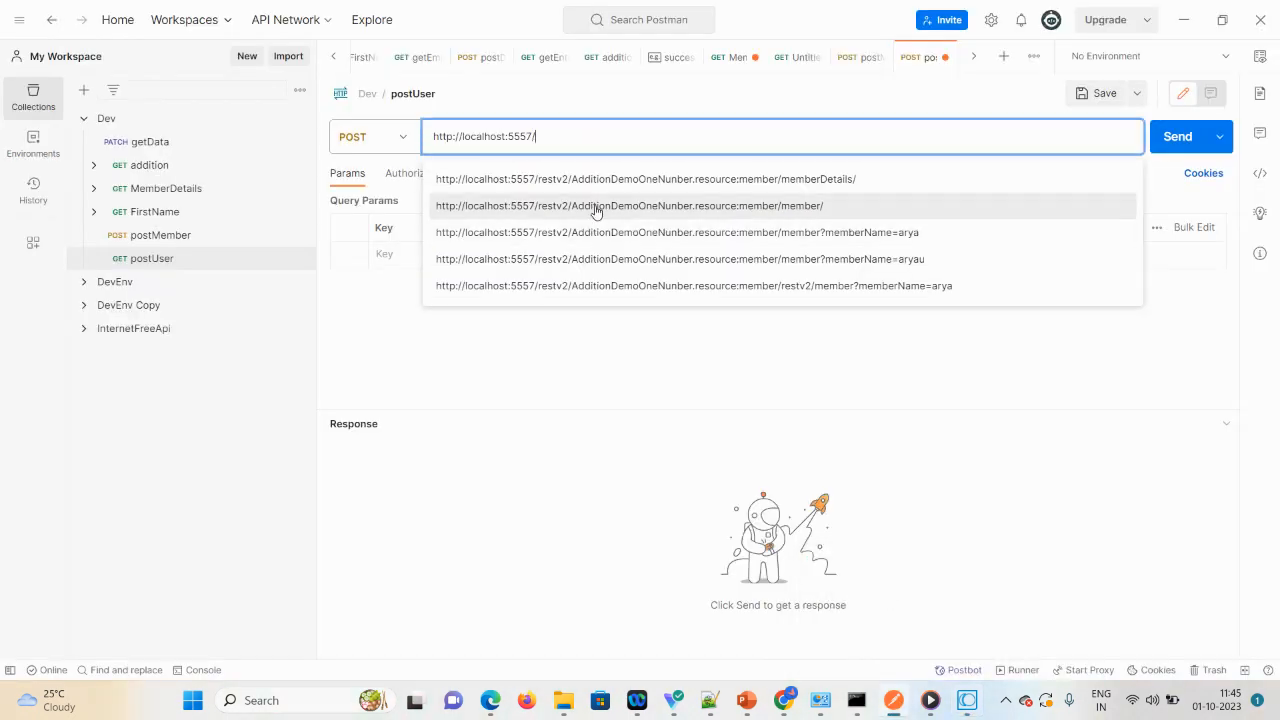
Point the URL at /restv2/AdditionDemoOneNumber.resource:member/user.
click(628, 204)
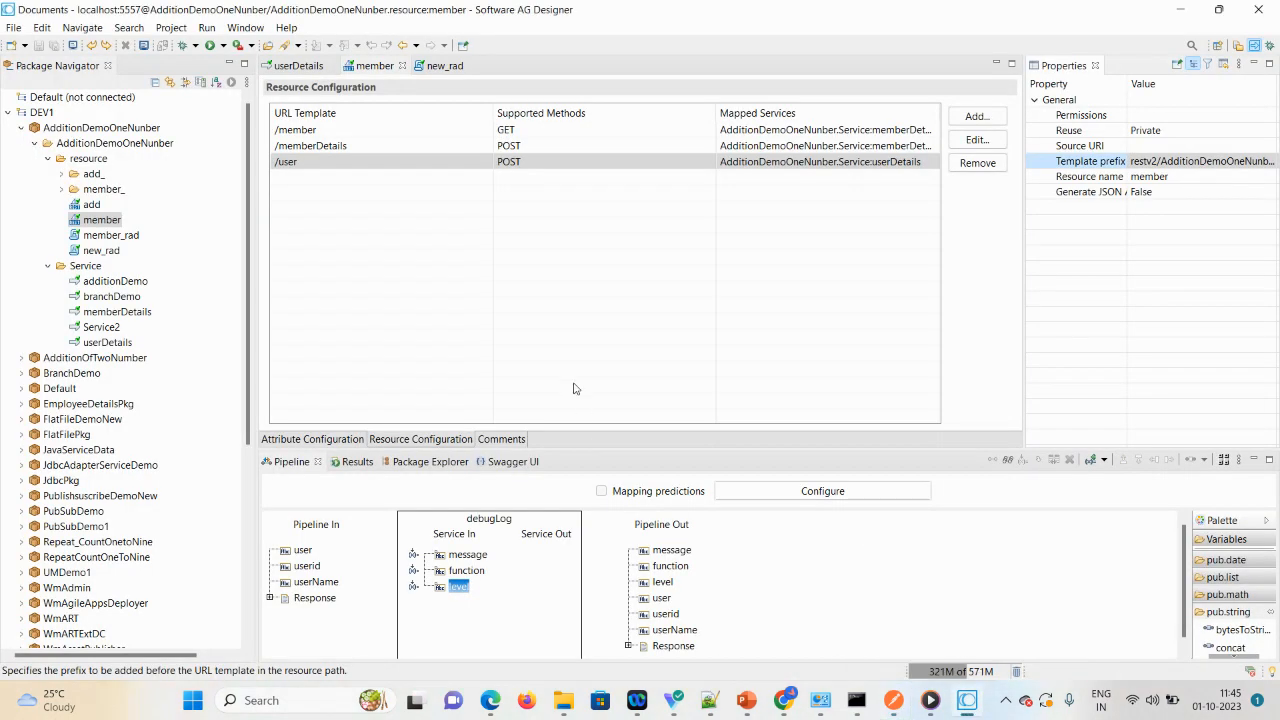
mouse_move(964, 700)
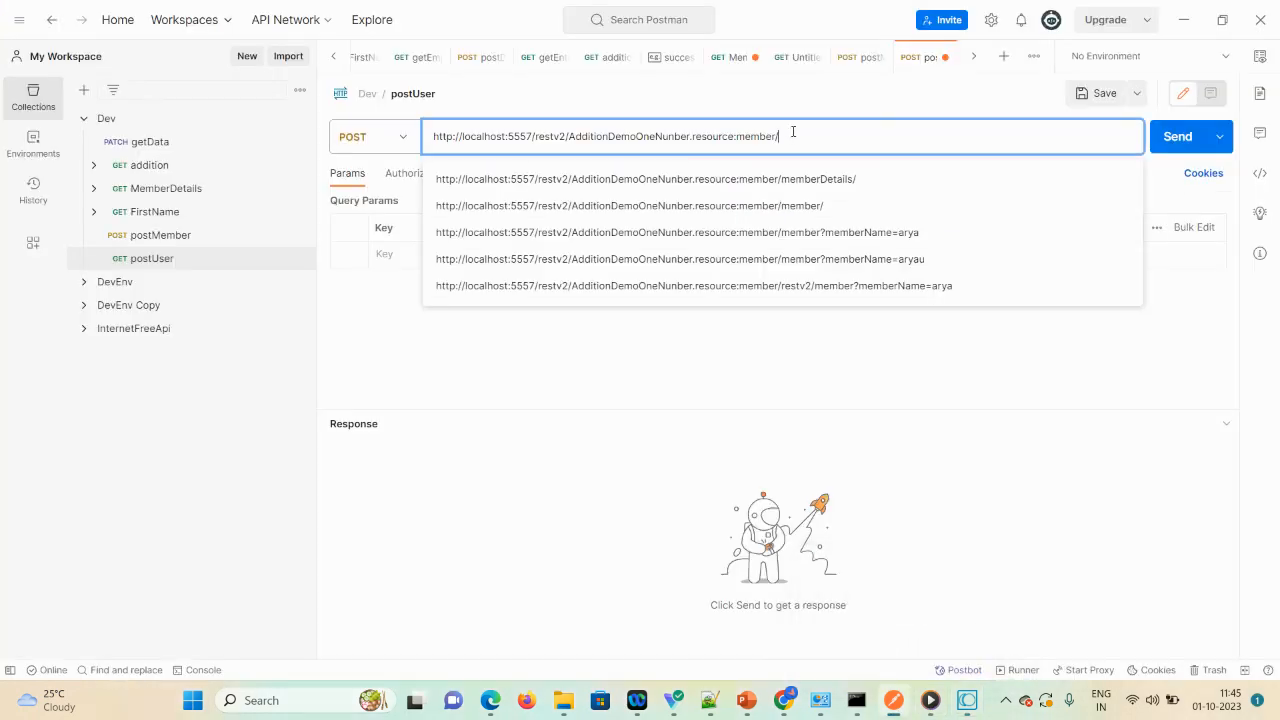
text(user/)
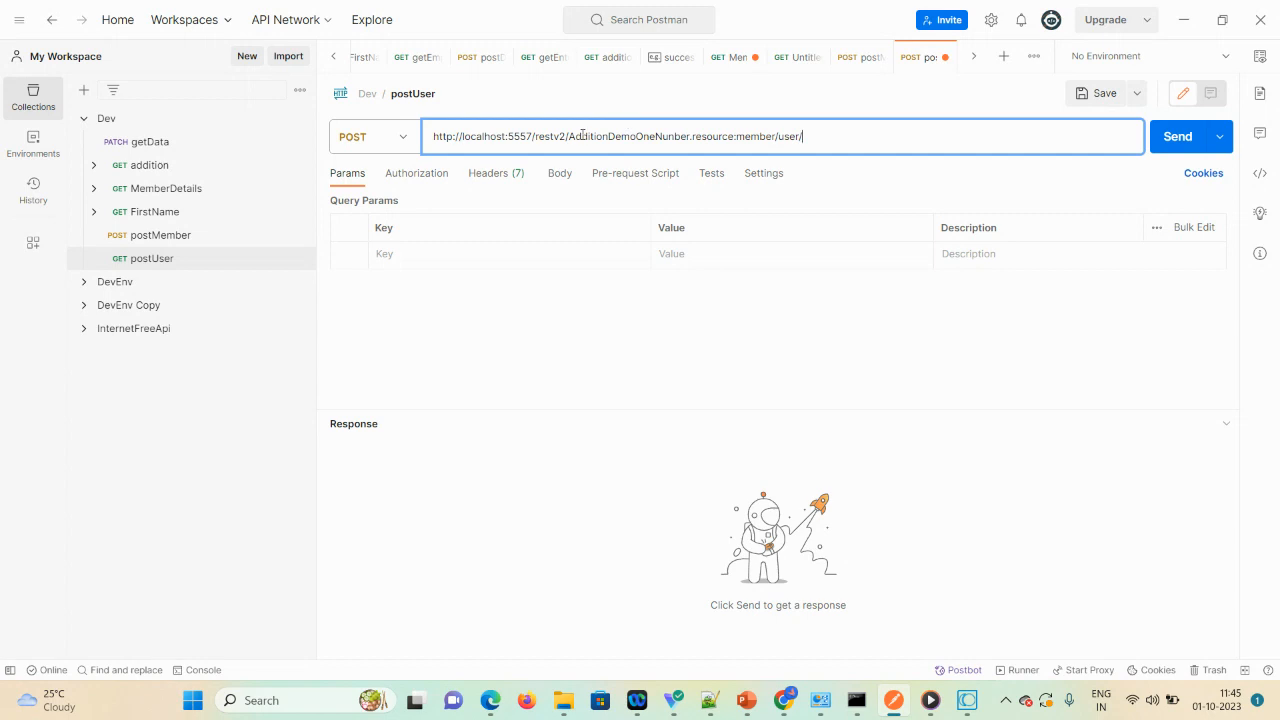
mouse_move(416, 172)
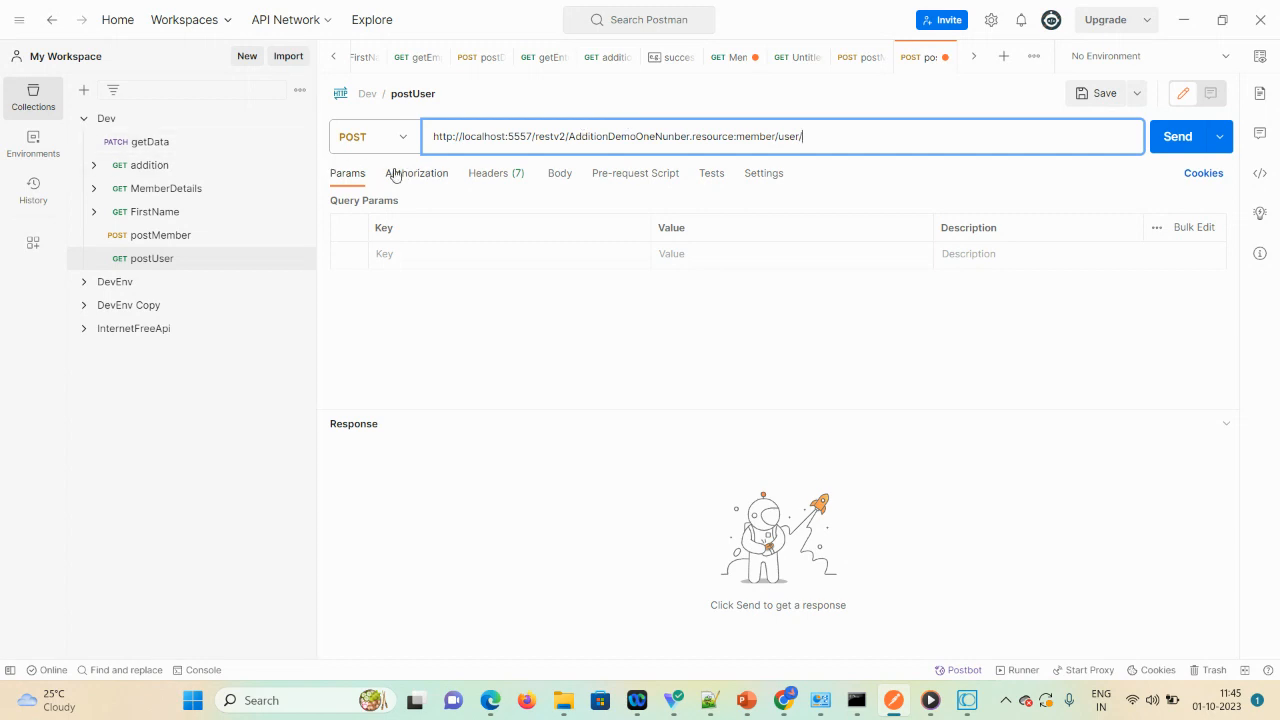
mouse_move(352, 180)
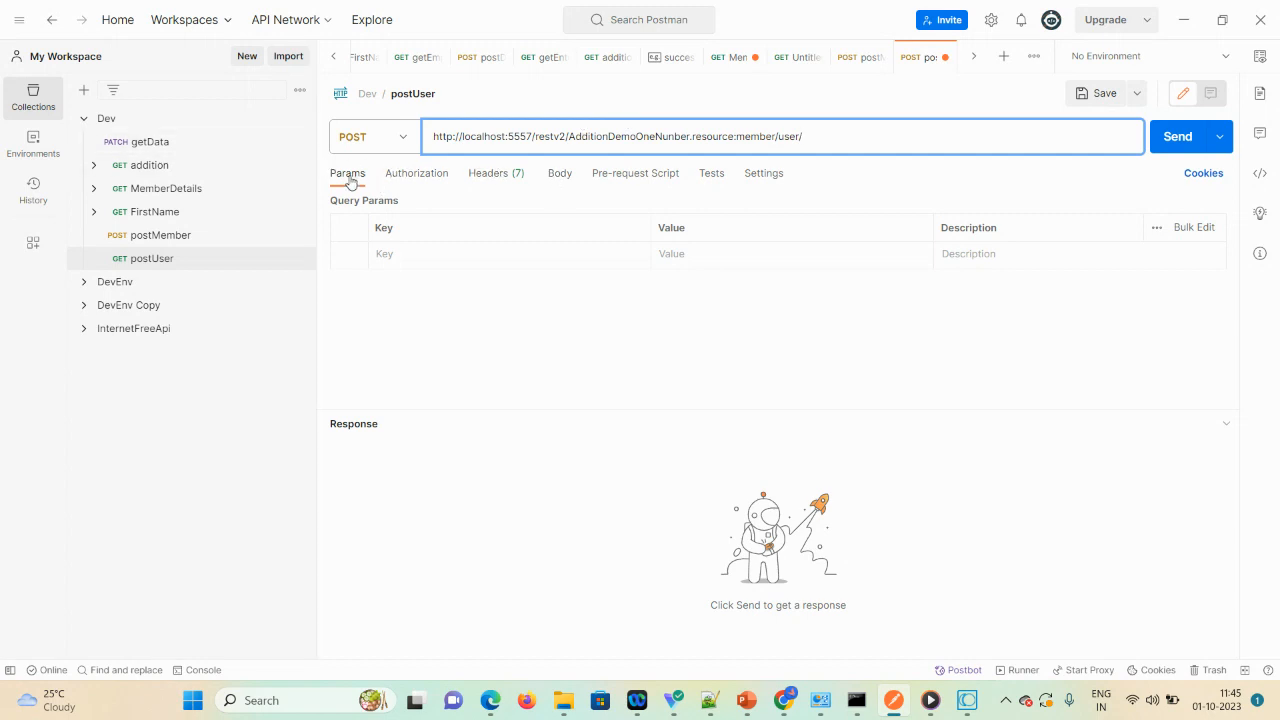
Select a raw request body and begin it with an opening brace.
click(560, 172)
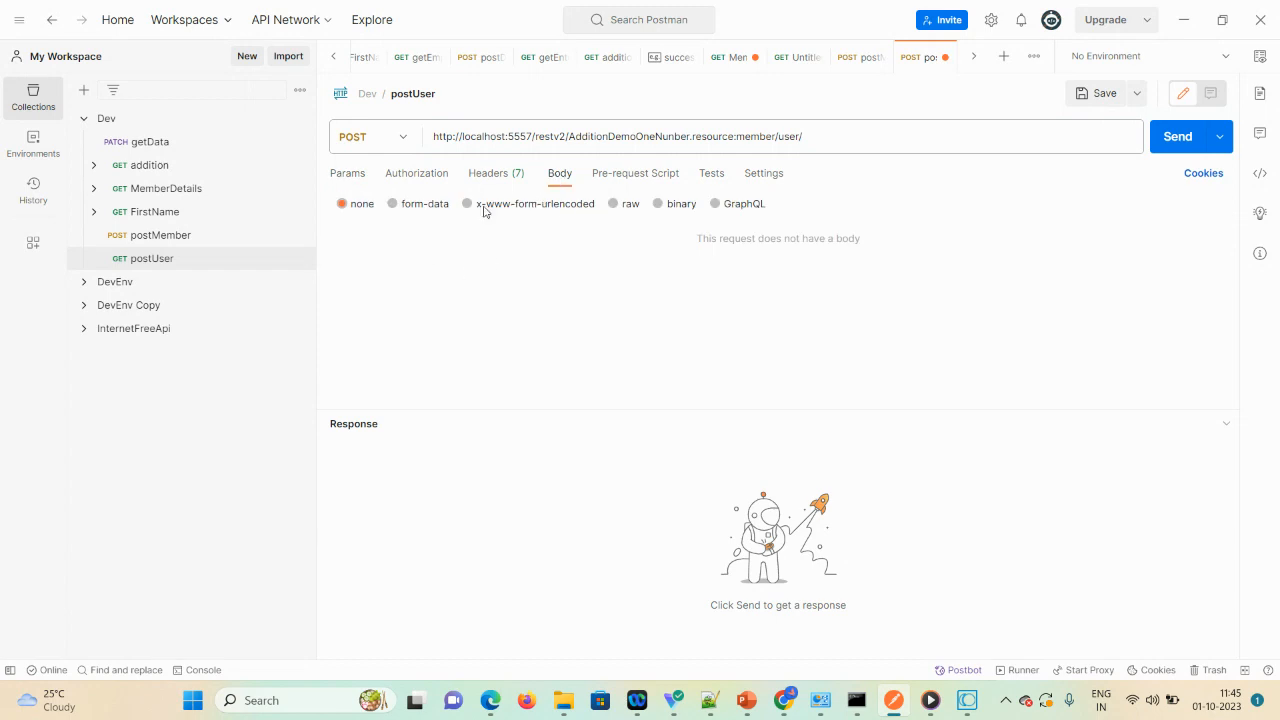
click(614, 204)
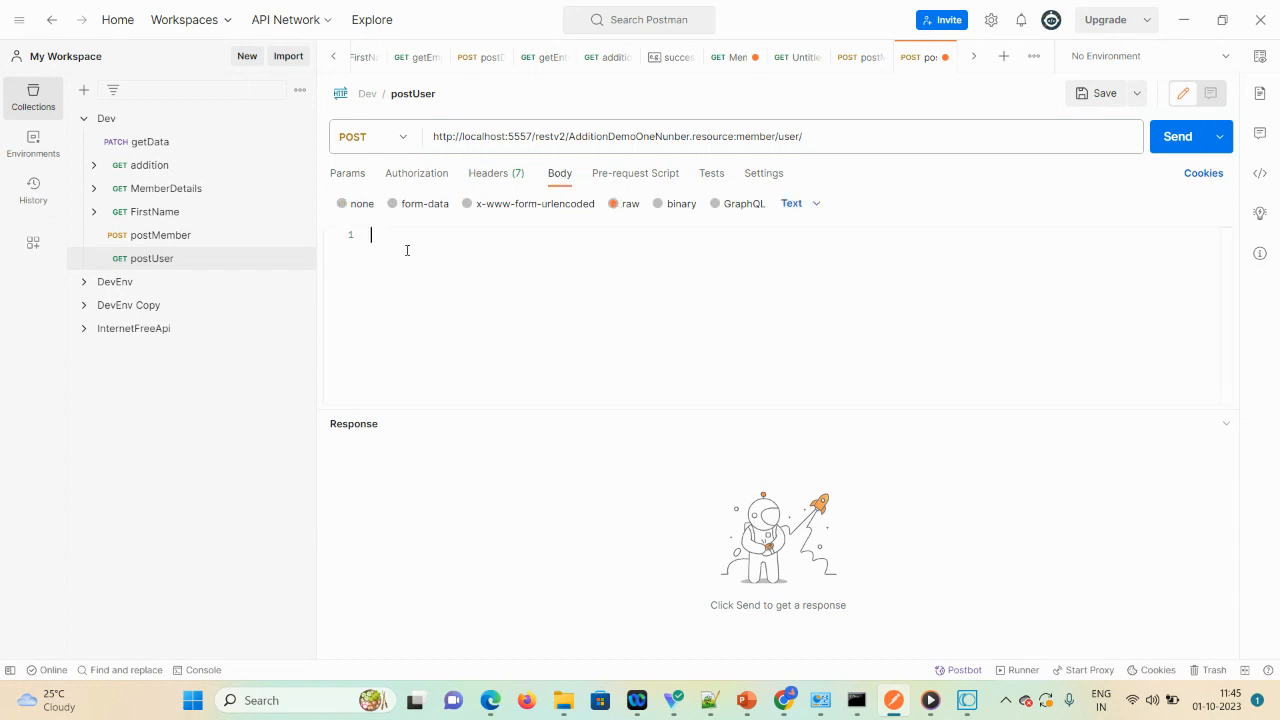
text({)
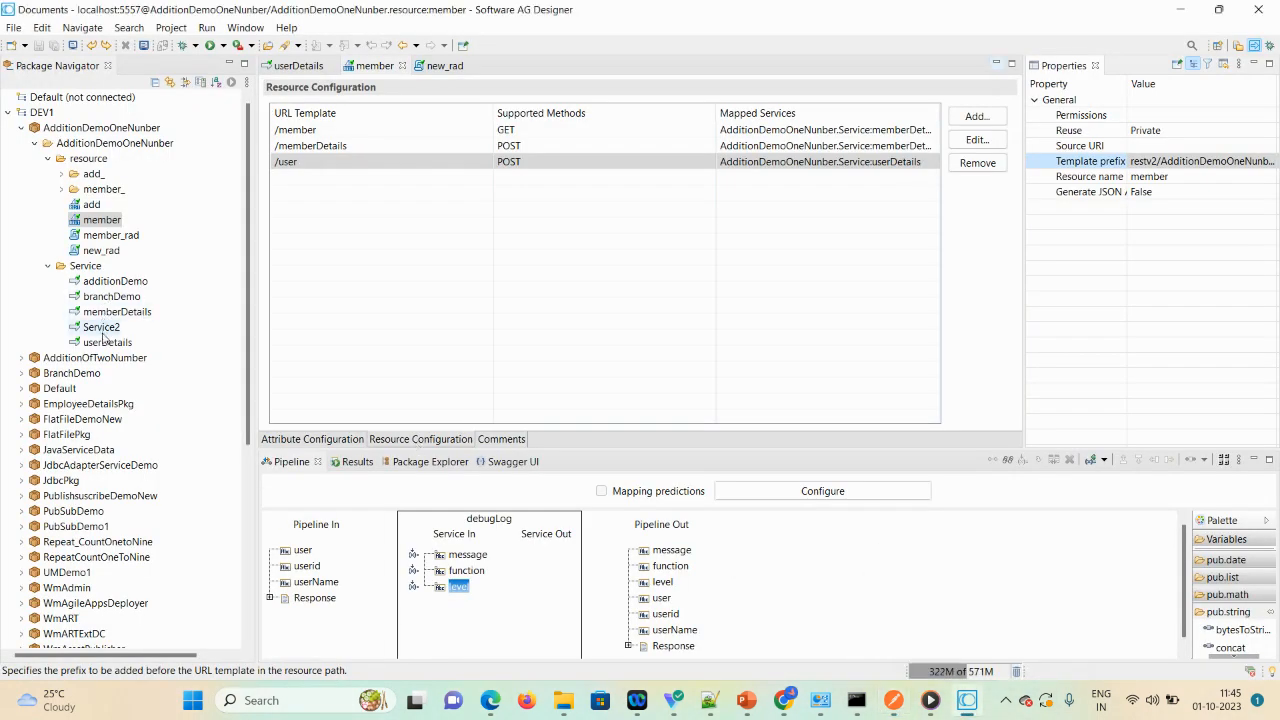
Check the userDetails service's input and output fields in Designer, then return to postUser.
click(108, 342)
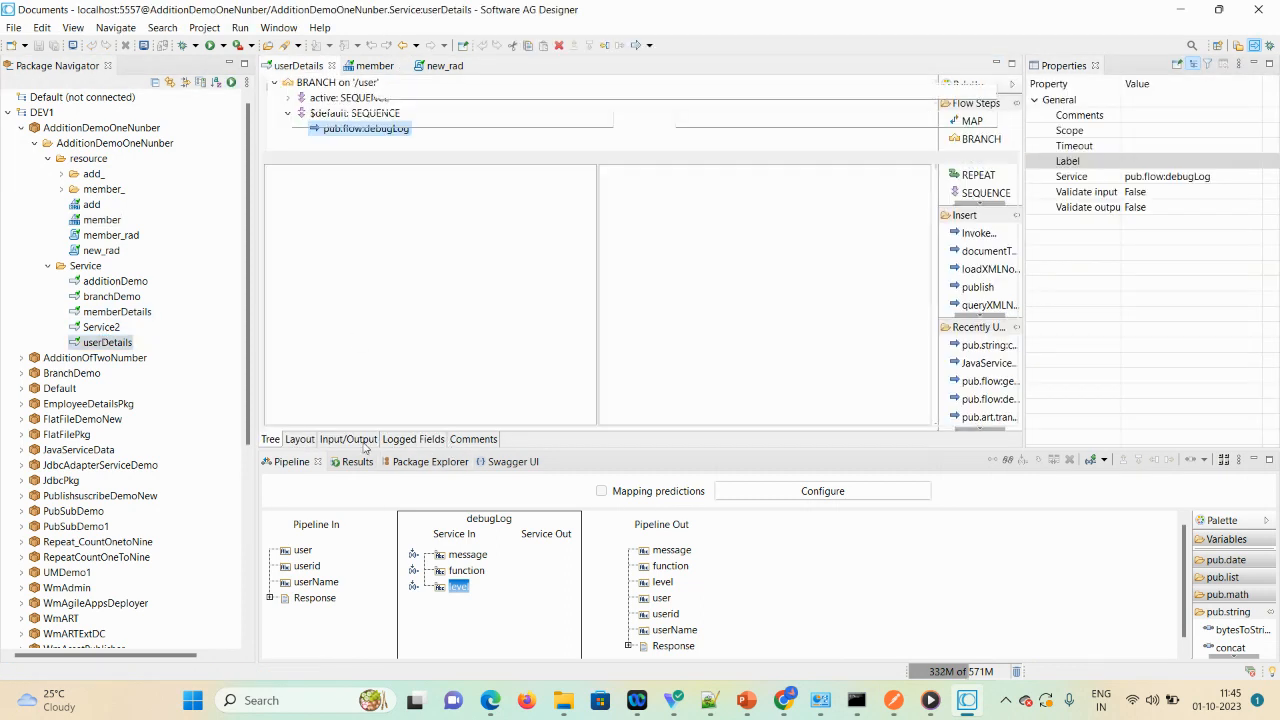
click(348, 440)
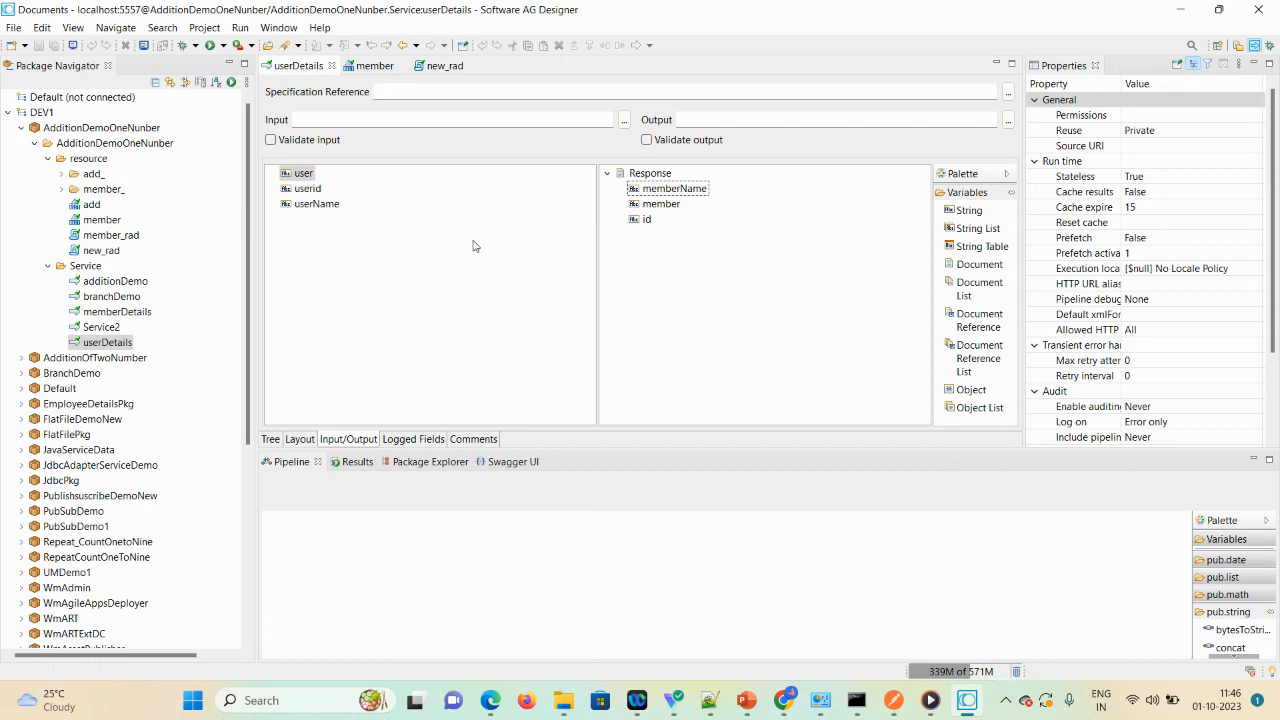
mouse_move(892, 700)
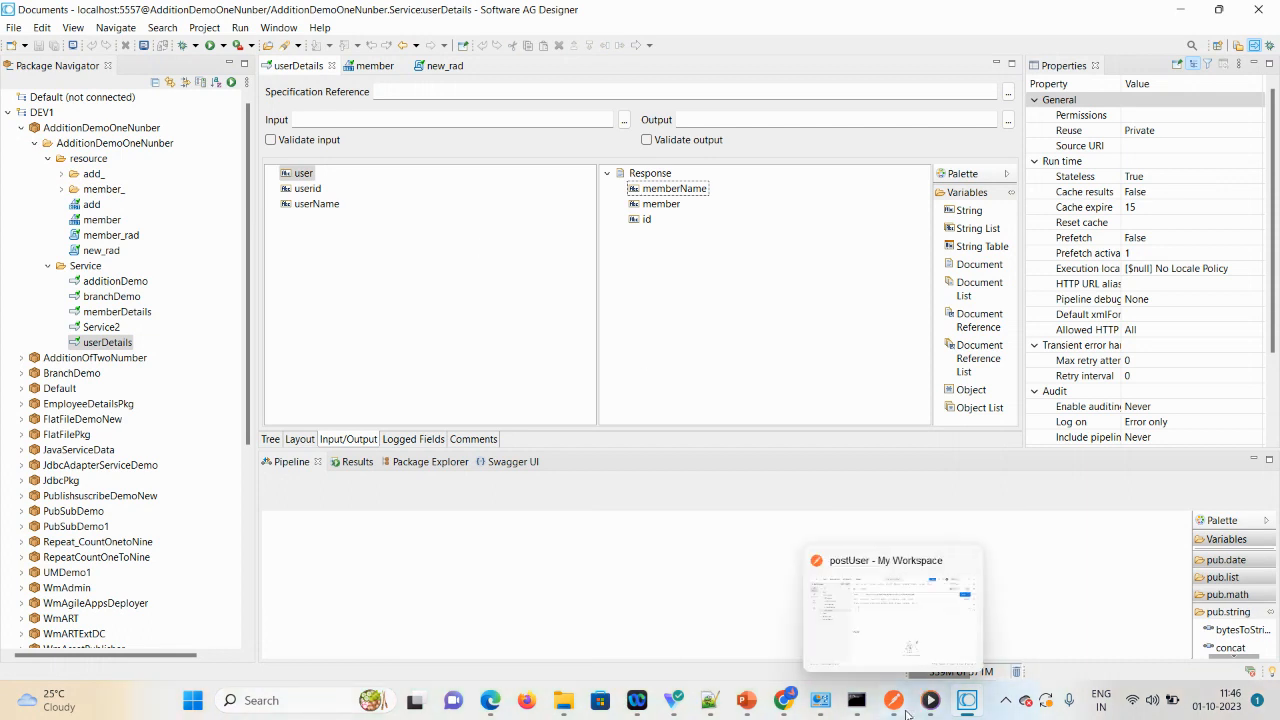
click(890, 608)
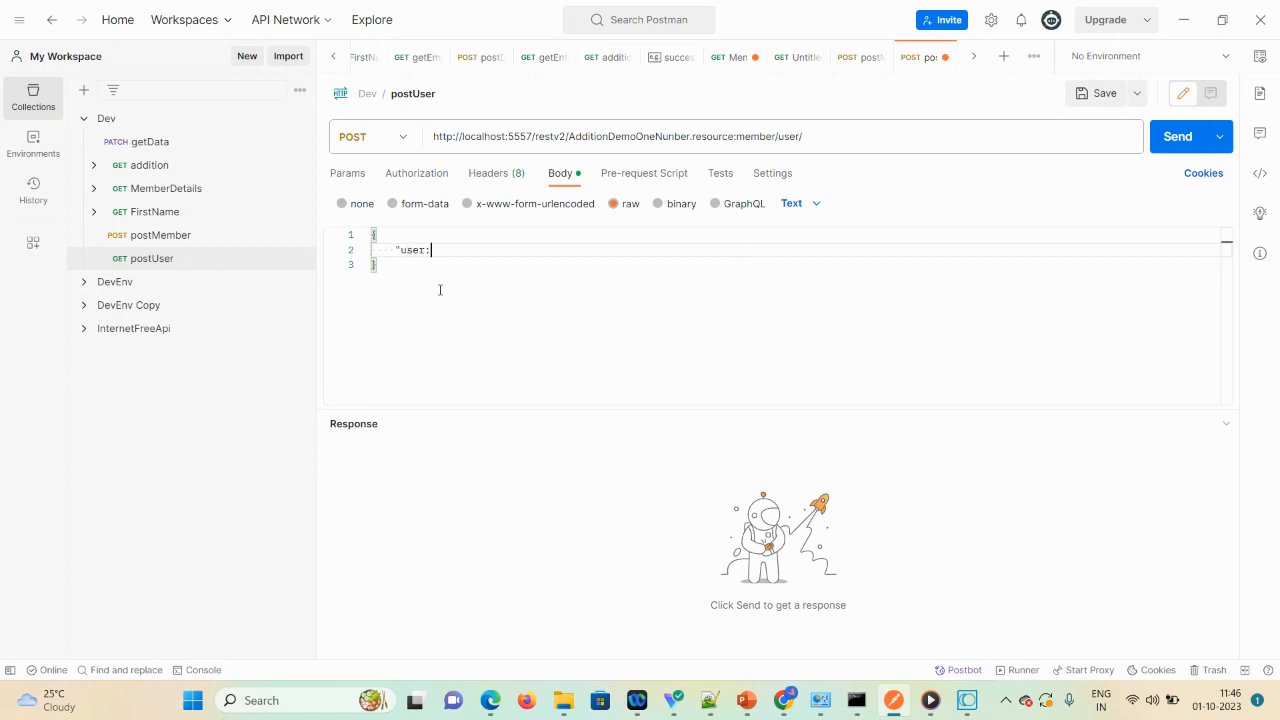
Set the body's user field to "active".
text(":)
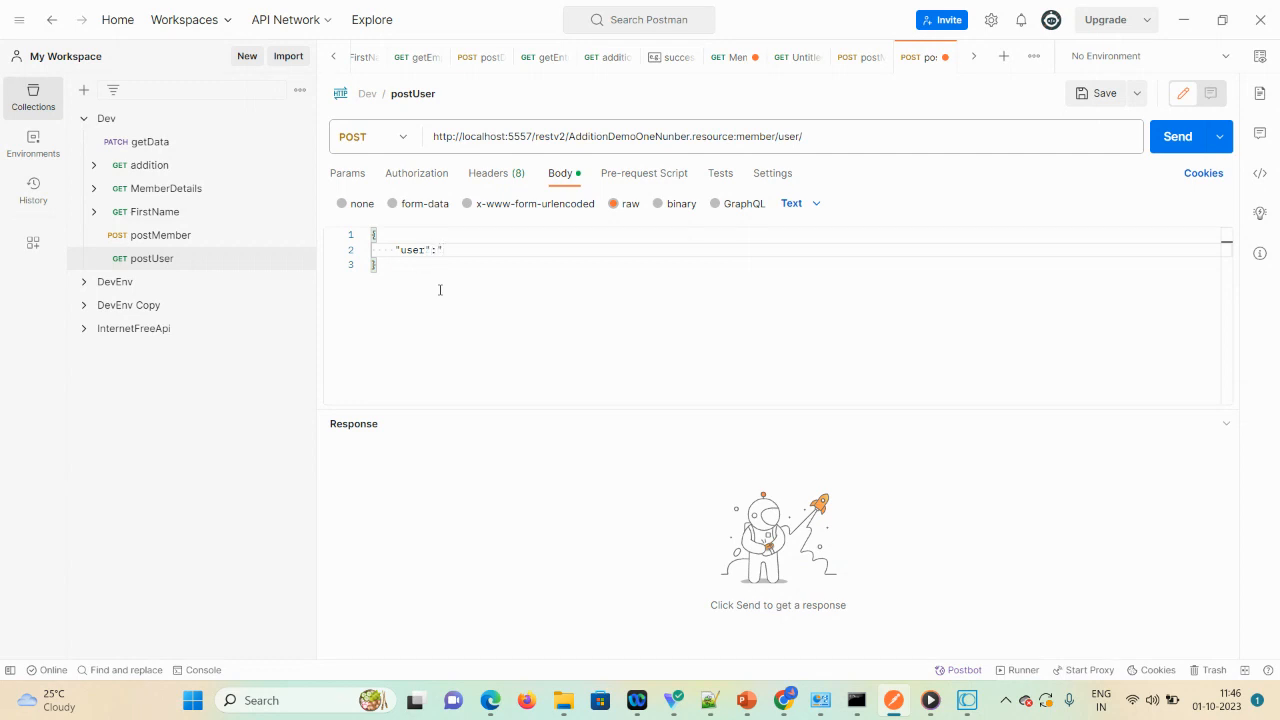
text(acti)
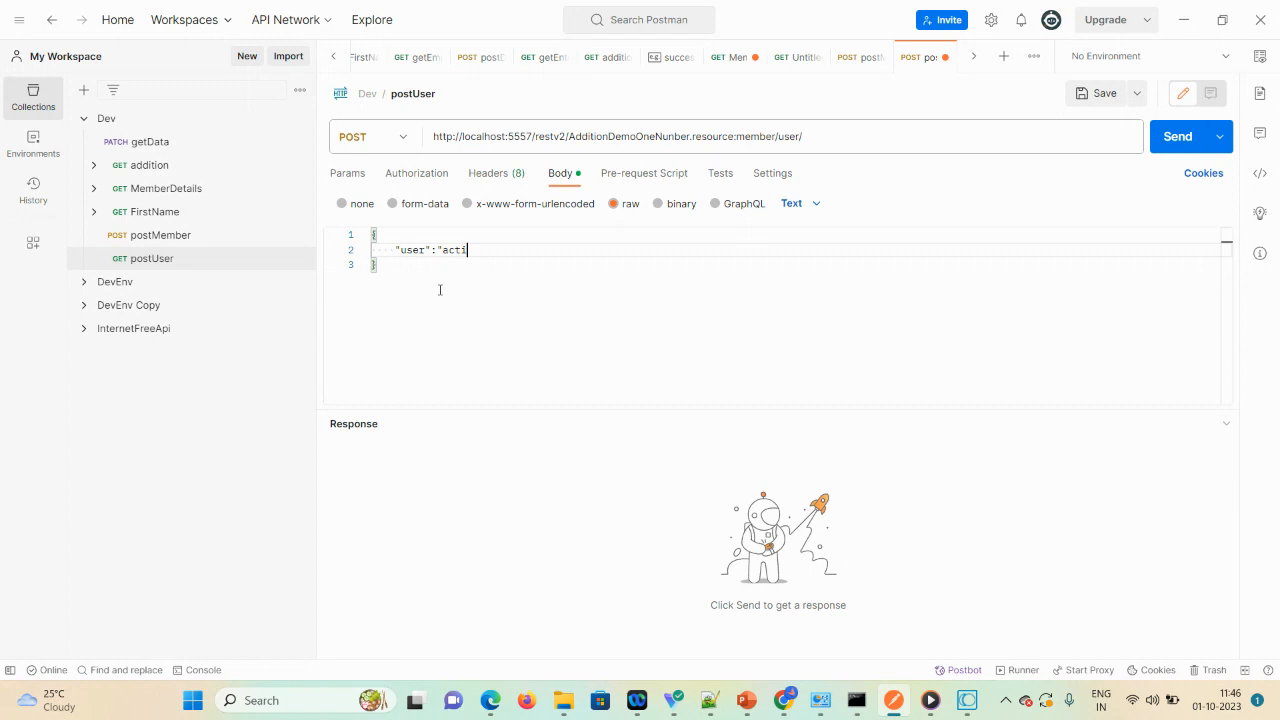
text(ve)
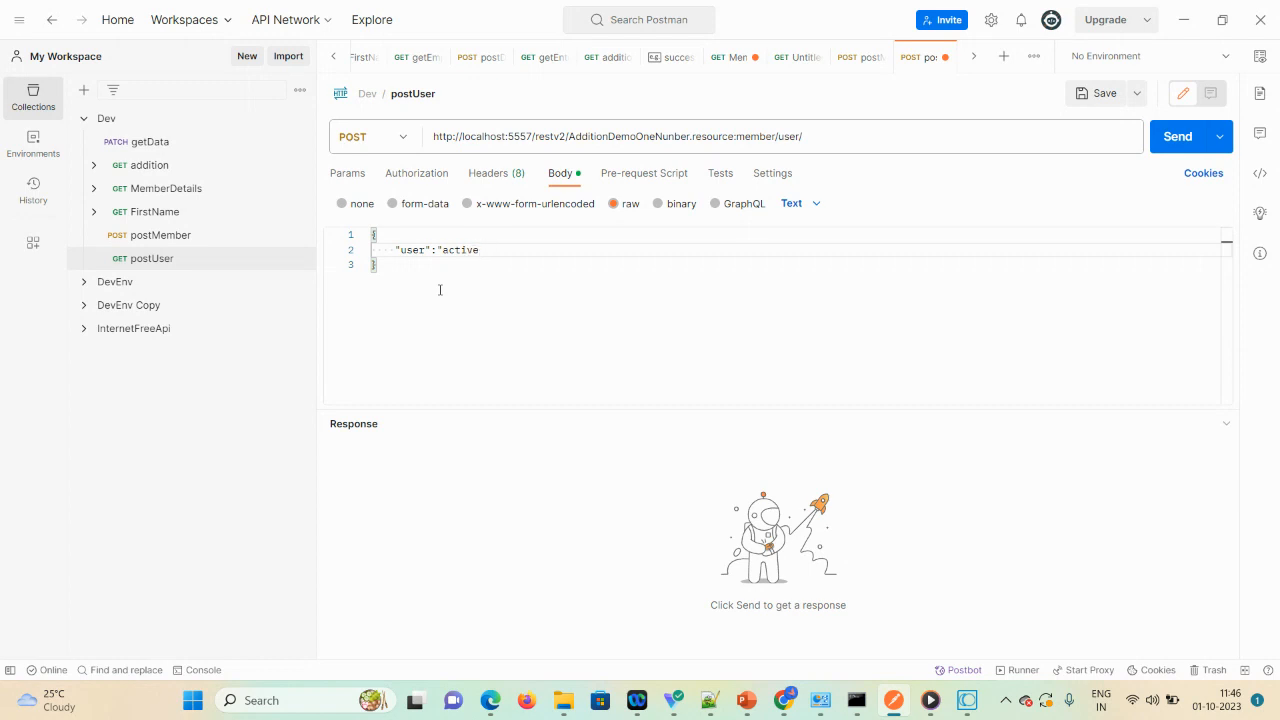
text(,)
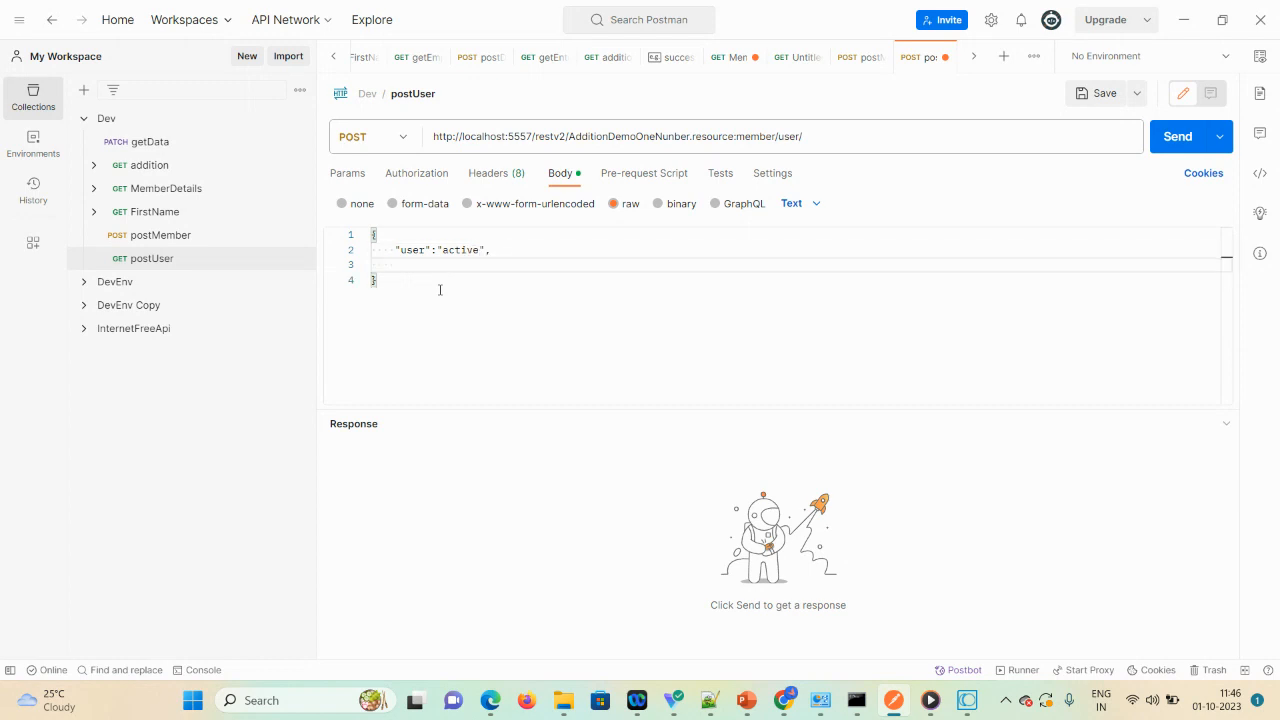
Add a userName field with value "sraya".
text(uesr)
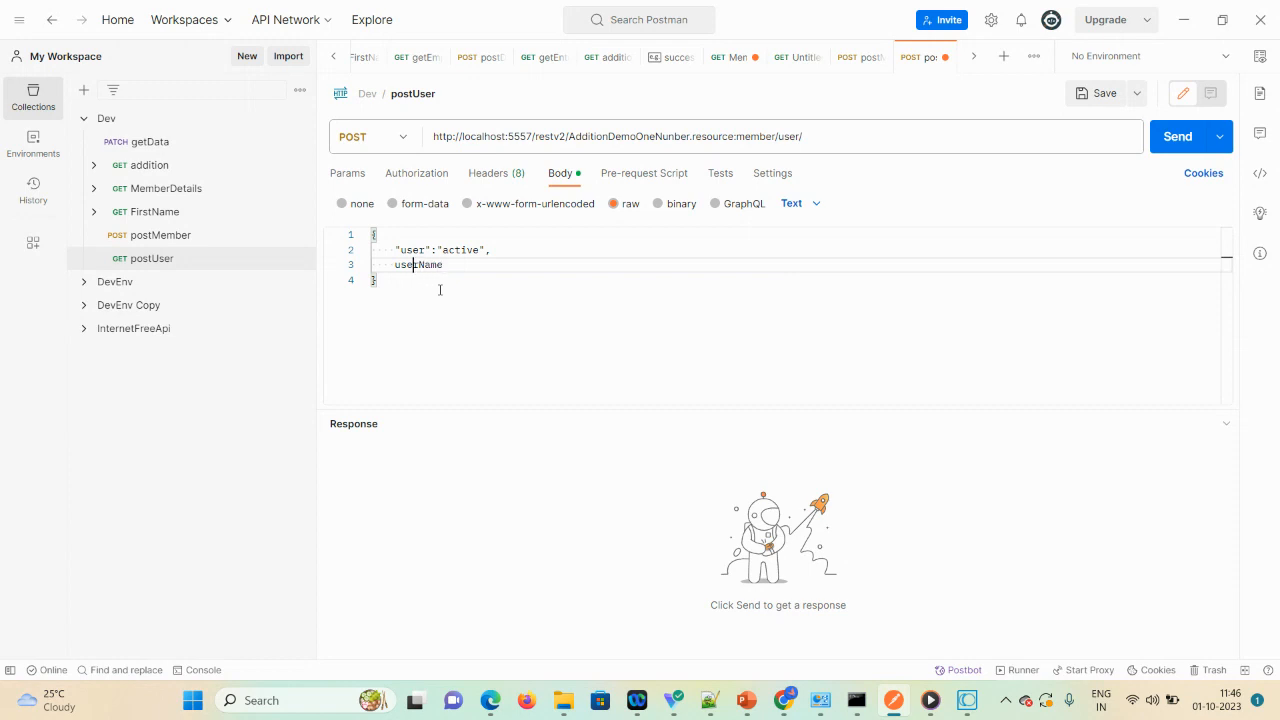
text(")
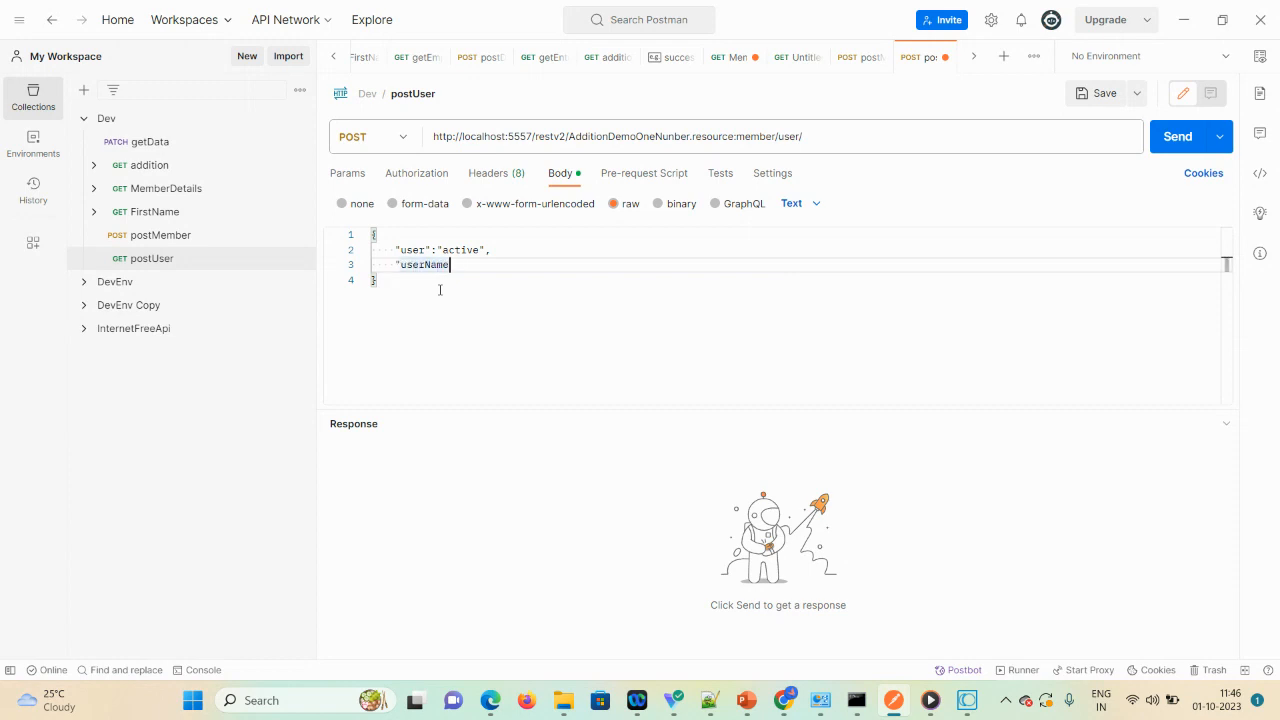
text(:)
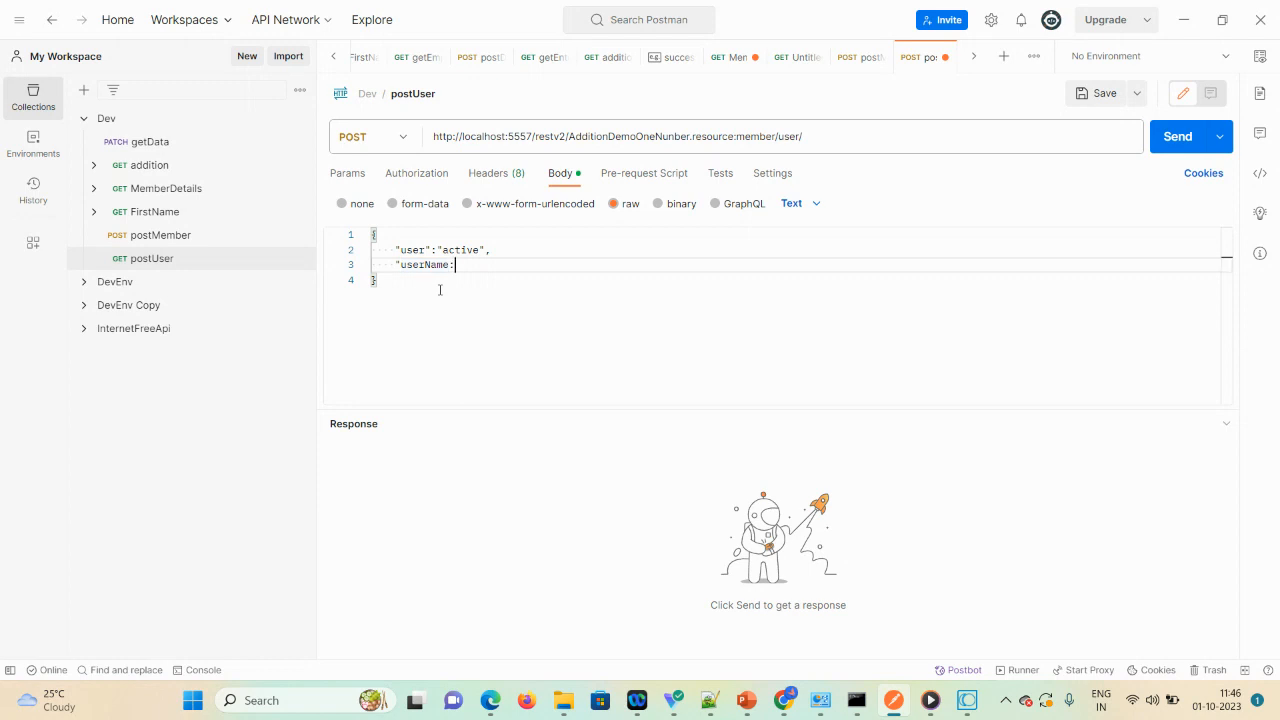
text(")
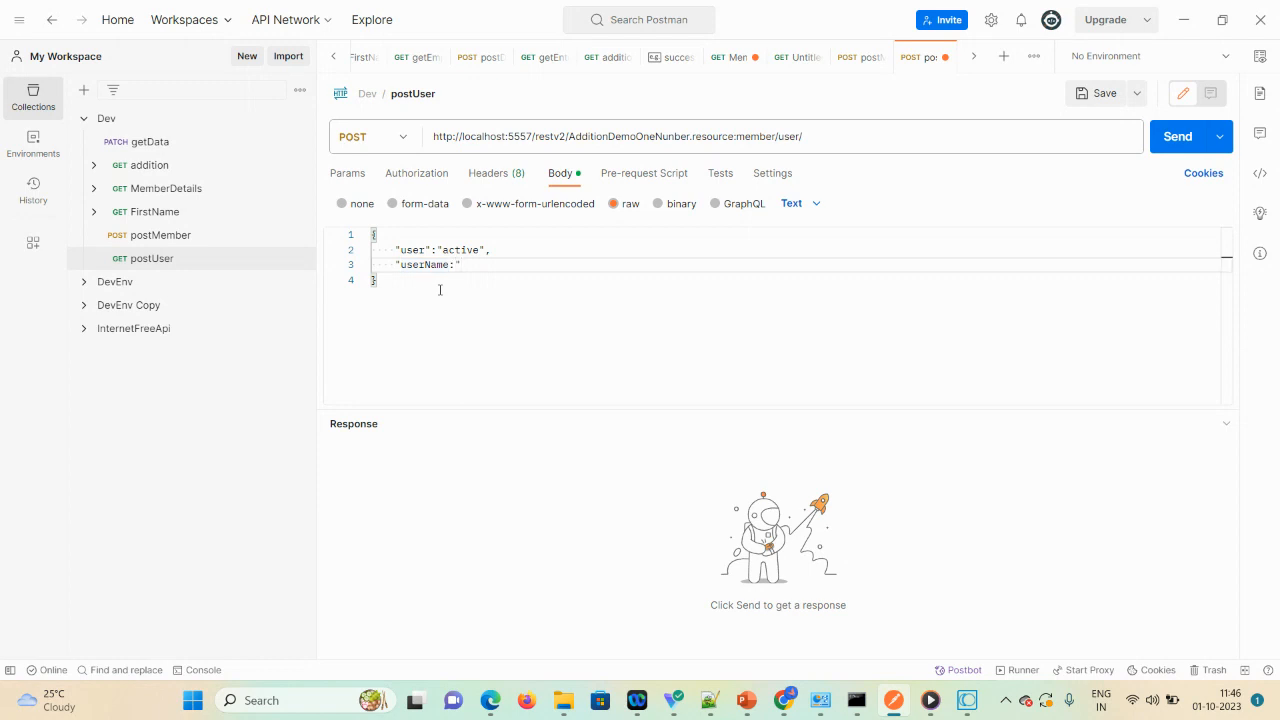
text(a)
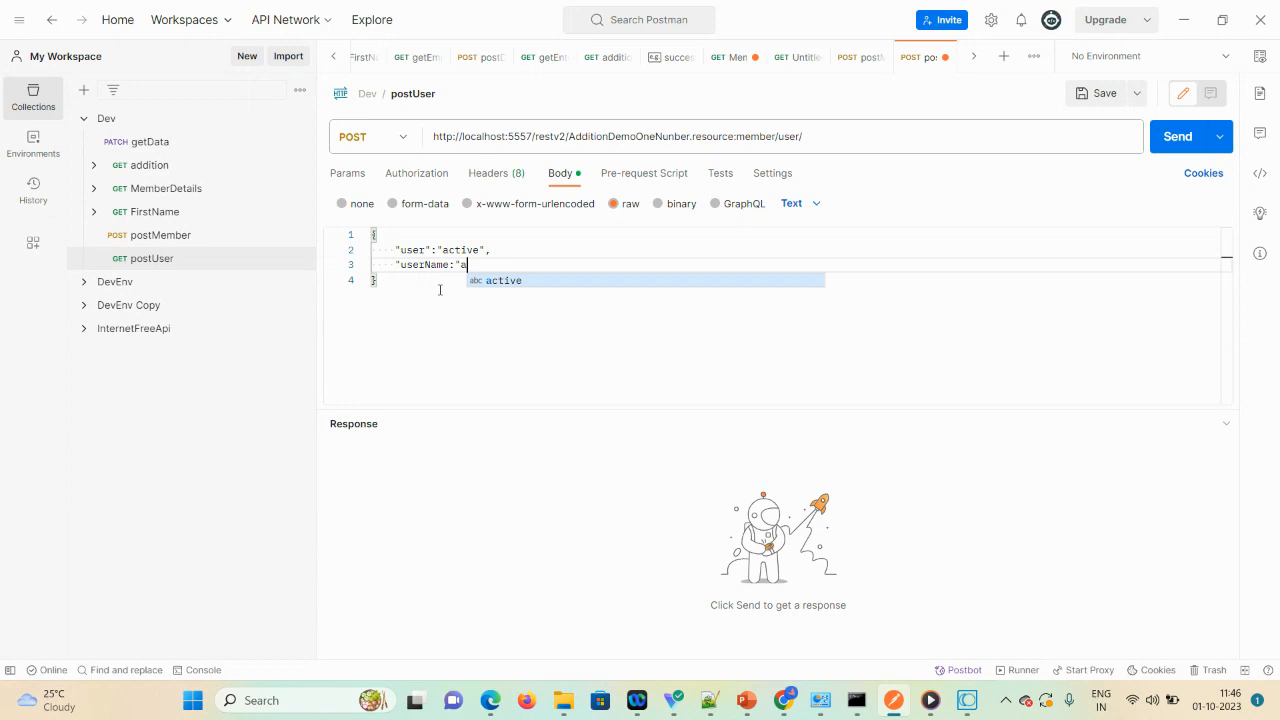
text(raya)
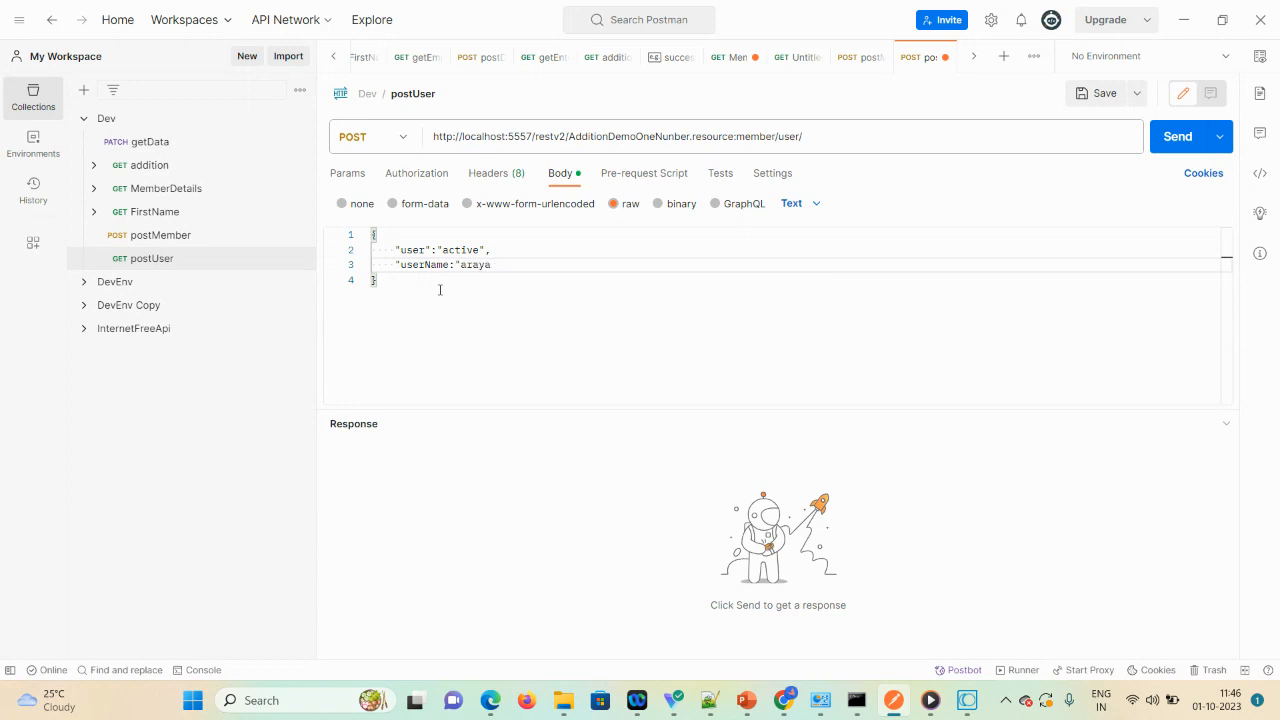
text(")
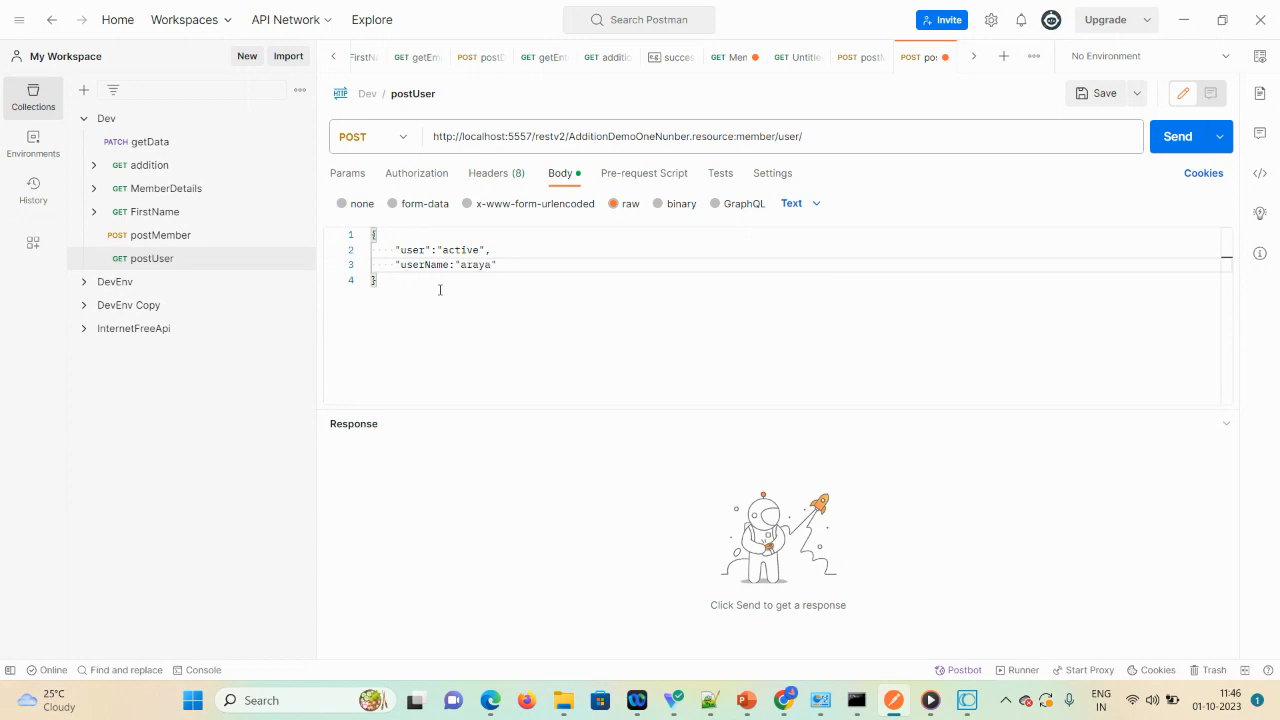
text(,)
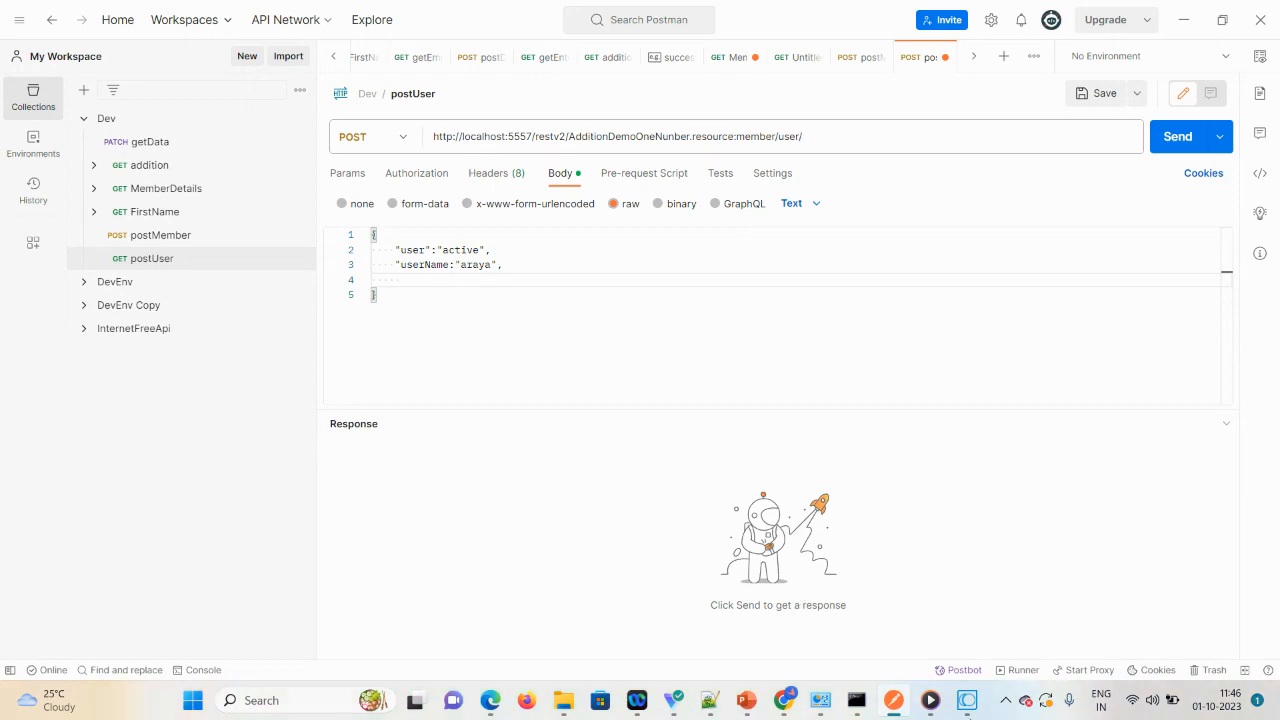
Add a userId field with value 101.
click(966, 700)
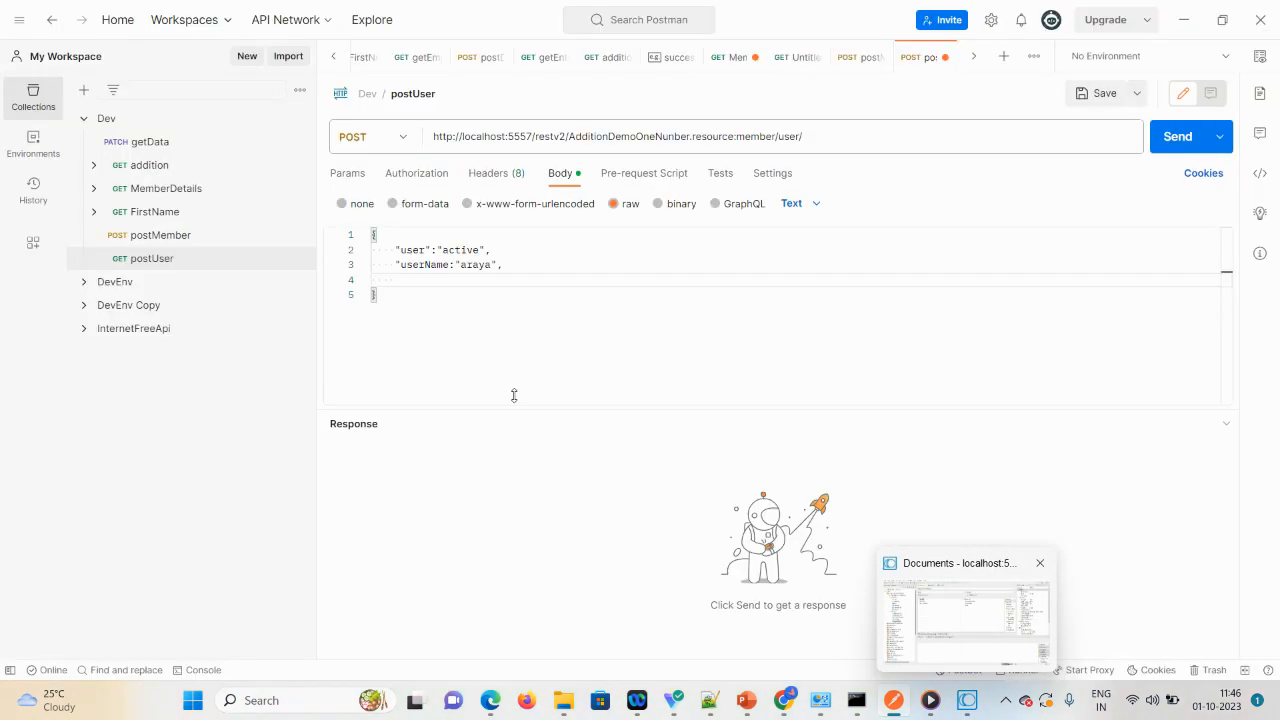
click(1040, 562)
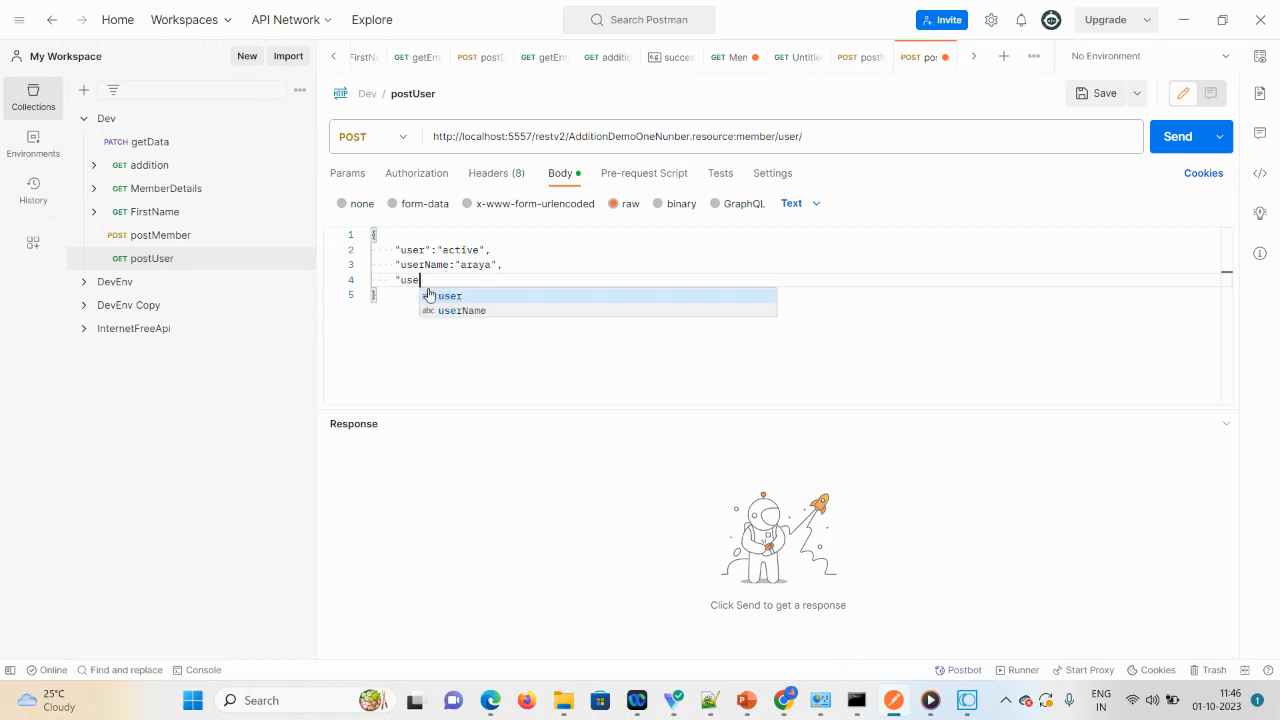
text(rid)
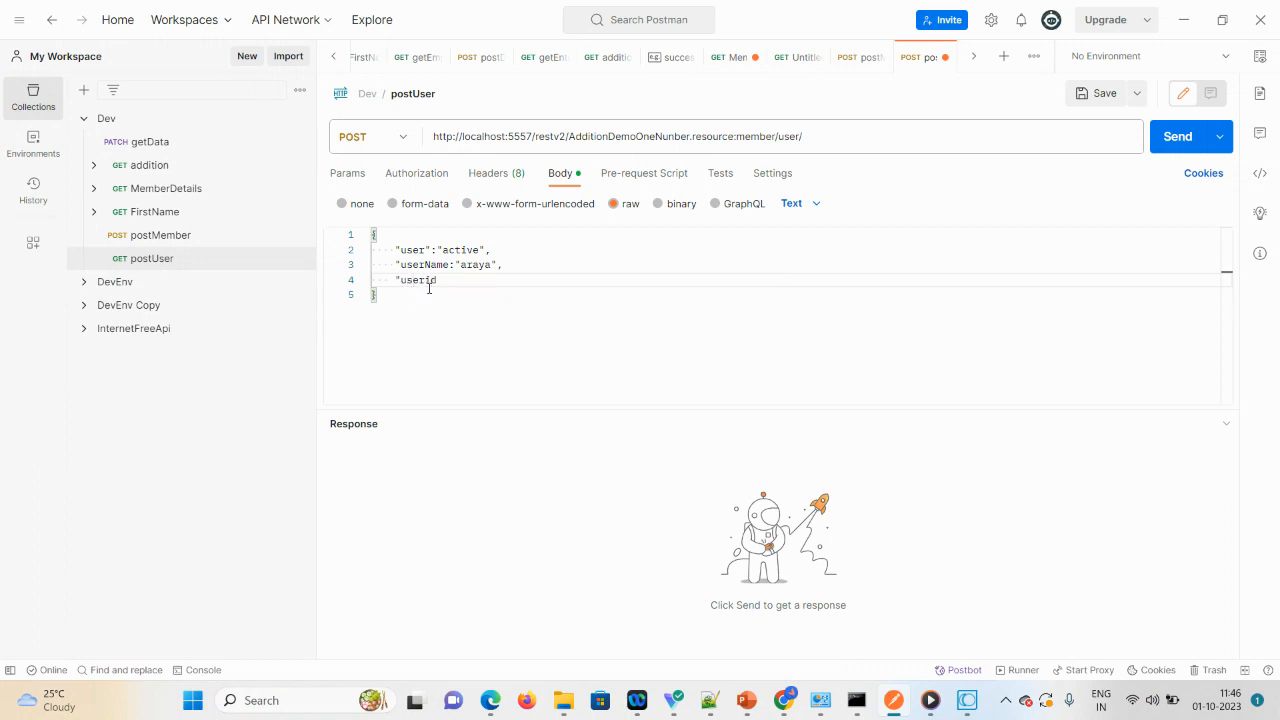
text(":1)
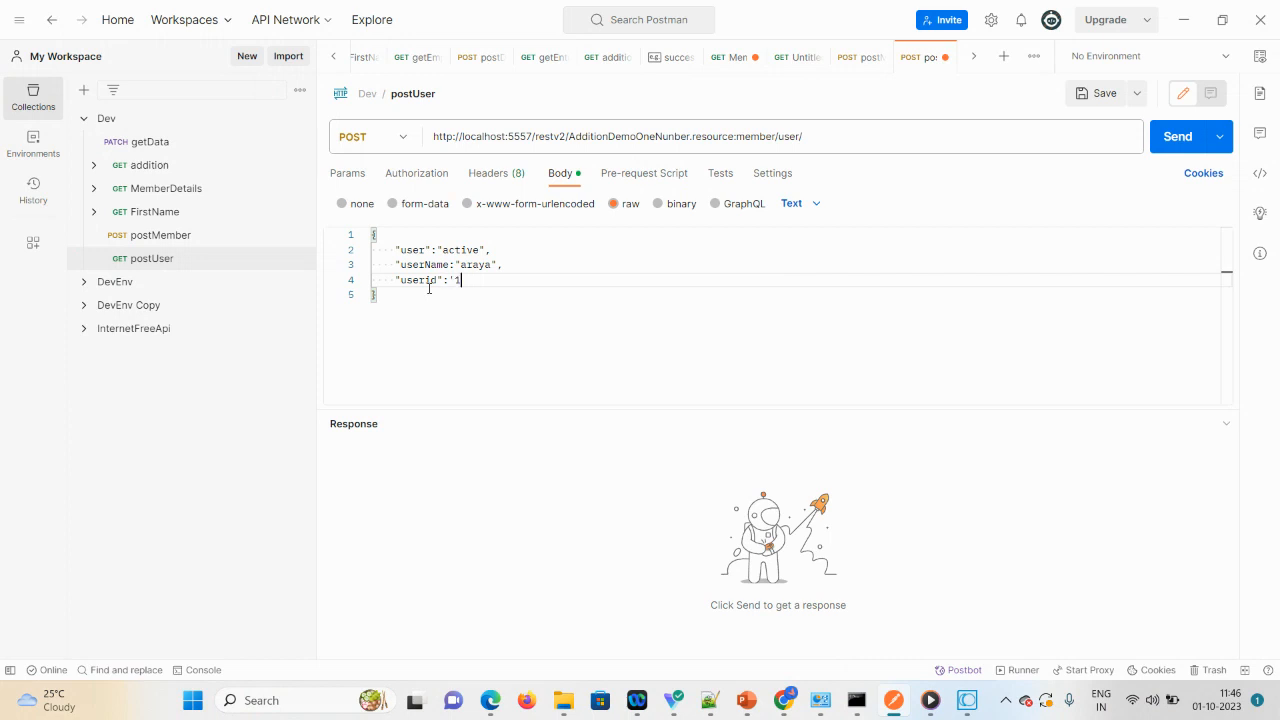
text(01)
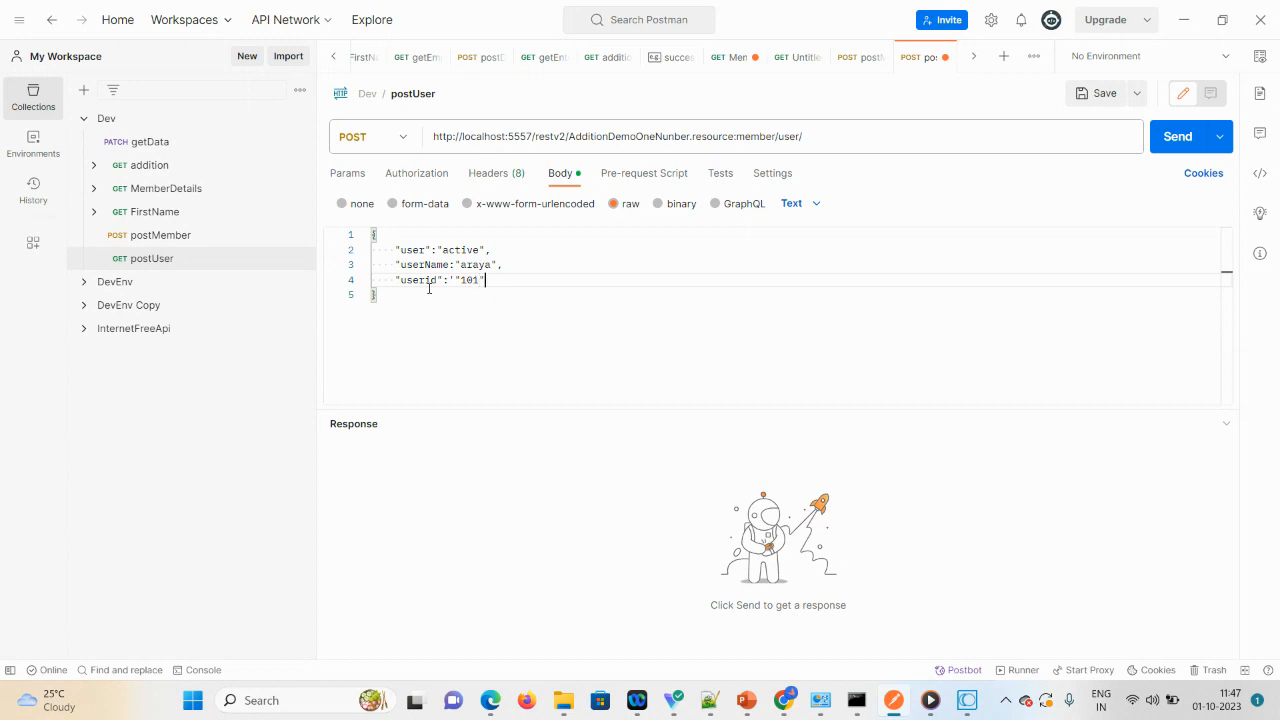
mouse_move(792, 206)
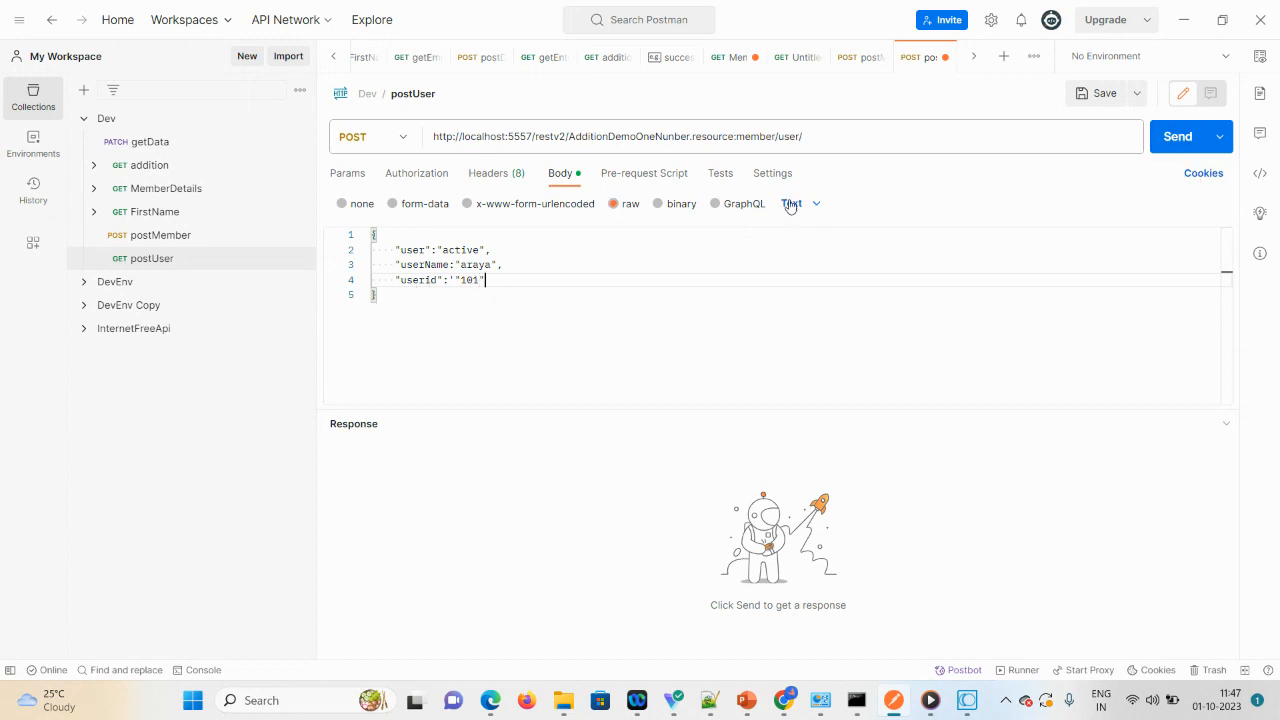
Treat the raw body as JSON and send, getting a 401 Access Denied.
click(792, 204)
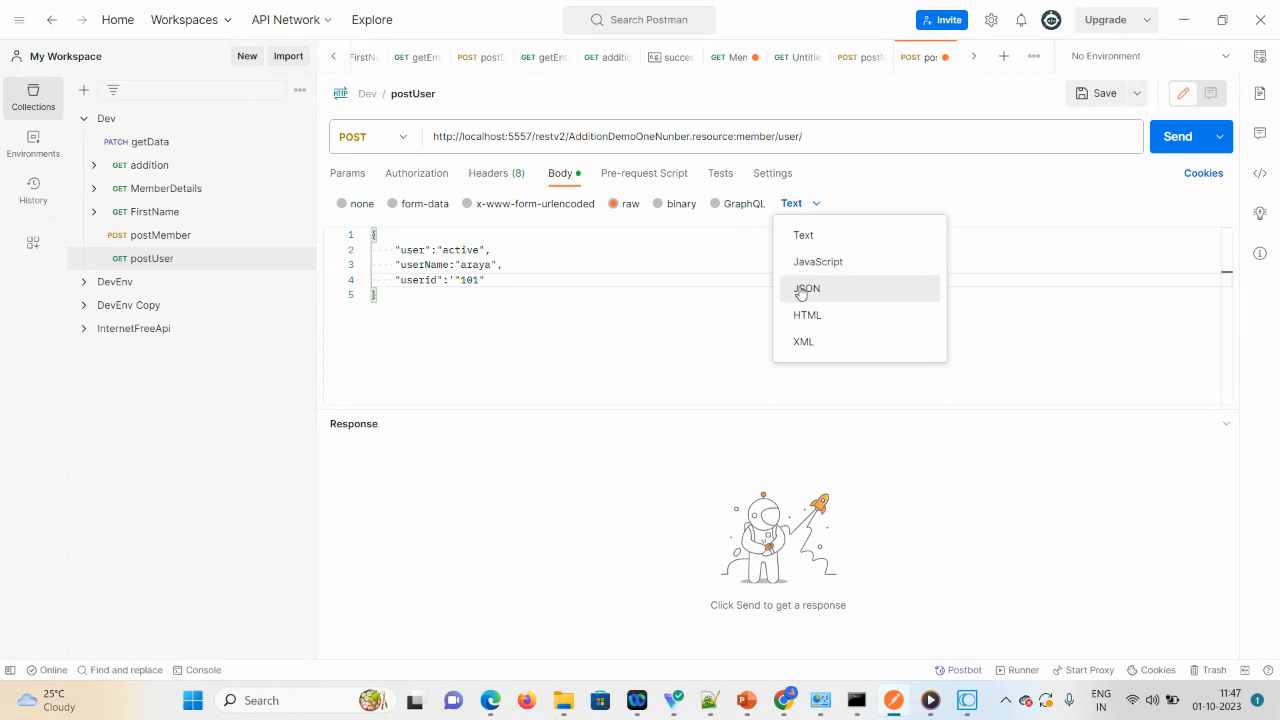
click(806, 288)
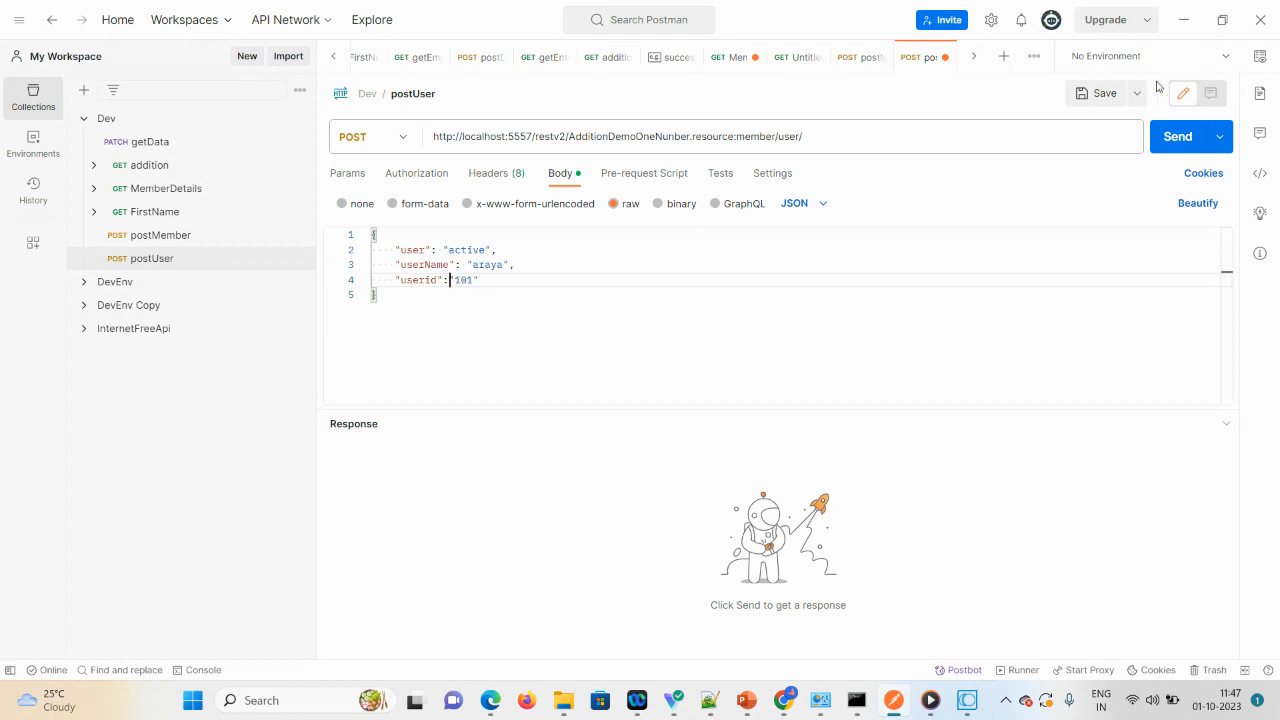
click(1176, 136)
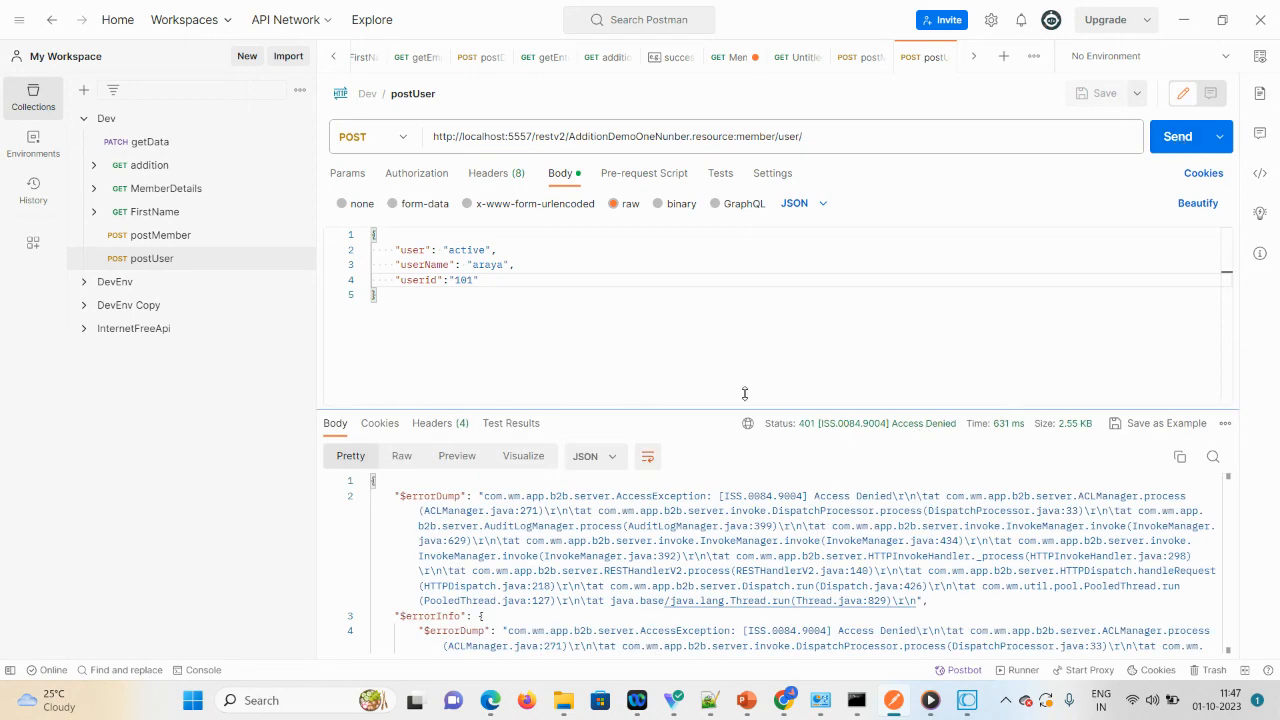
Set the request's authorization to Basic Auth with credentials.
click(416, 172)
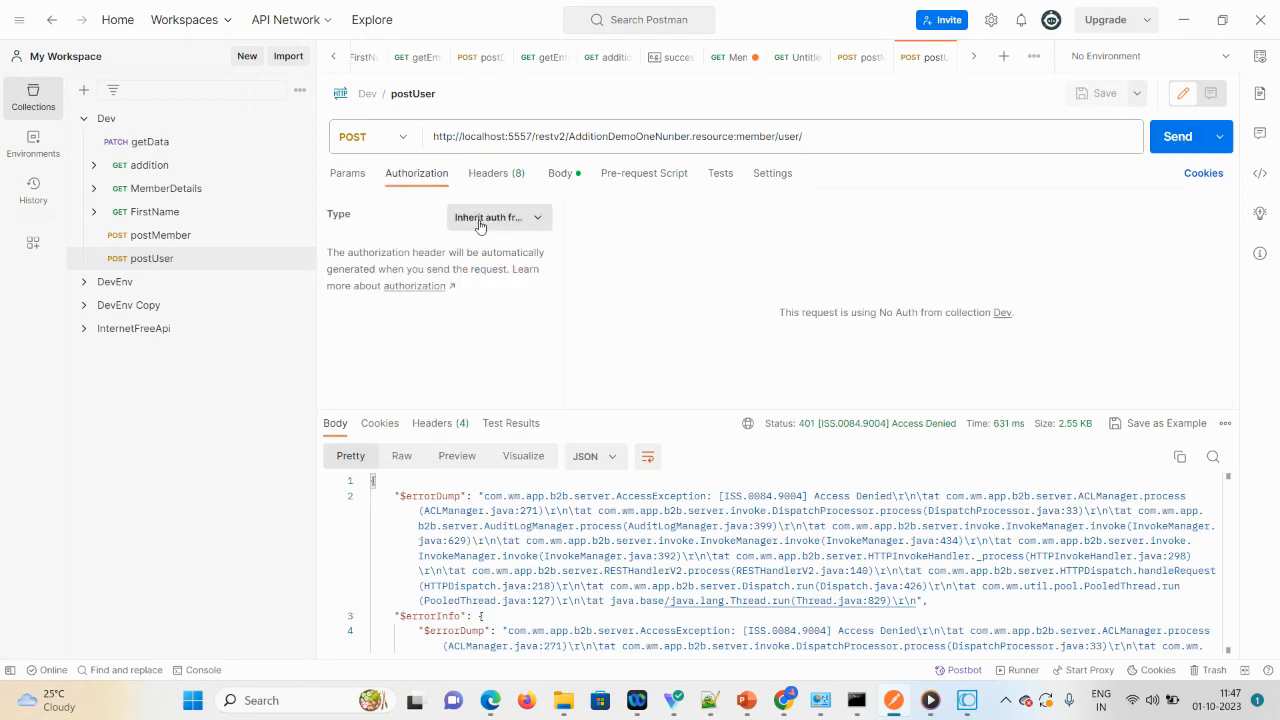
click(496, 216)
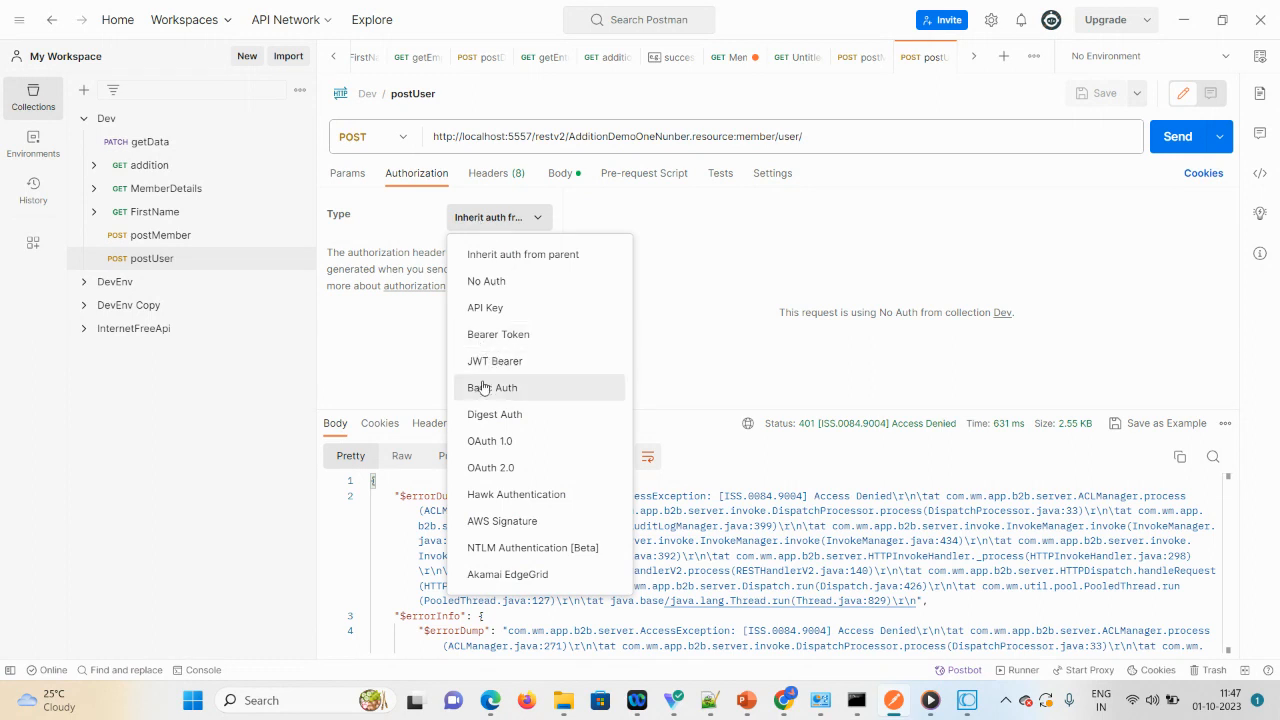
click(492, 388)
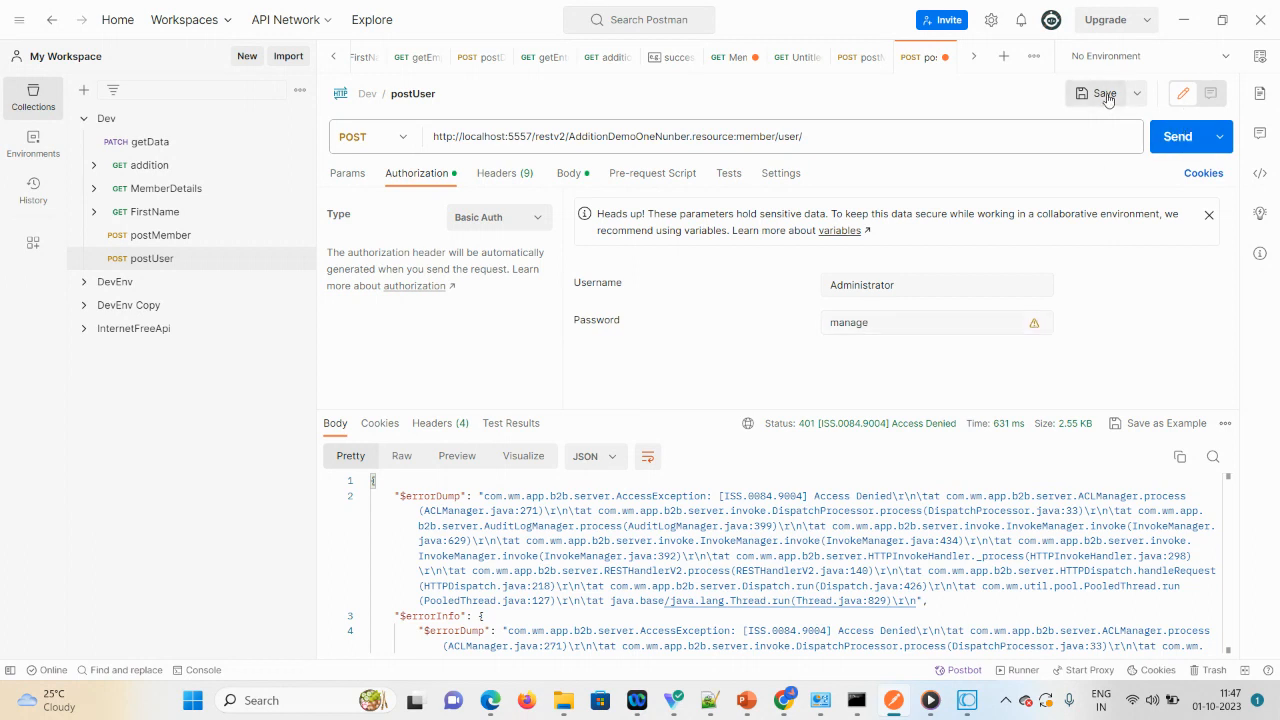
Resend postUser, returning 200 OK with member active and id 101.
click(348, 172)
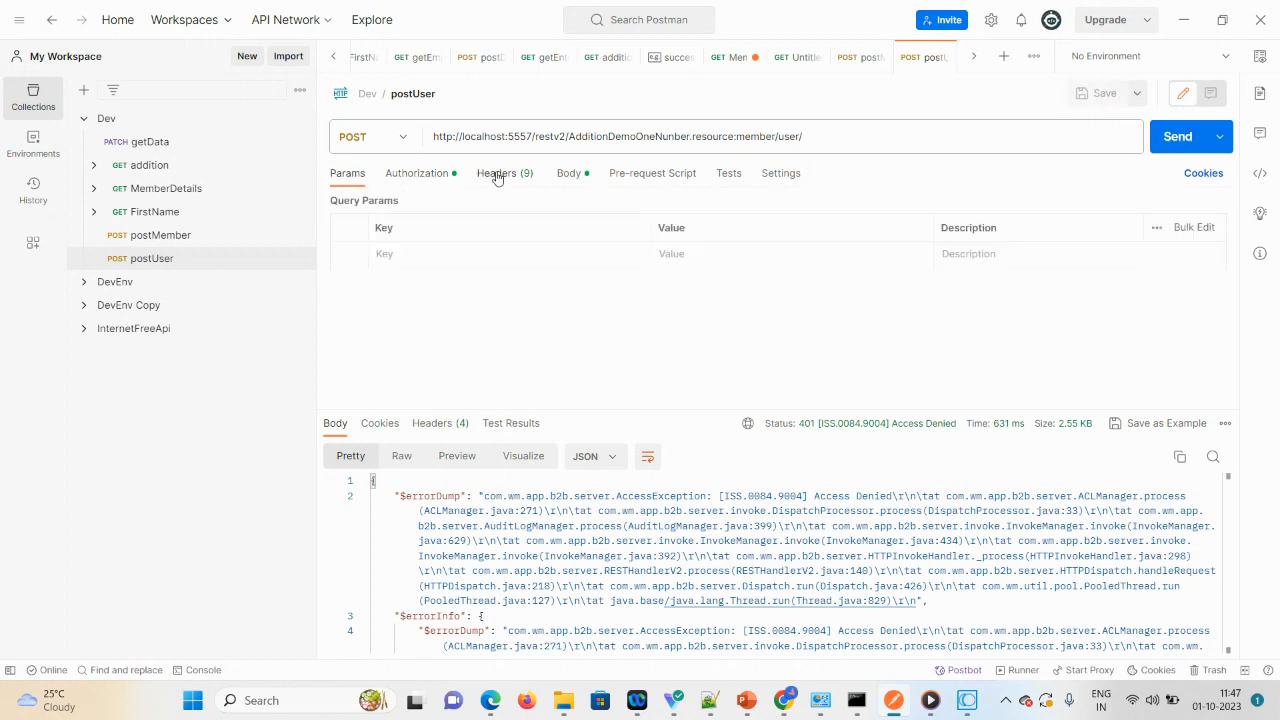
click(568, 172)
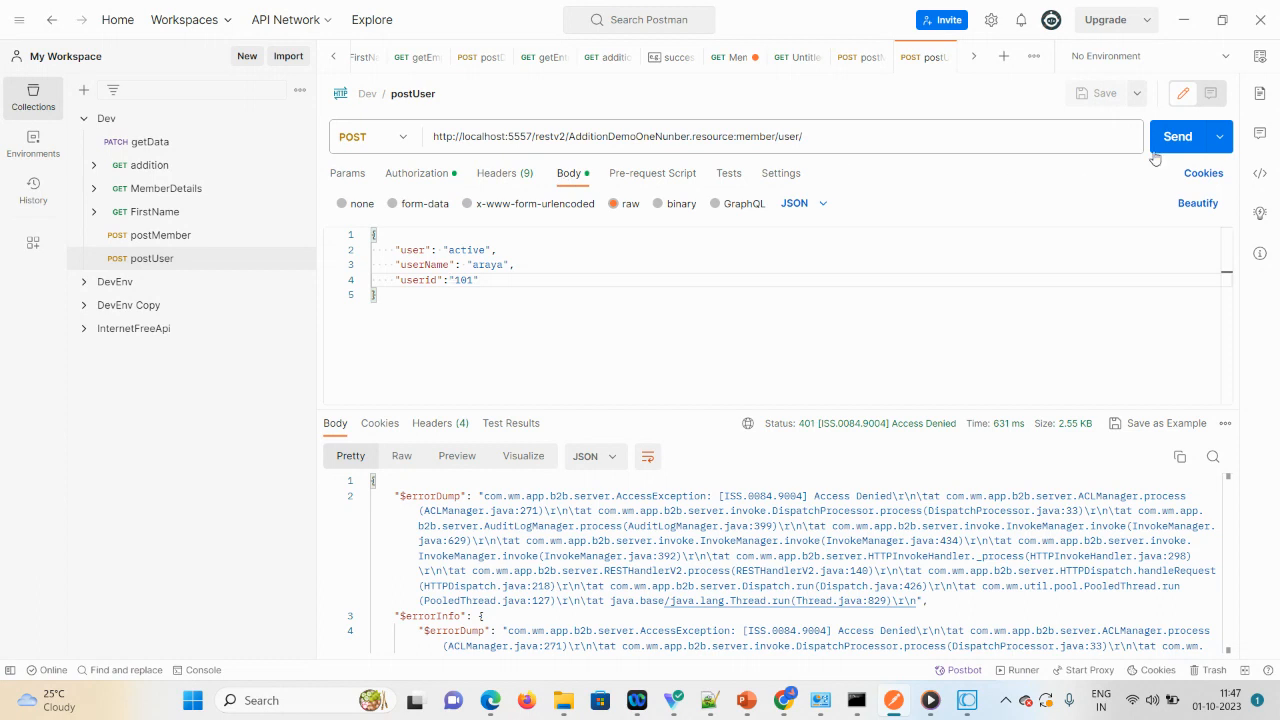
click(1176, 136)
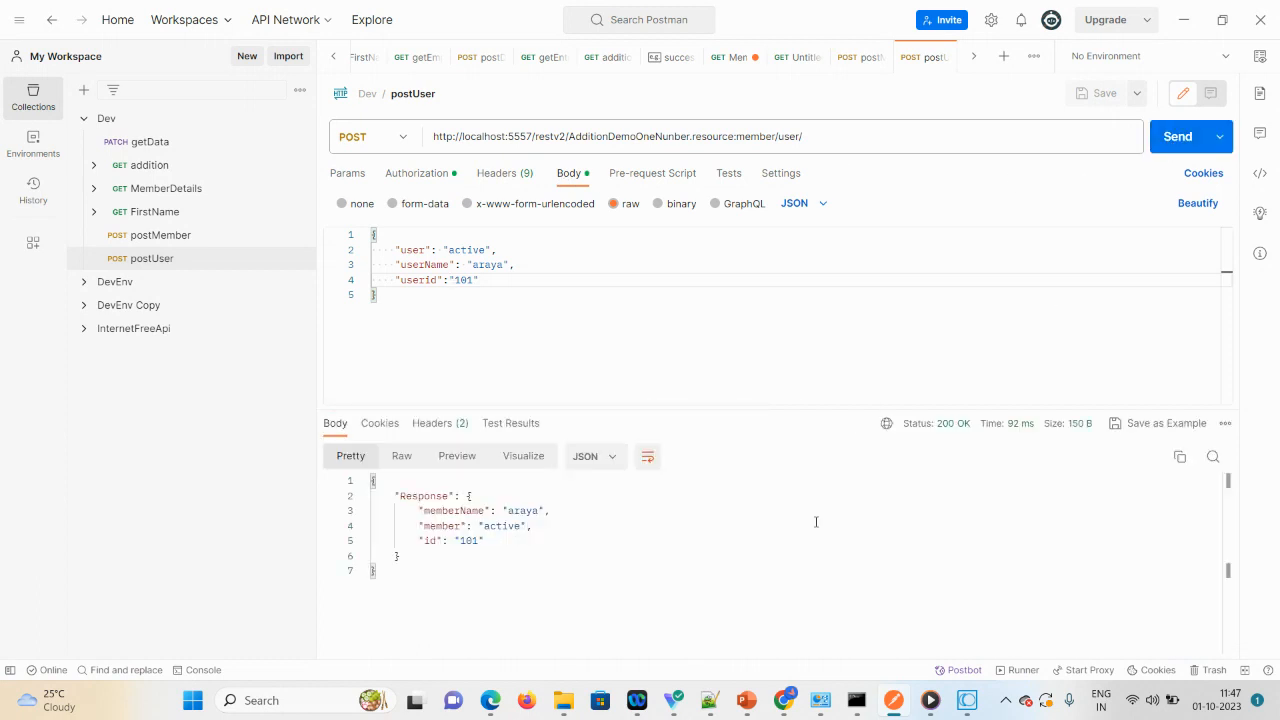
mouse_move(594, 572)
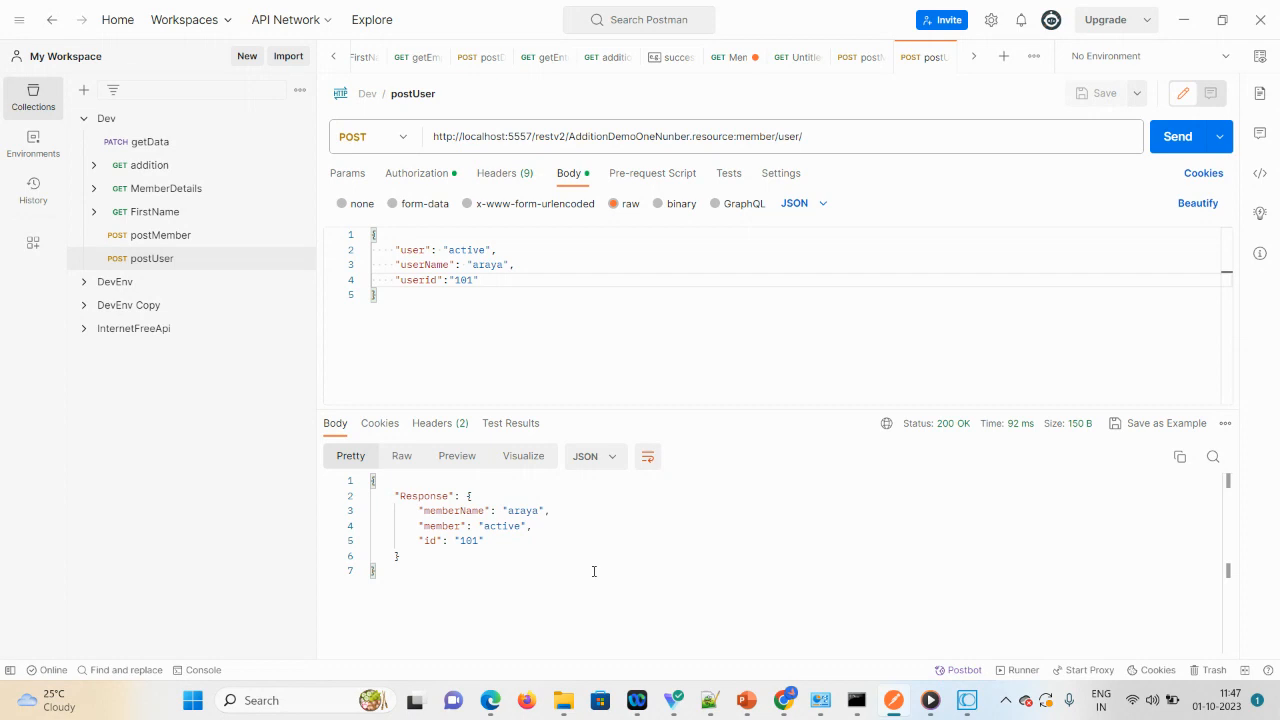
mouse_move(616, 240)
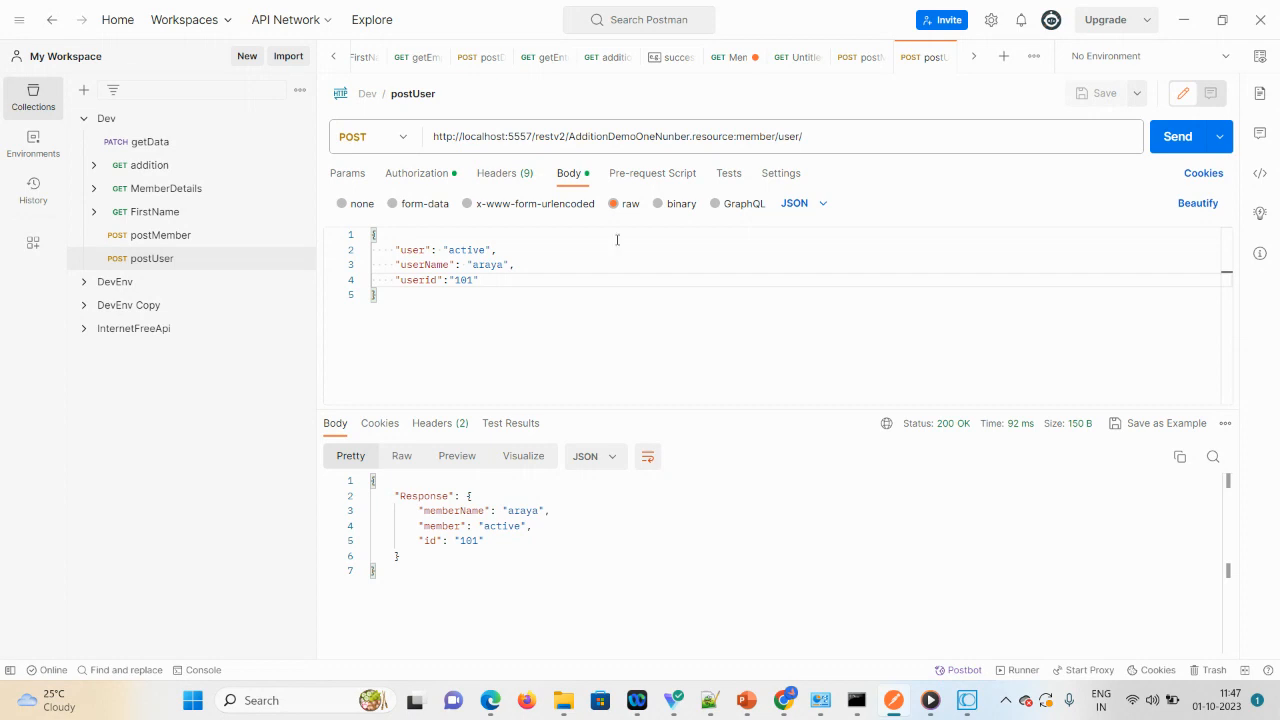
mouse_move(664, 252)
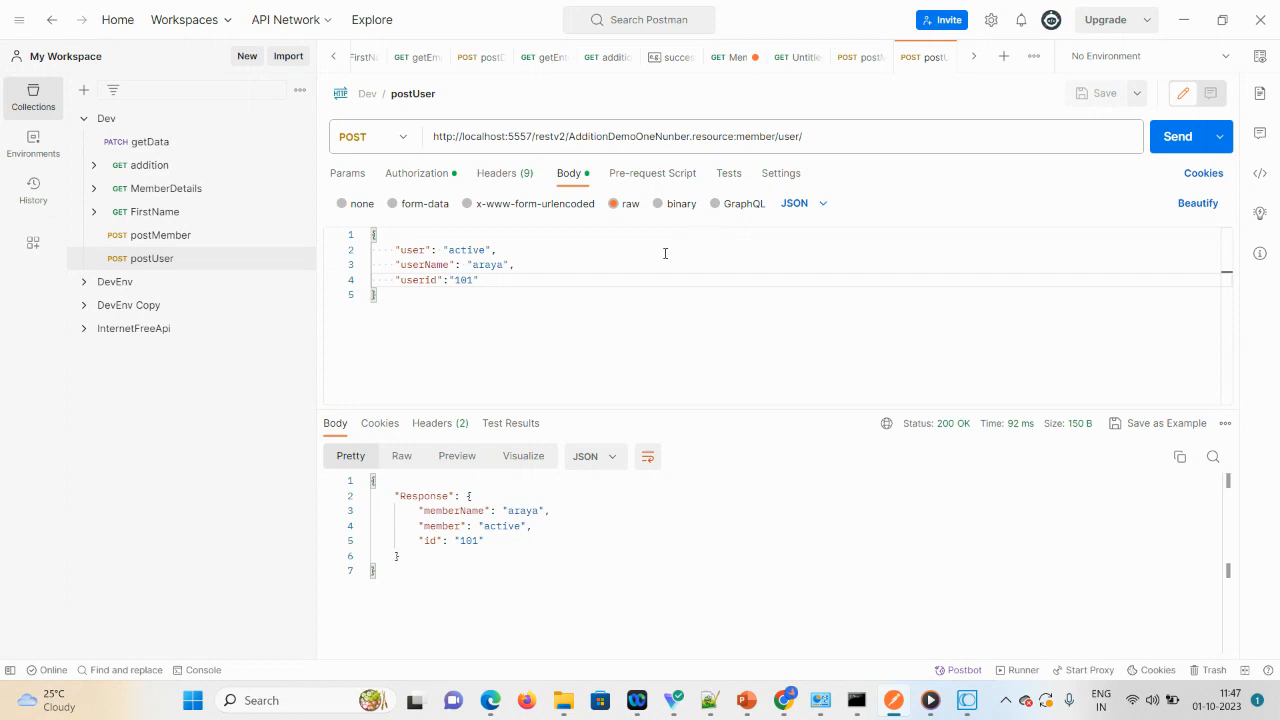
mouse_move(478, 248)
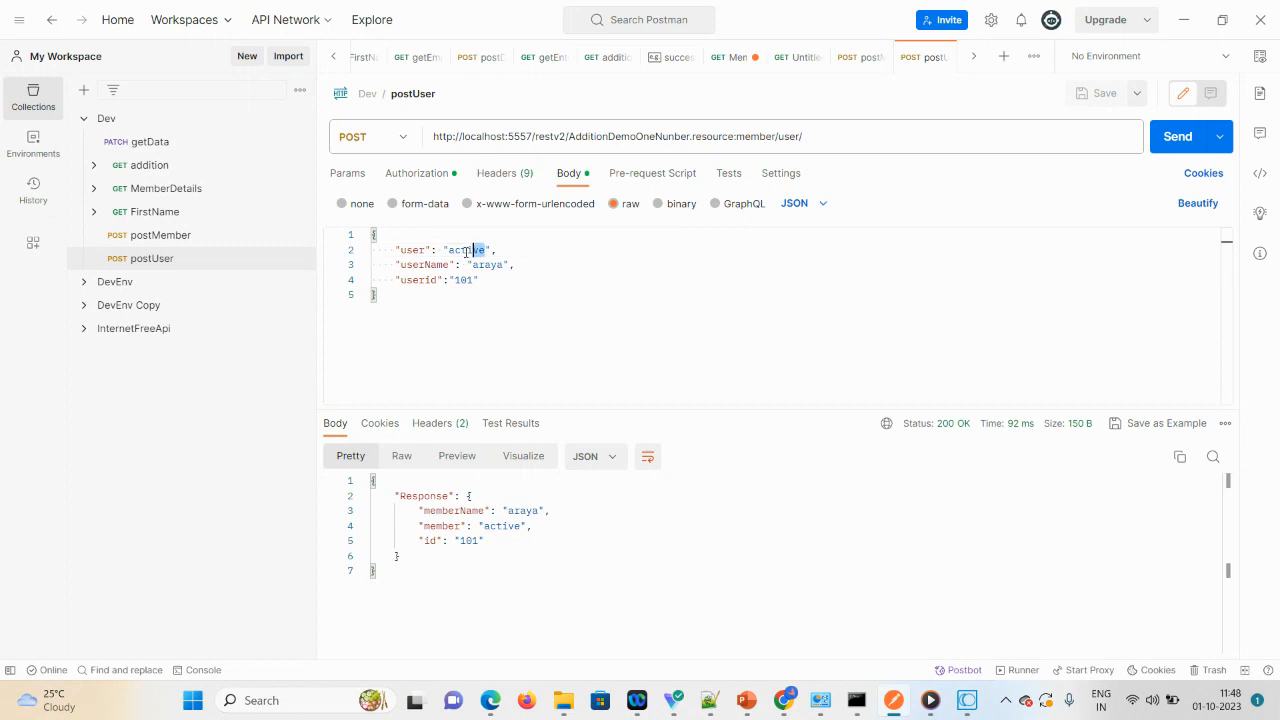
Change user to passive and send, returning 200 OK with Response null.
text(pass)
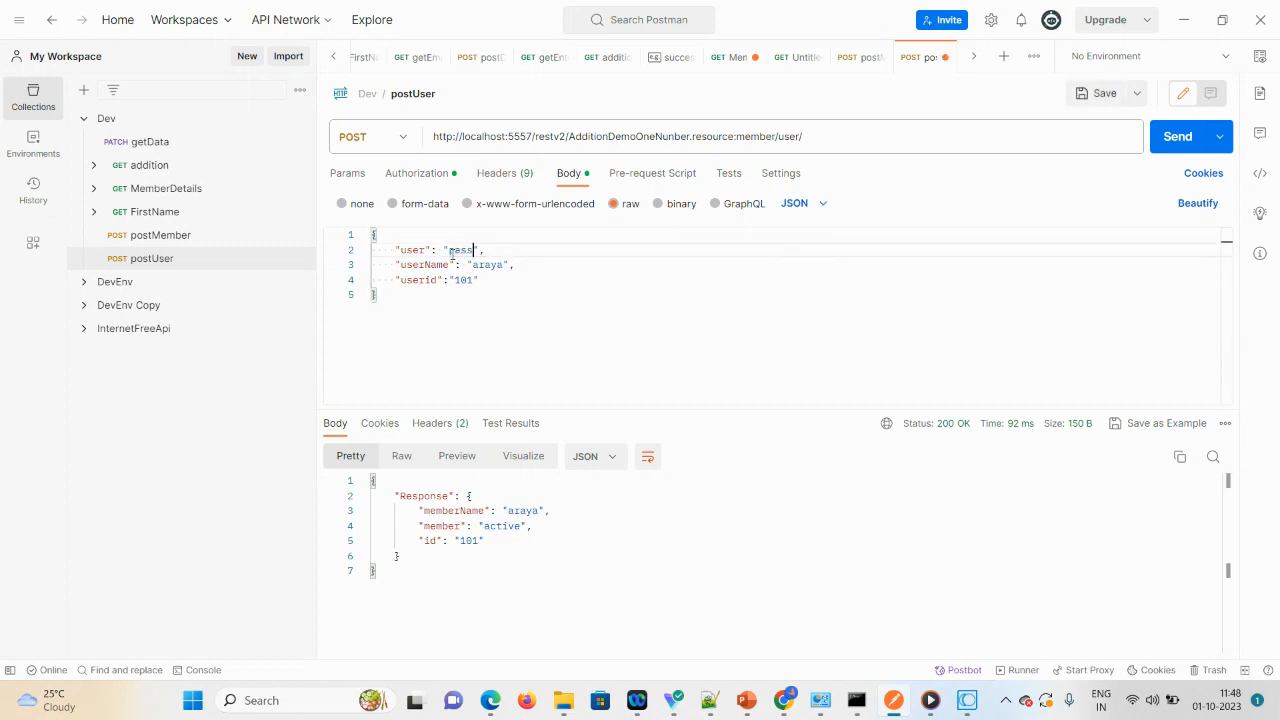
text(ive)
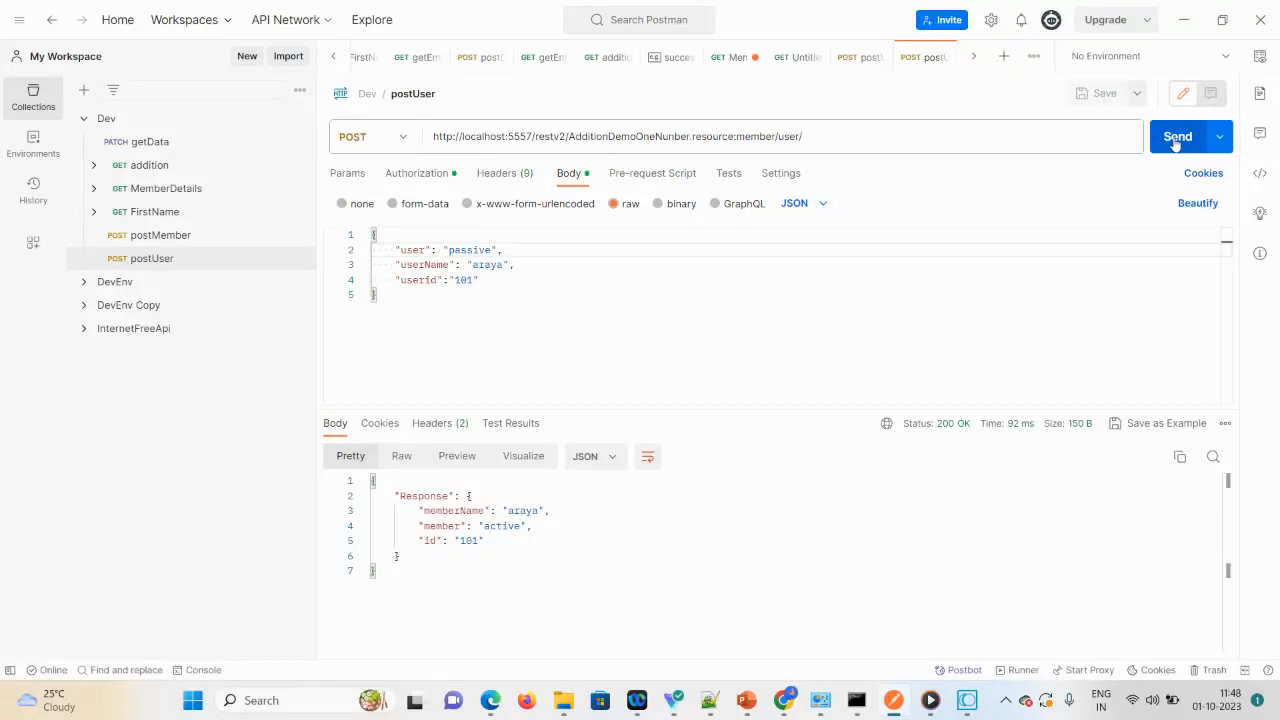
click(1176, 136)
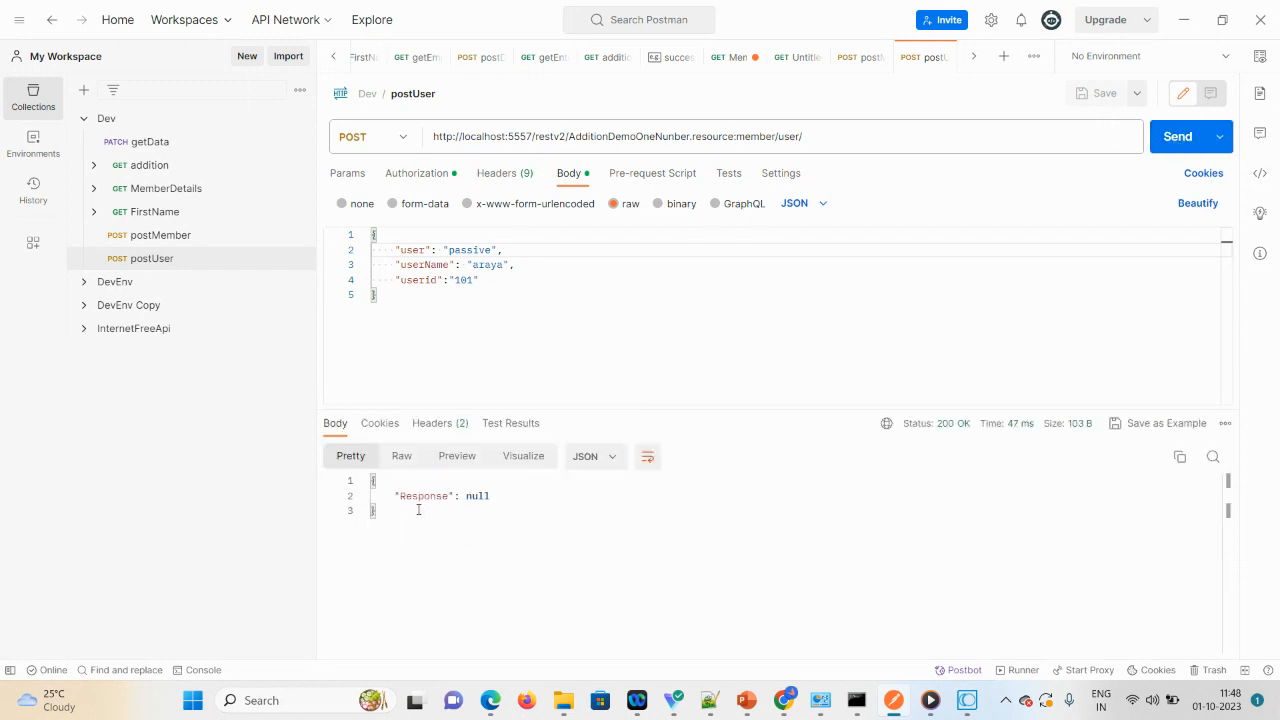
mouse_move(528, 310)
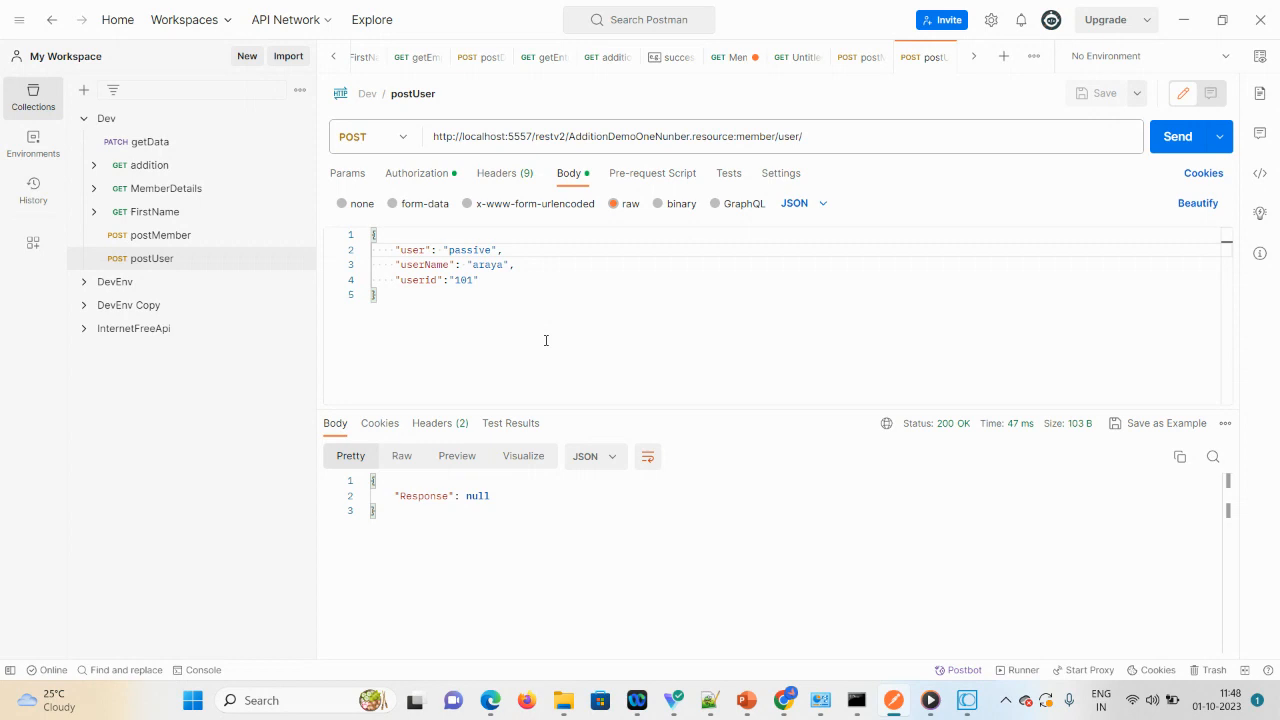
mouse_move(966, 186)
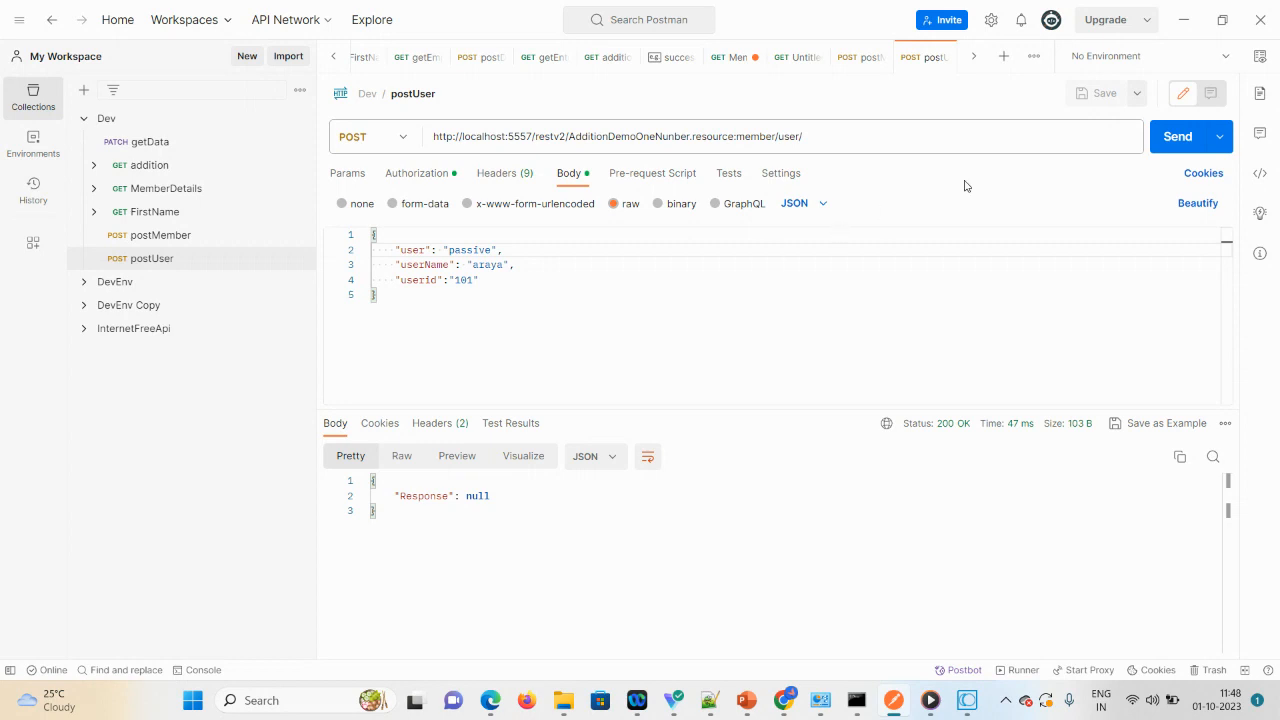
mouse_move(1180, 164)
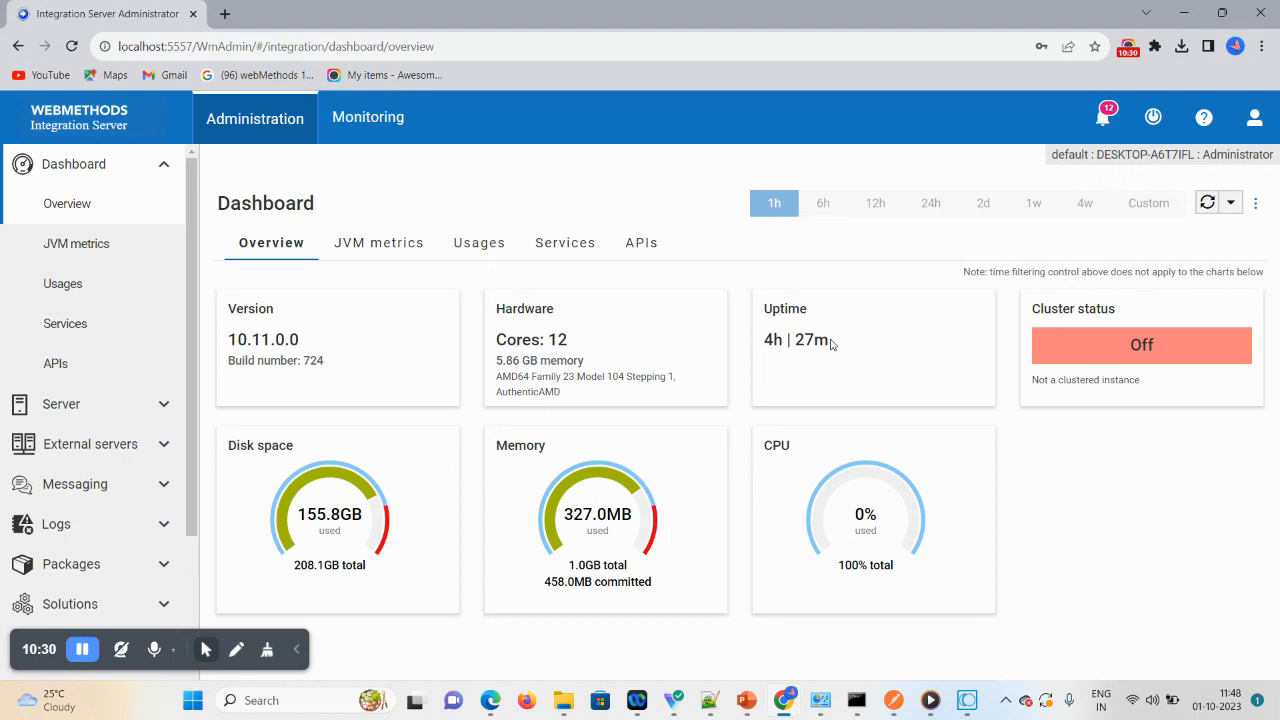
mouse_move(1104, 258)
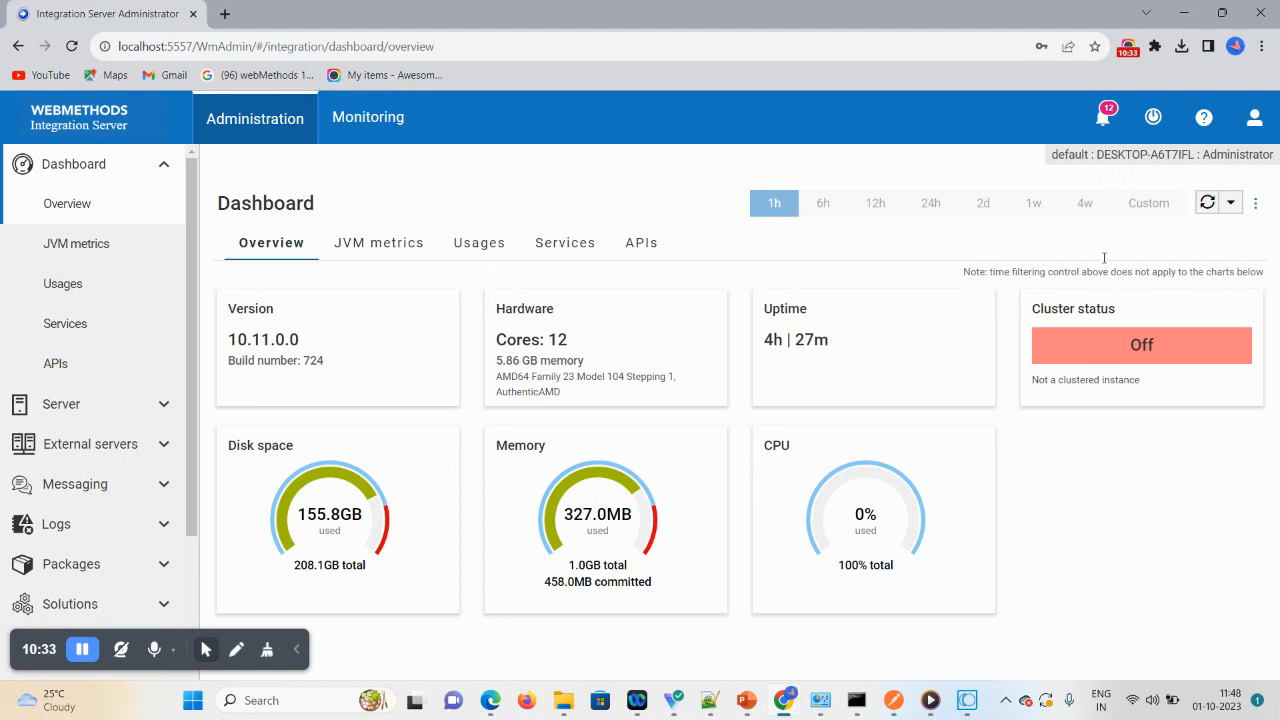